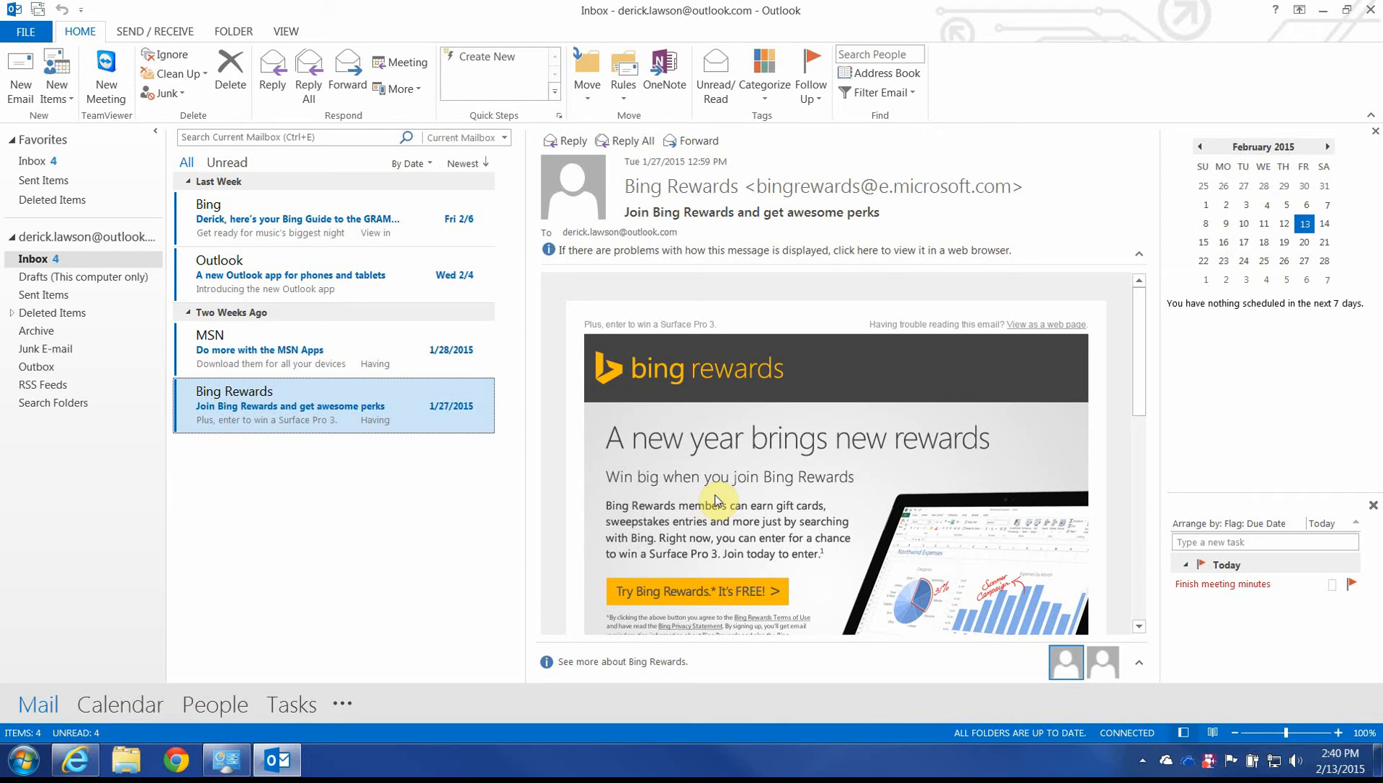
mouse_move(768, 267)
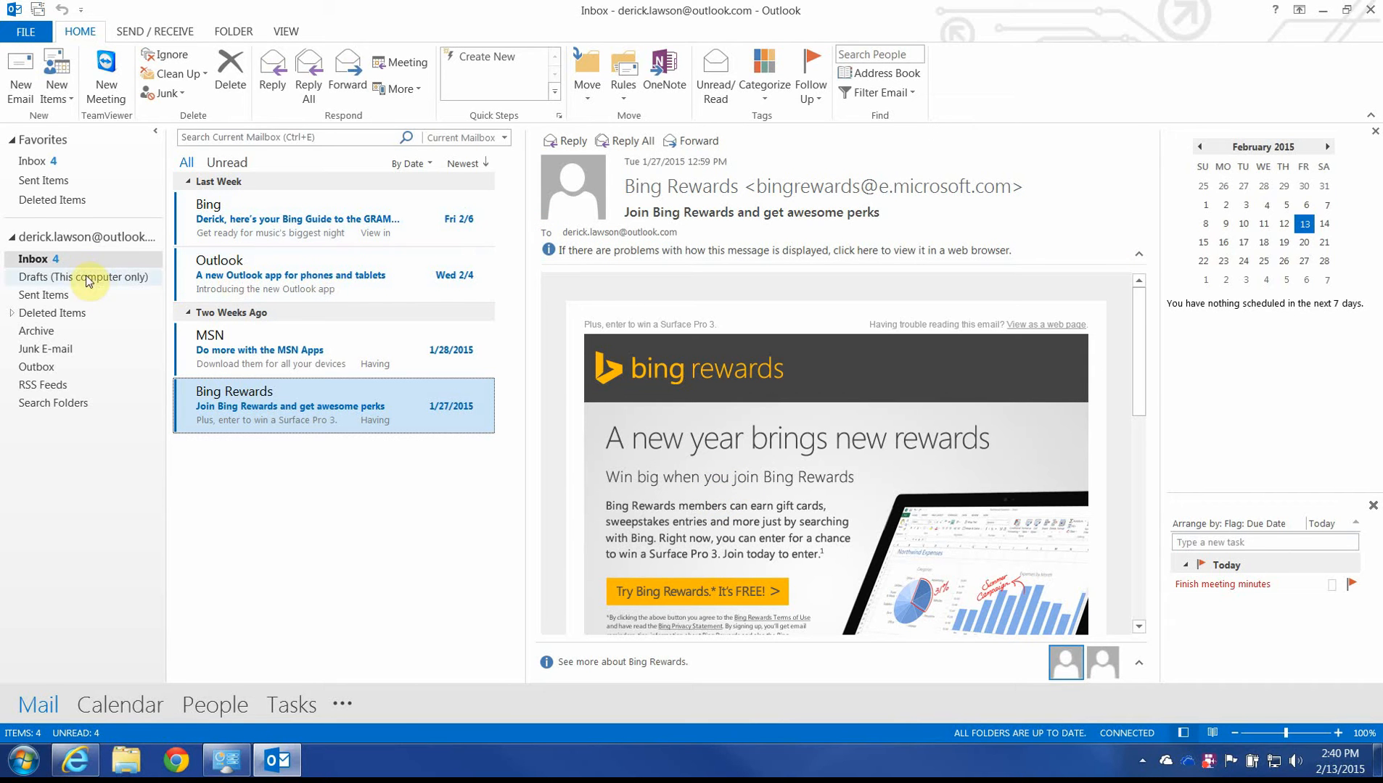
Add an Inbox subfolder named '1. Action'.
right_click(35, 258)
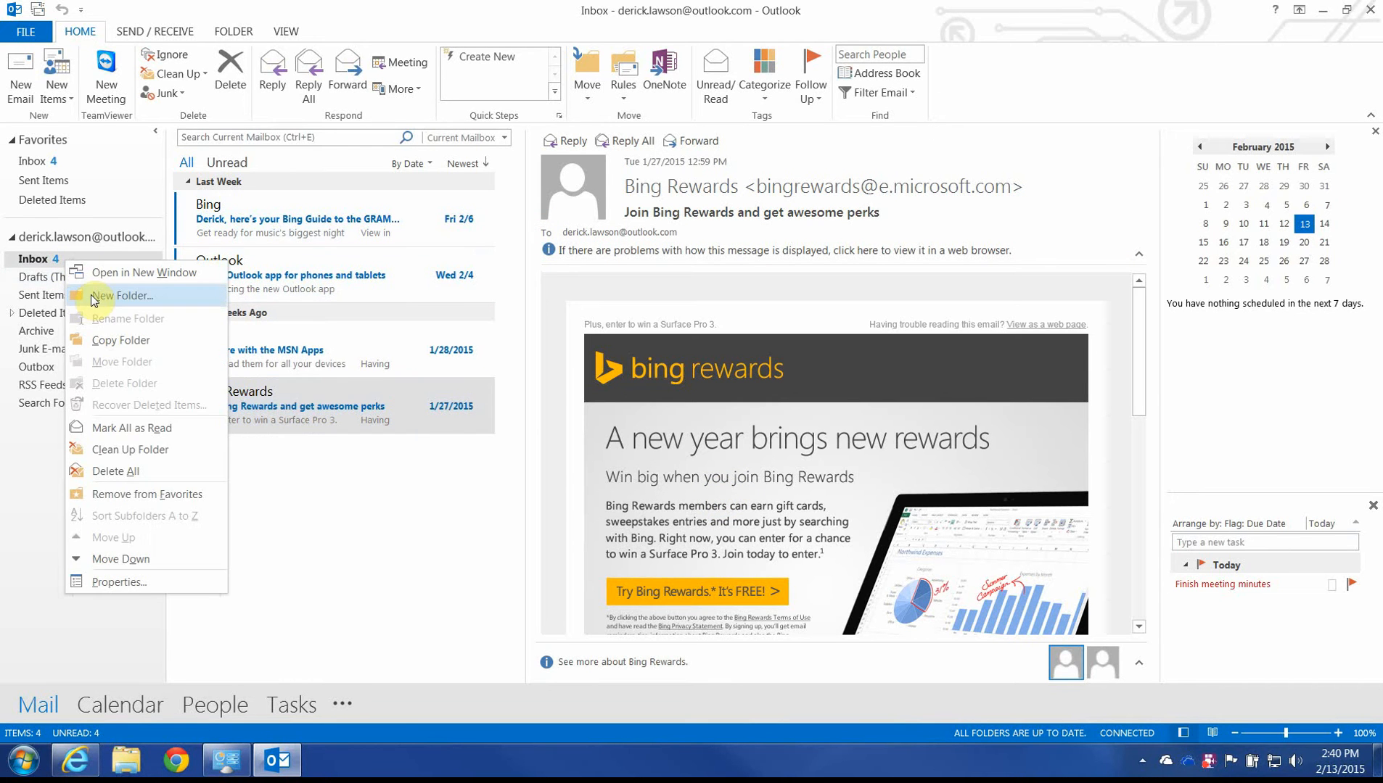
left_click(123, 296)
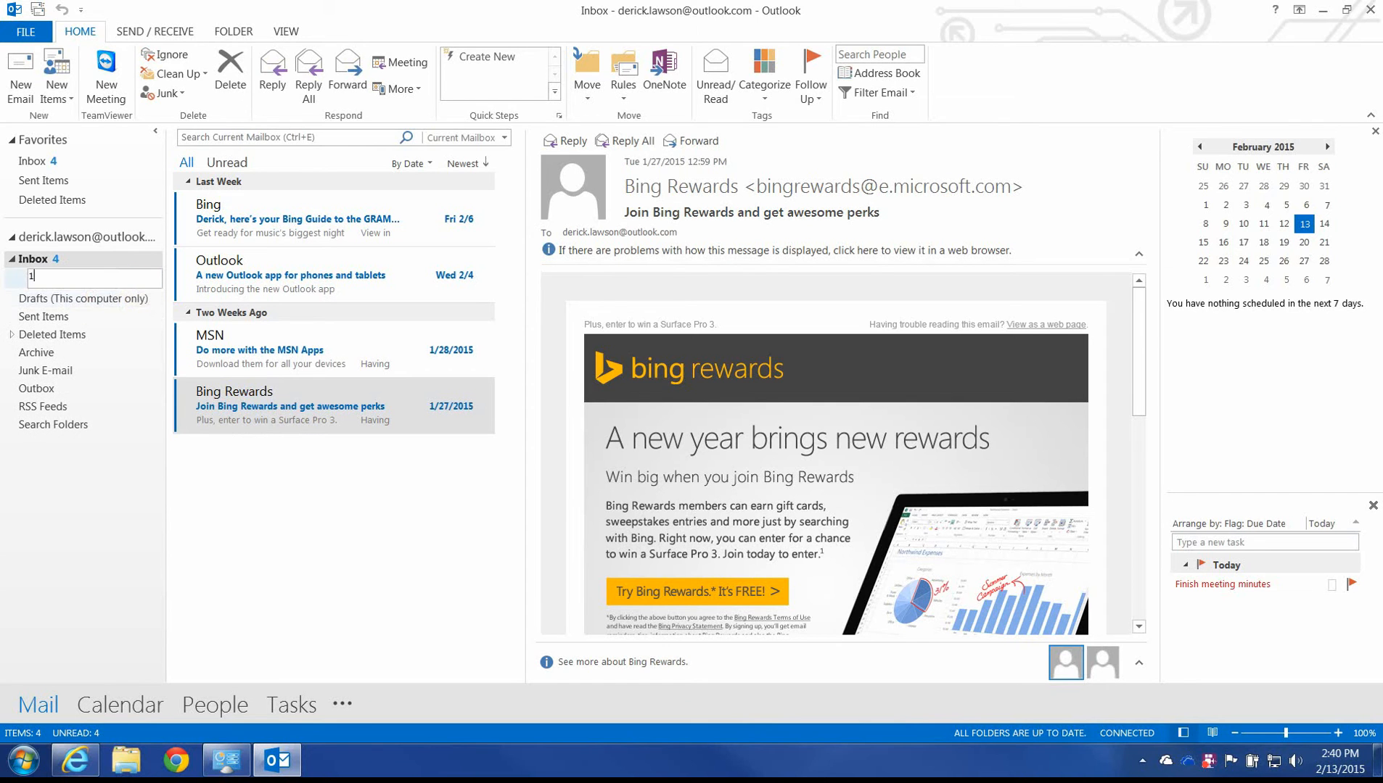
type(". Action")
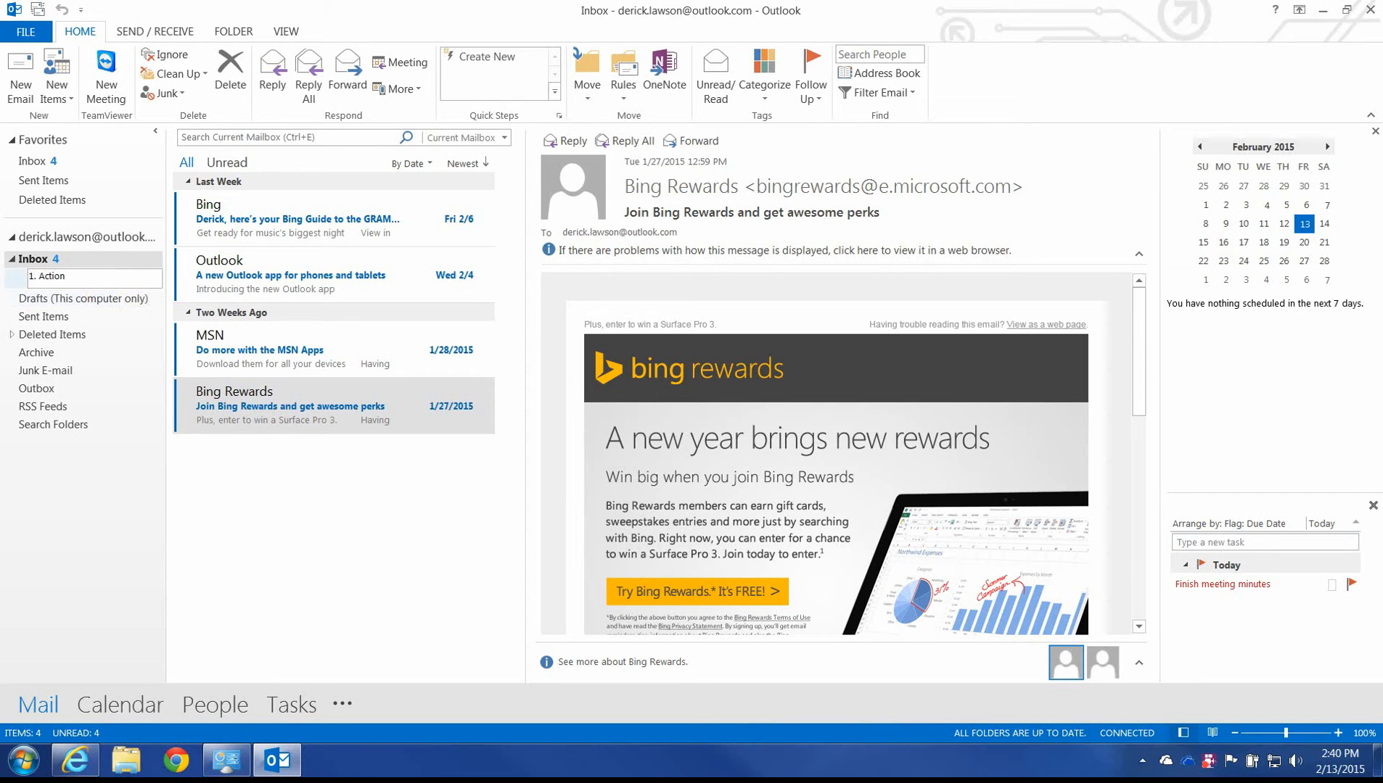
Add a second Inbox subfolder named '2. Read'.
right_click(34, 259)
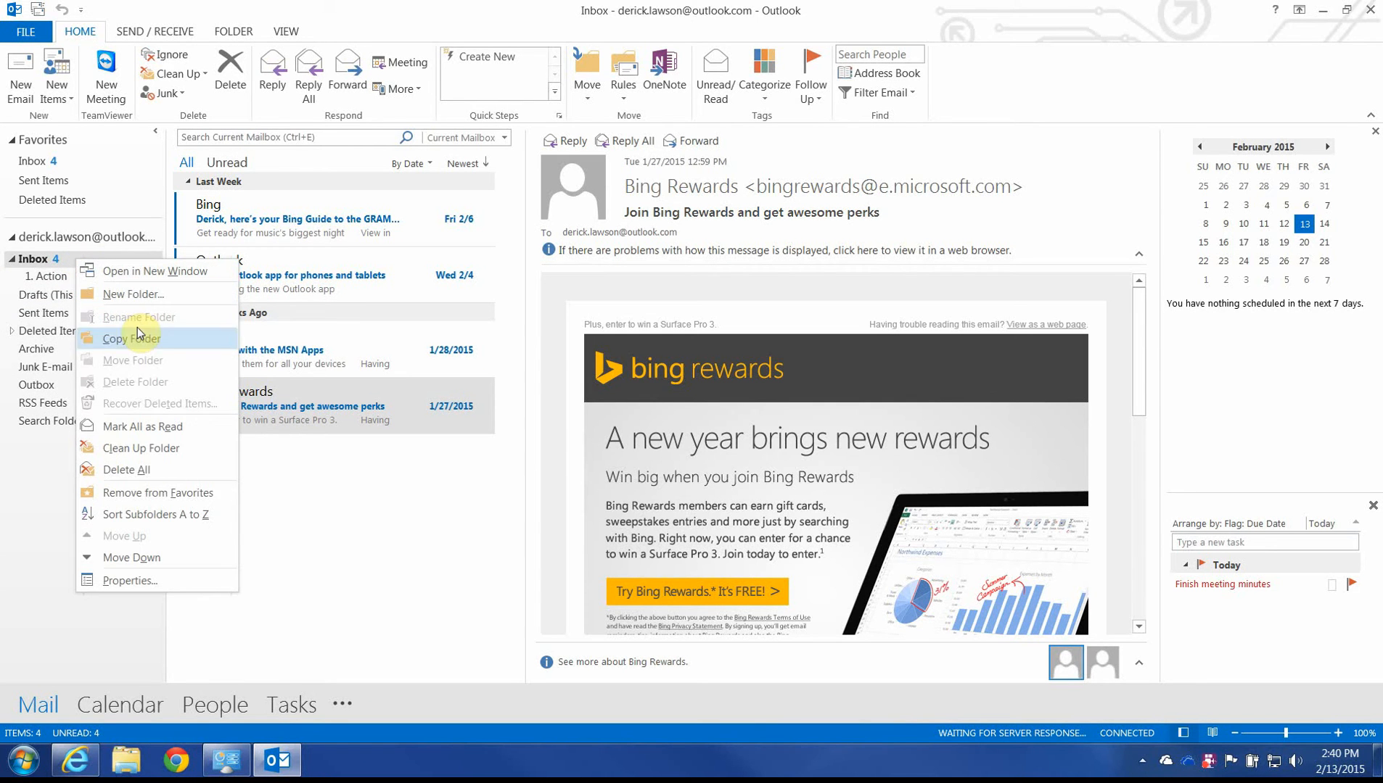
left_click(136, 293)
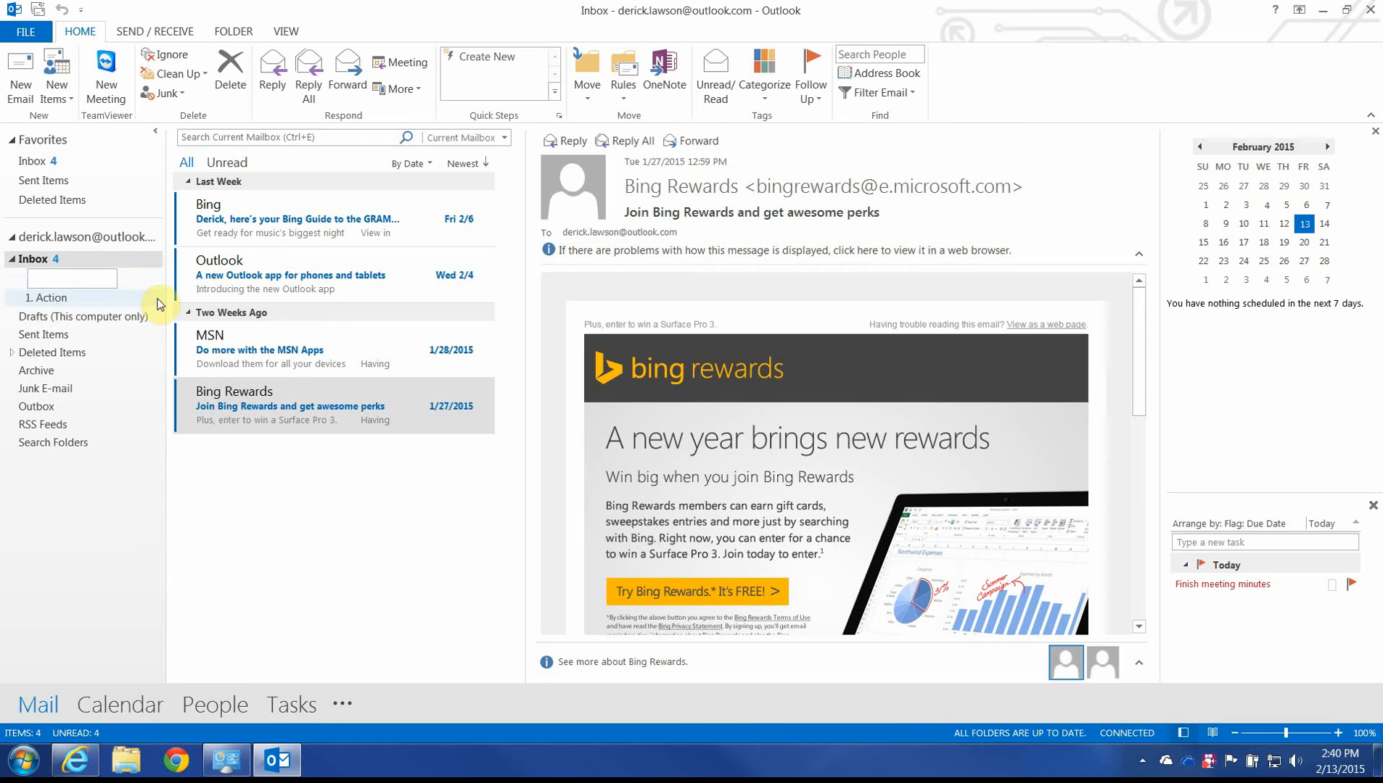
type("2. Read")
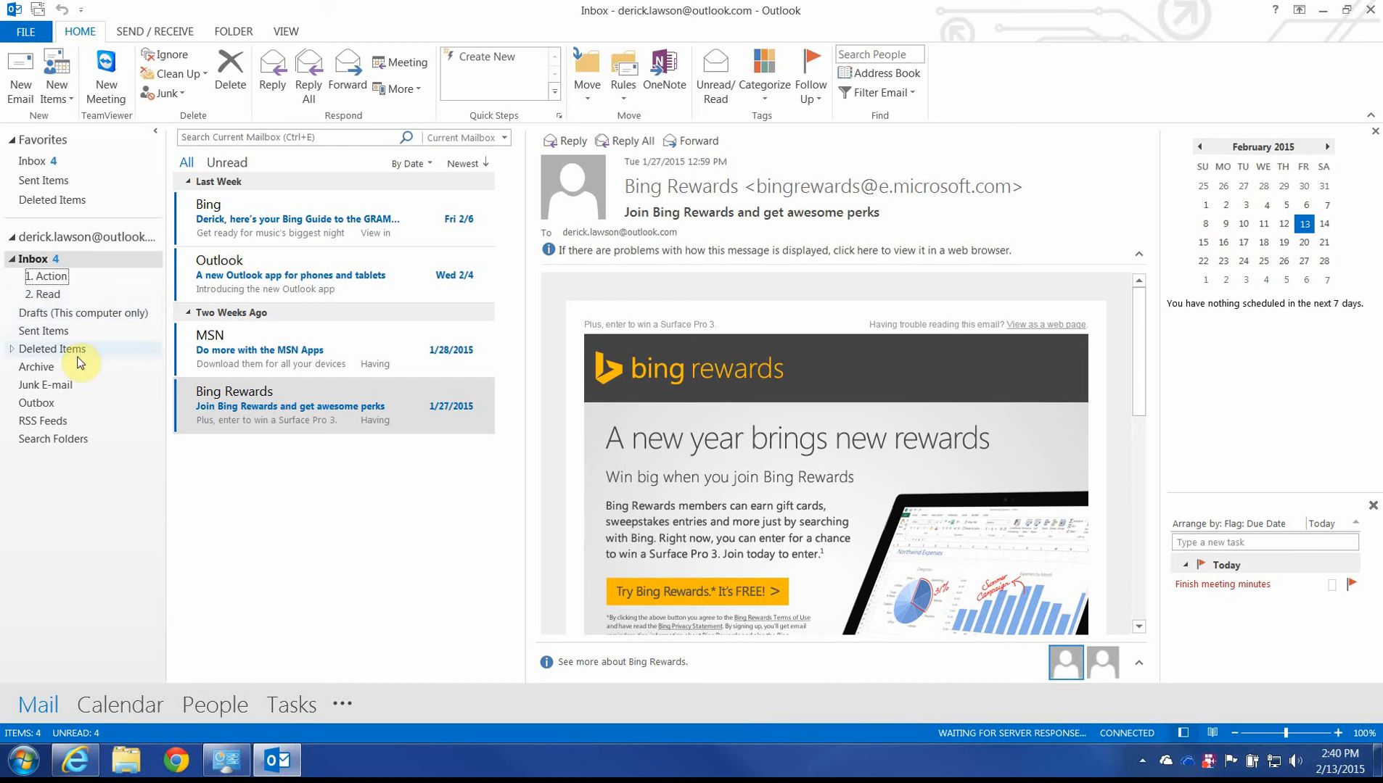
mouse_move(62, 367)
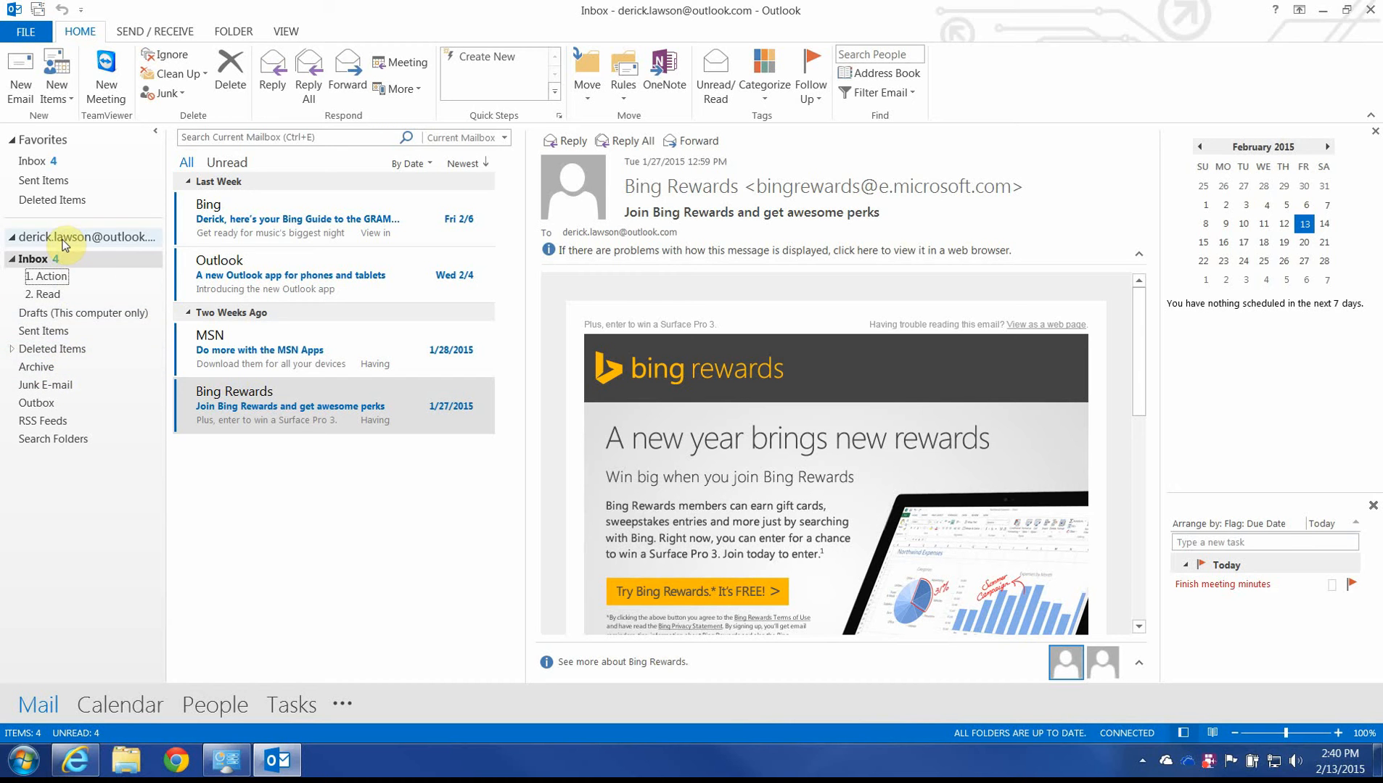
right_click(85, 237)
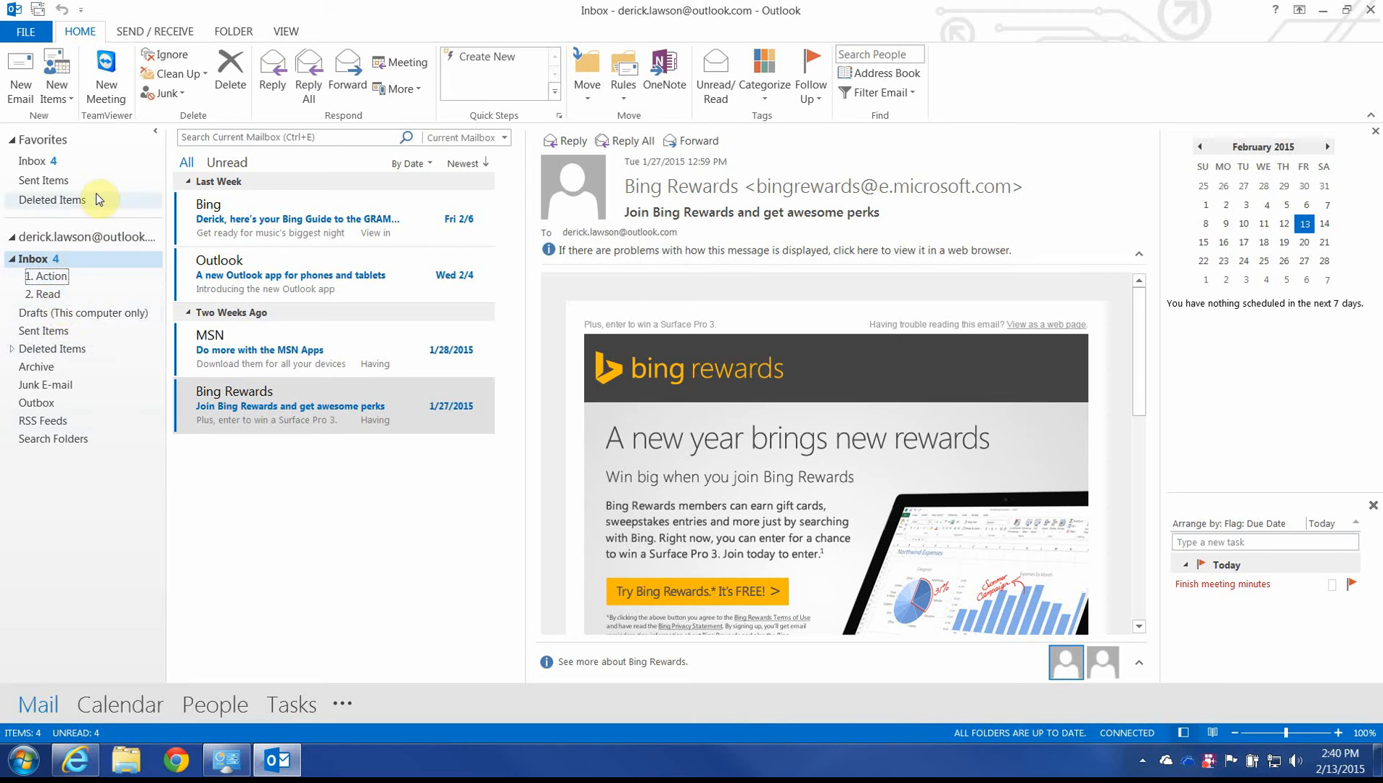
mouse_move(714, 73)
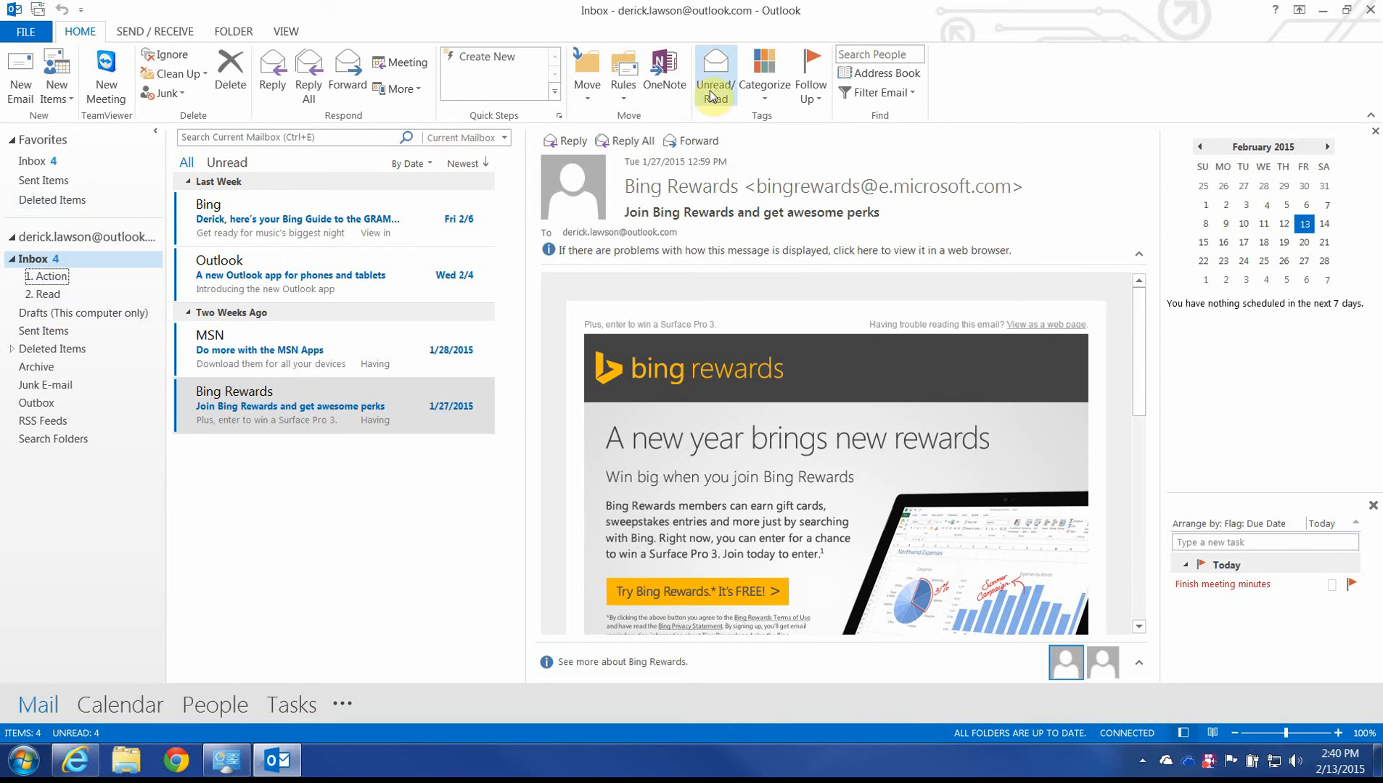
left_click(763, 75)
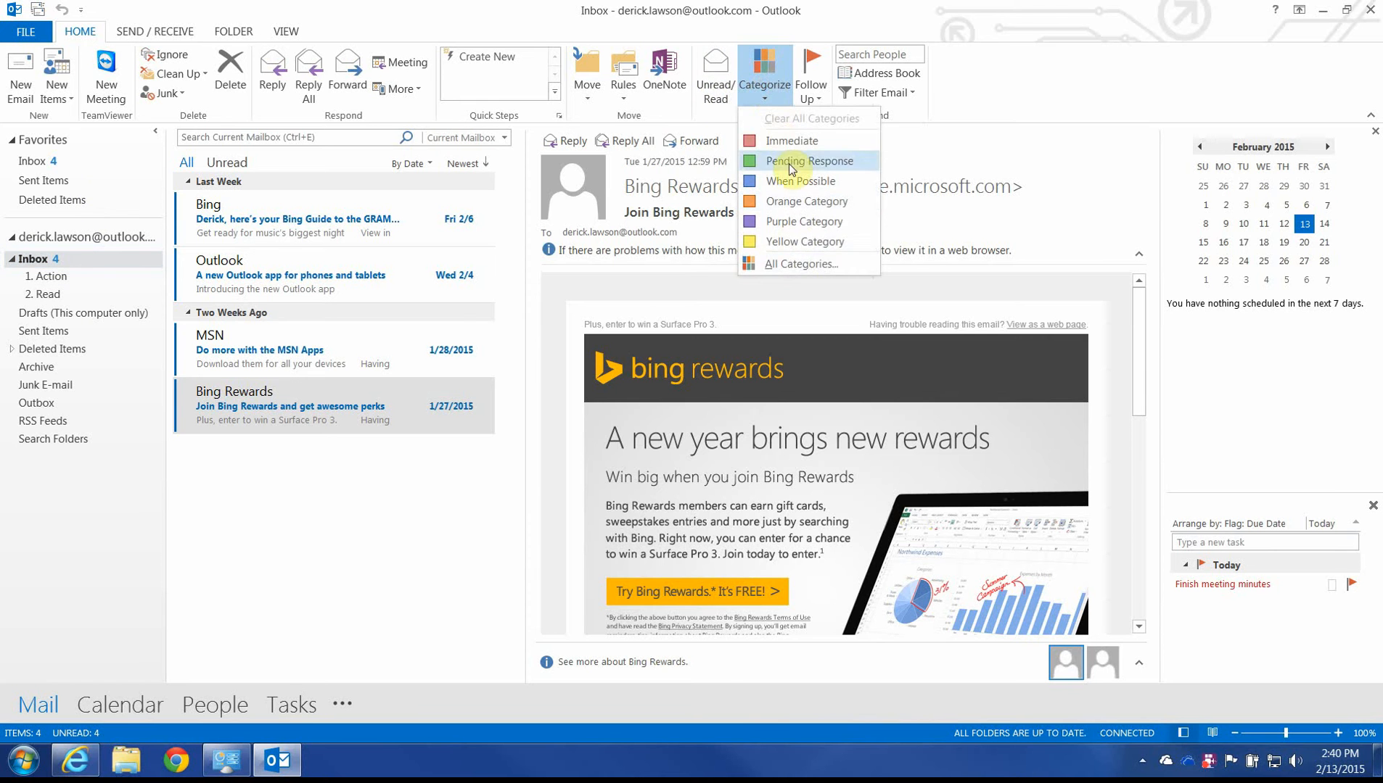
left_click(801, 264)
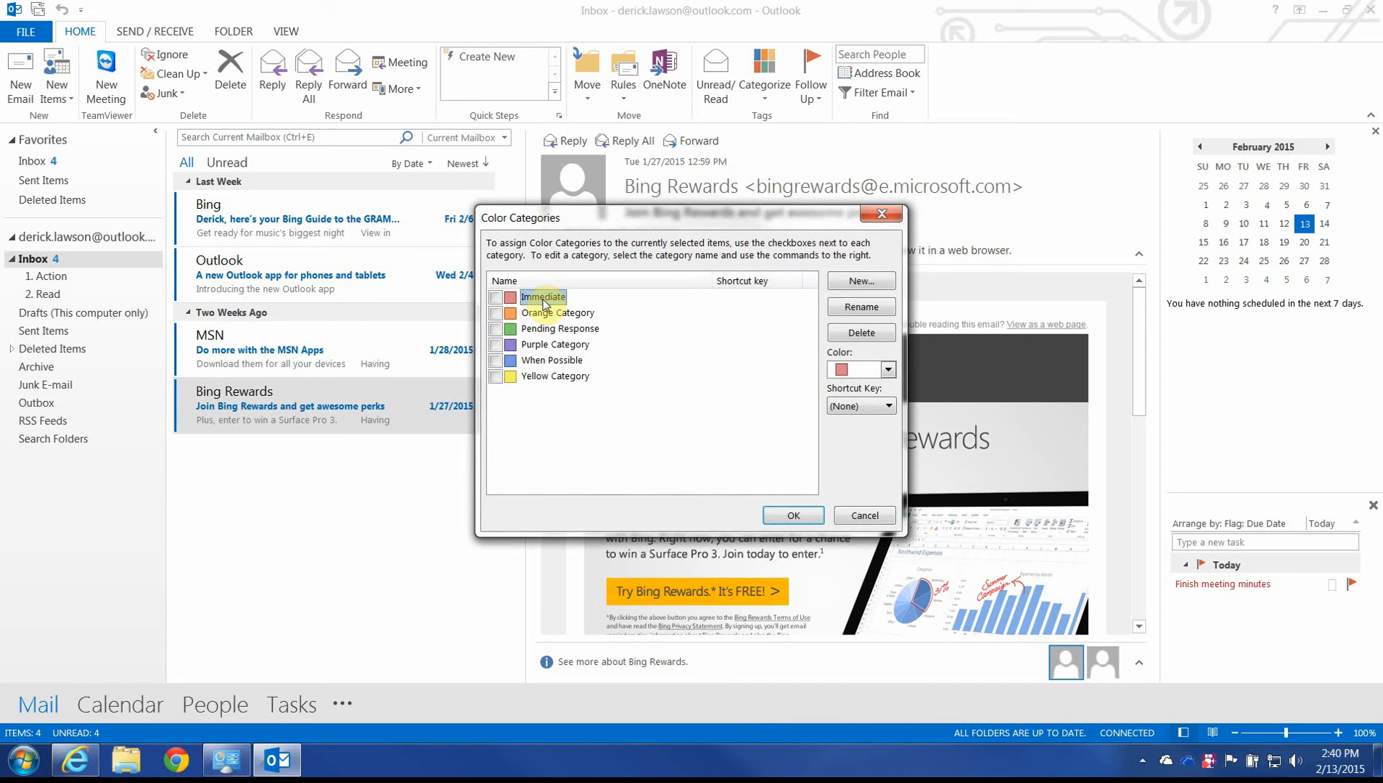
left_click(557, 312)
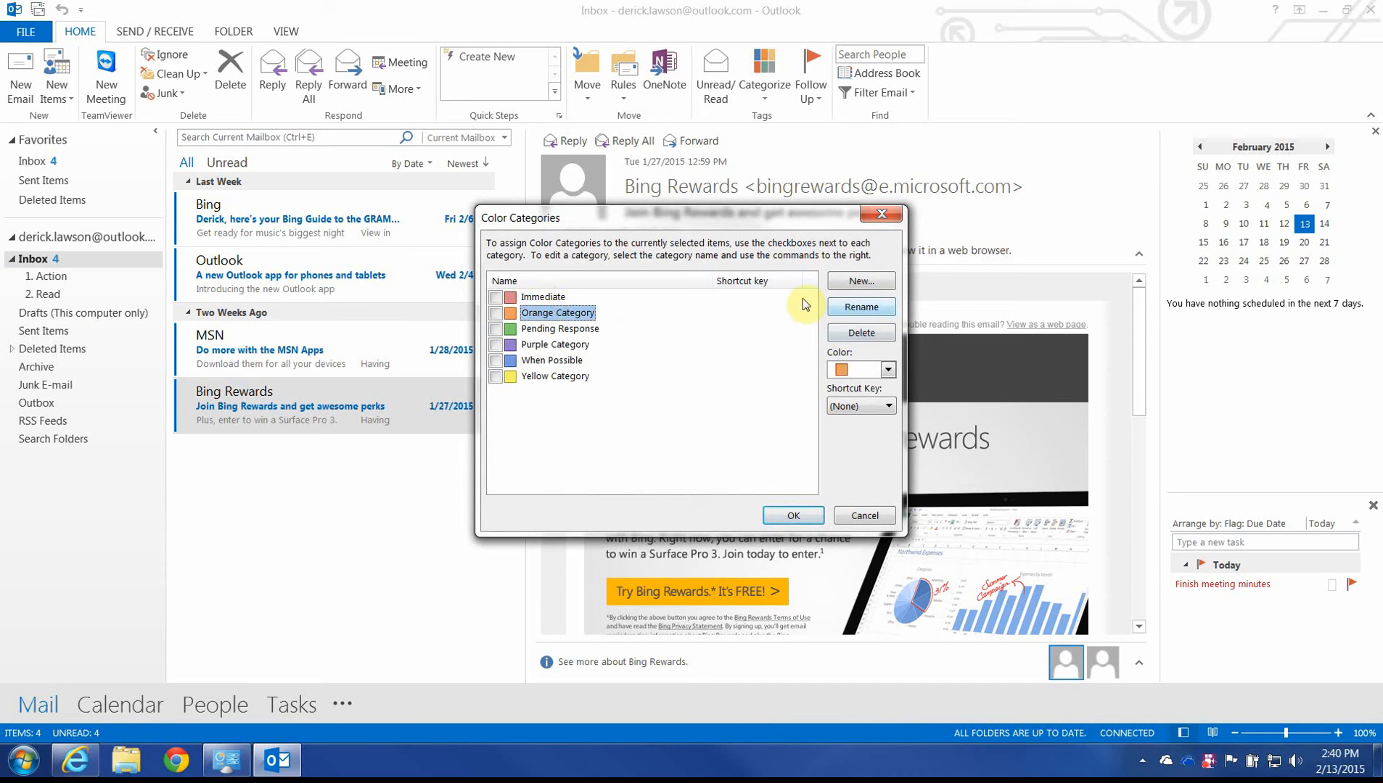
left_click(542, 298)
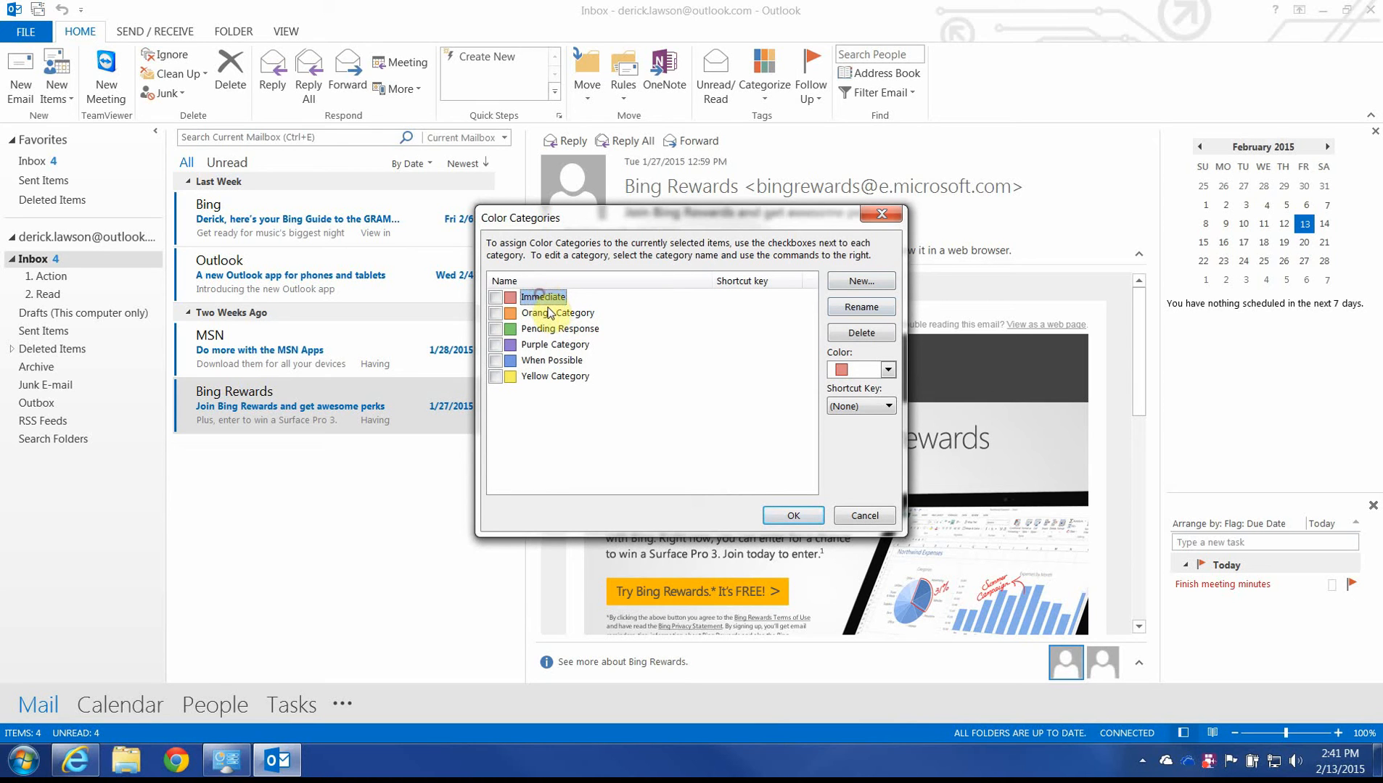
left_click(551, 360)
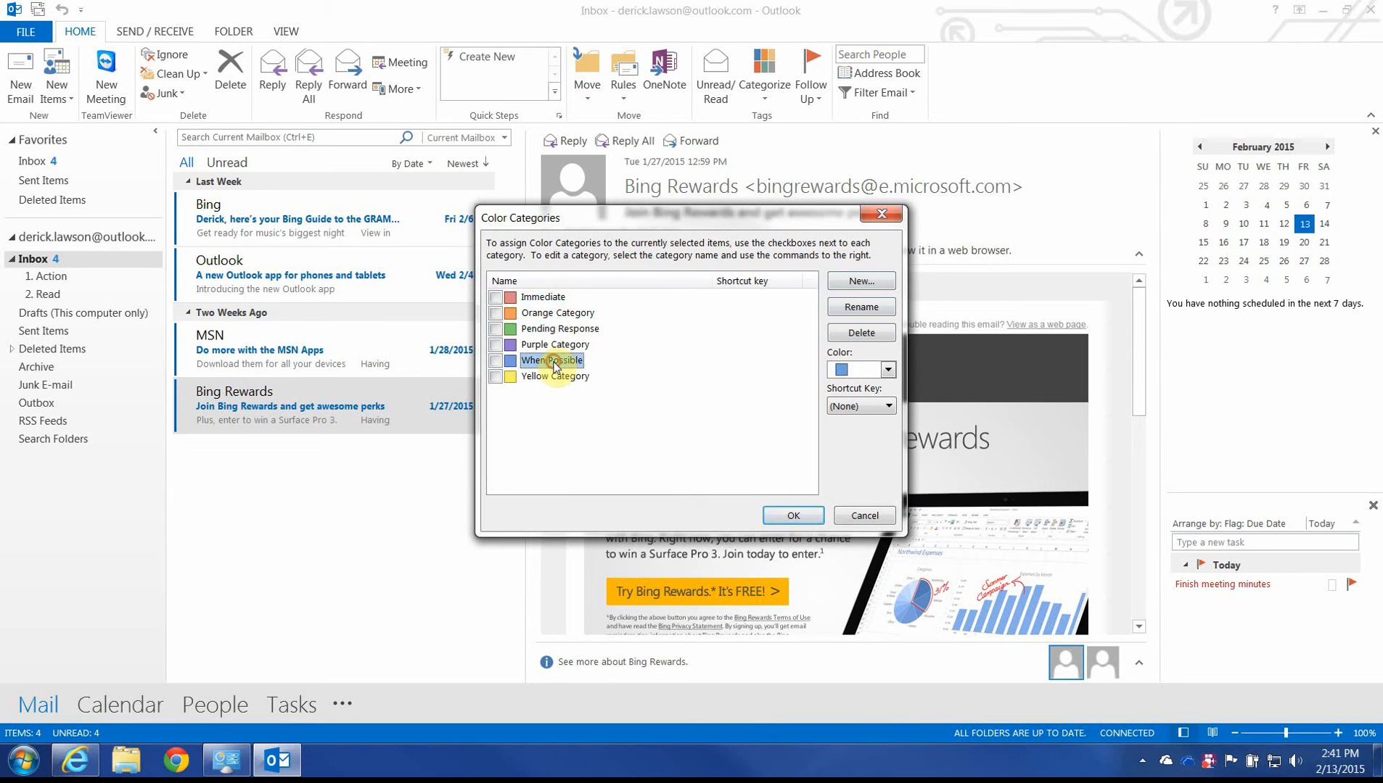
mouse_move(547, 379)
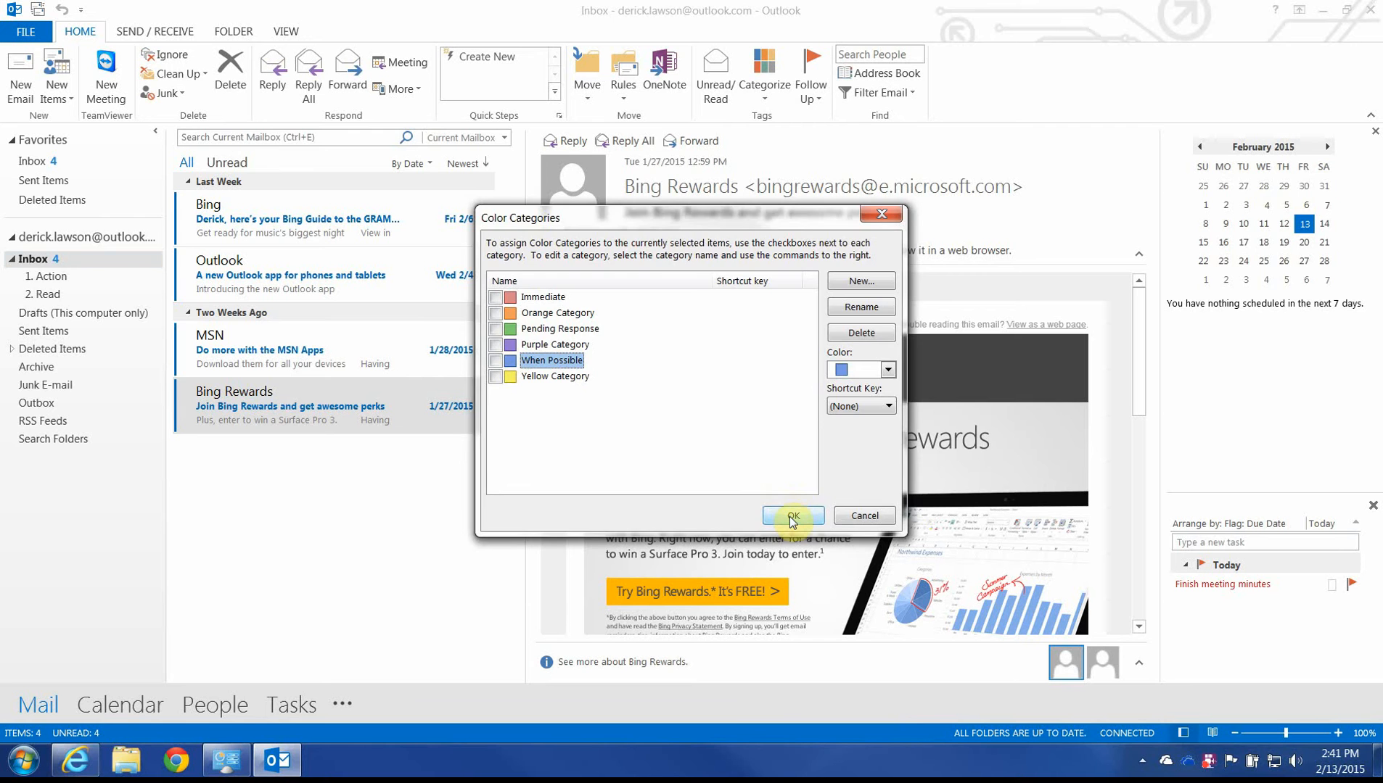
left_click(792, 515)
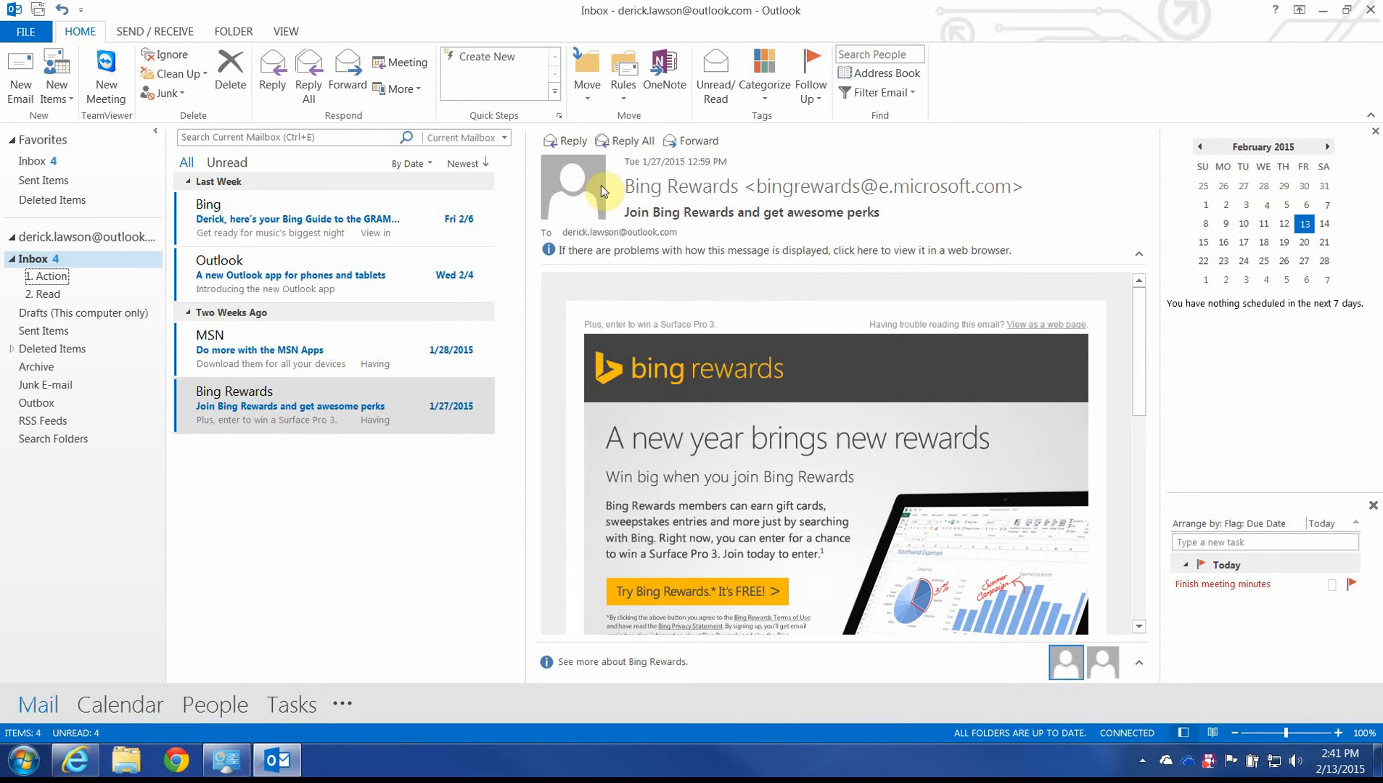
Start a new custom quick step in Manage Quick Steps named 'Immediate'.
left_click(556, 92)
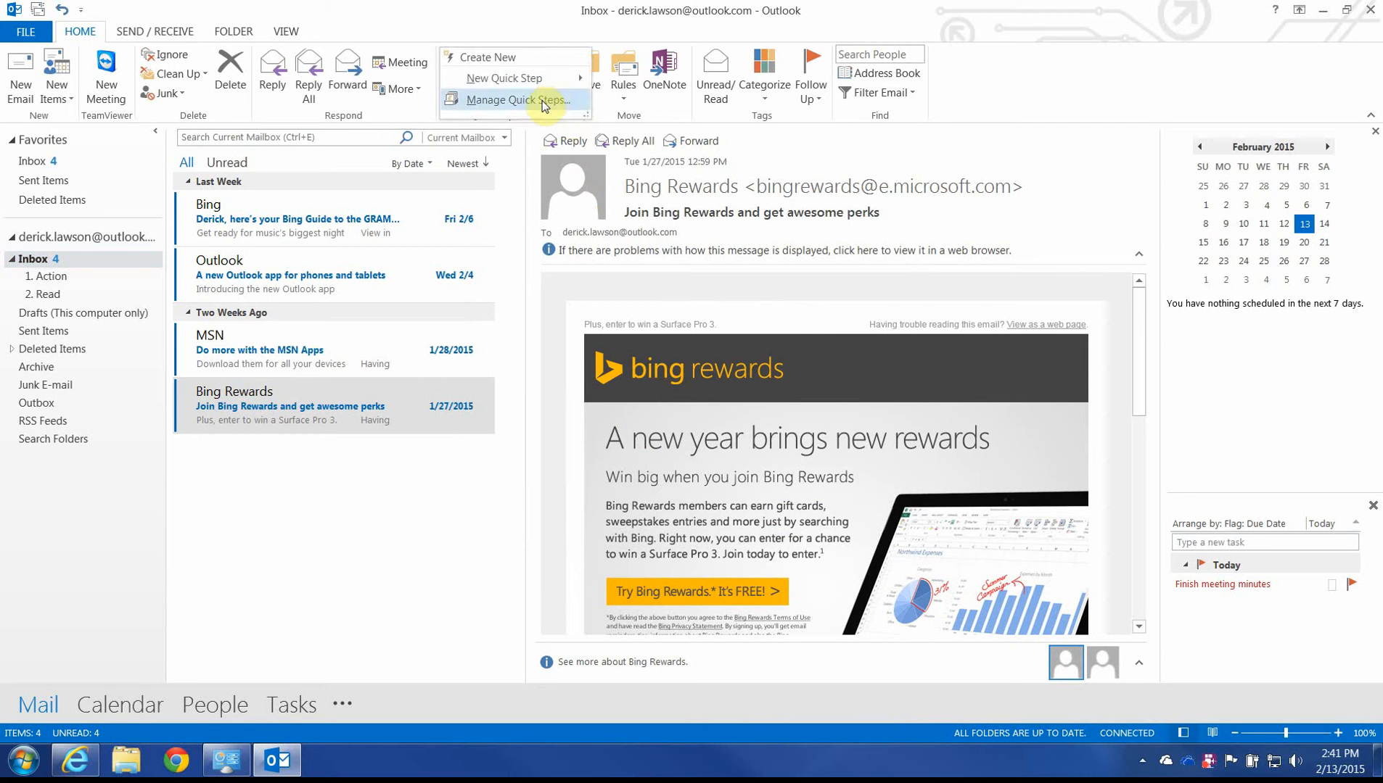
left_click(514, 100)
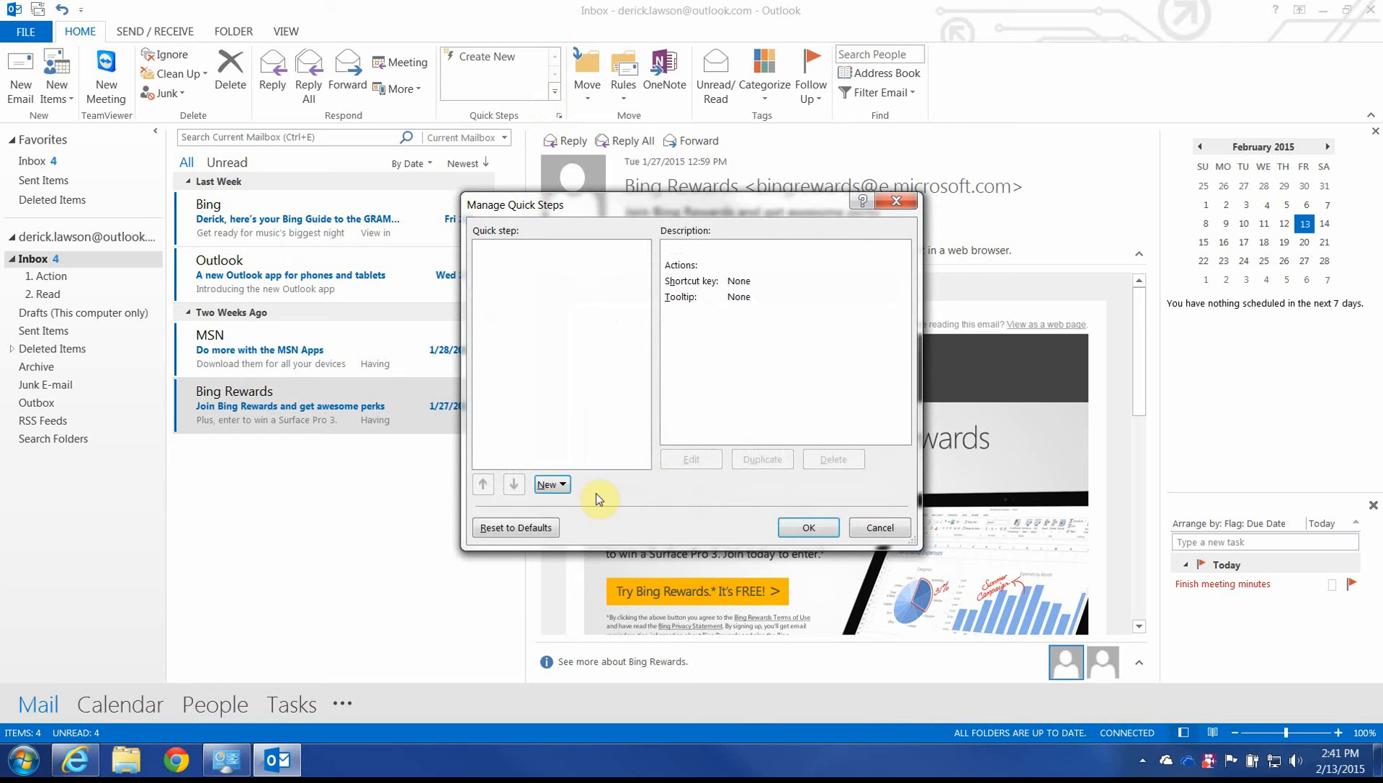
left_click(548, 484)
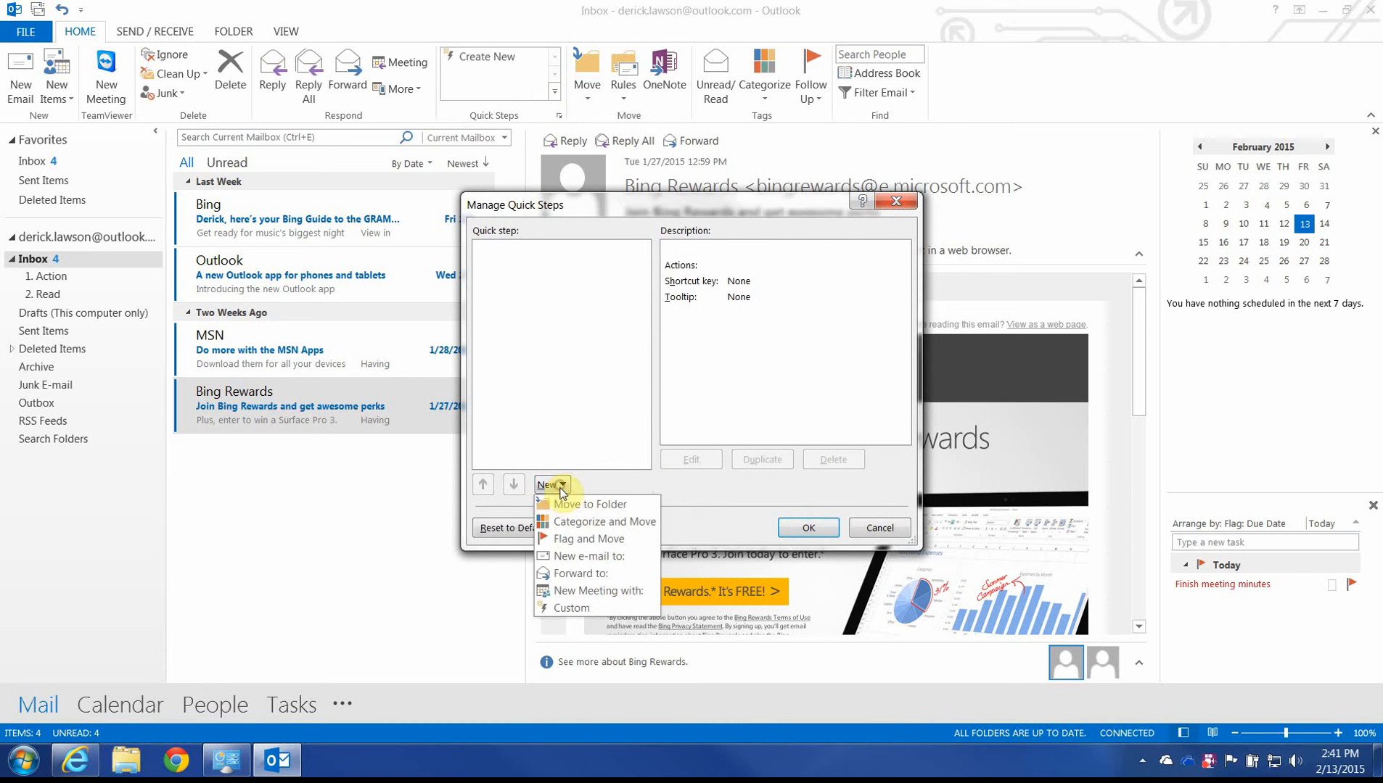
mouse_move(595, 406)
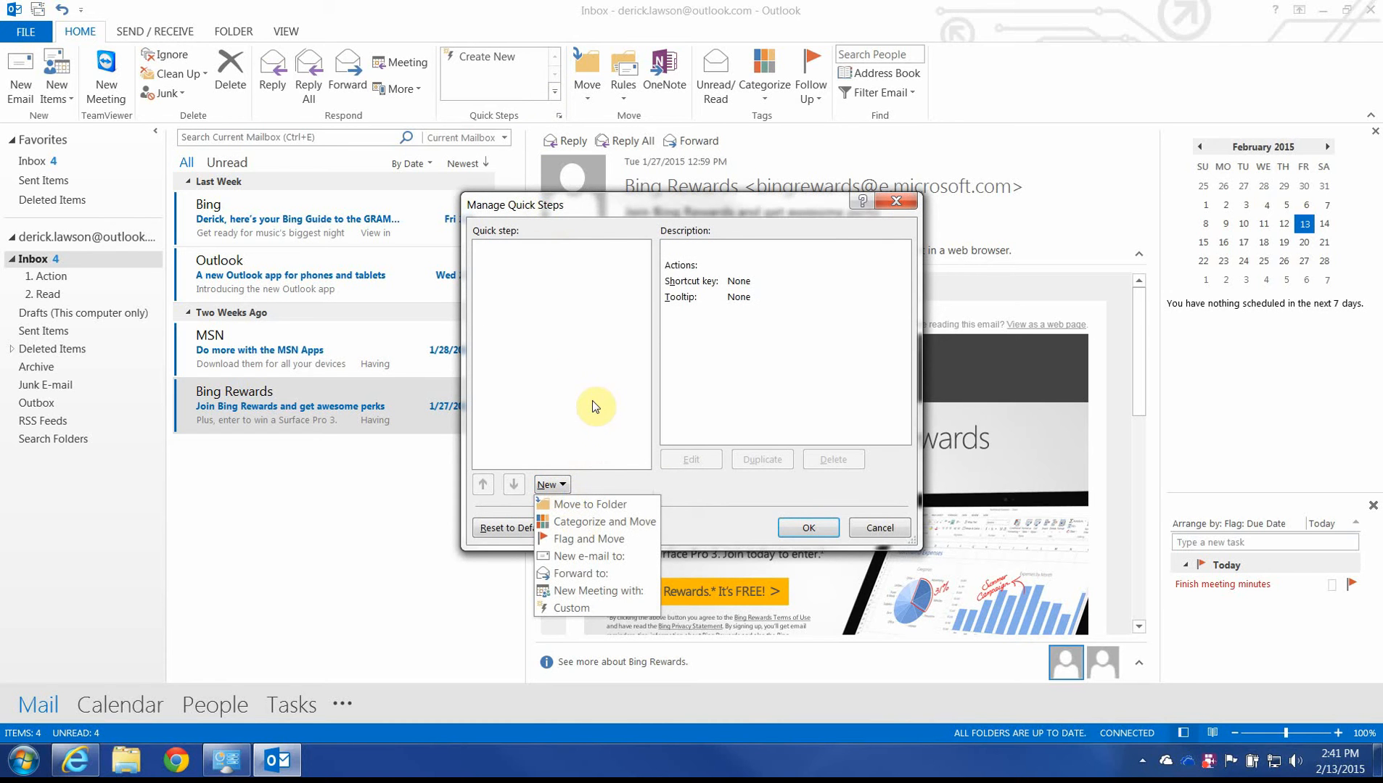
mouse_move(538, 217)
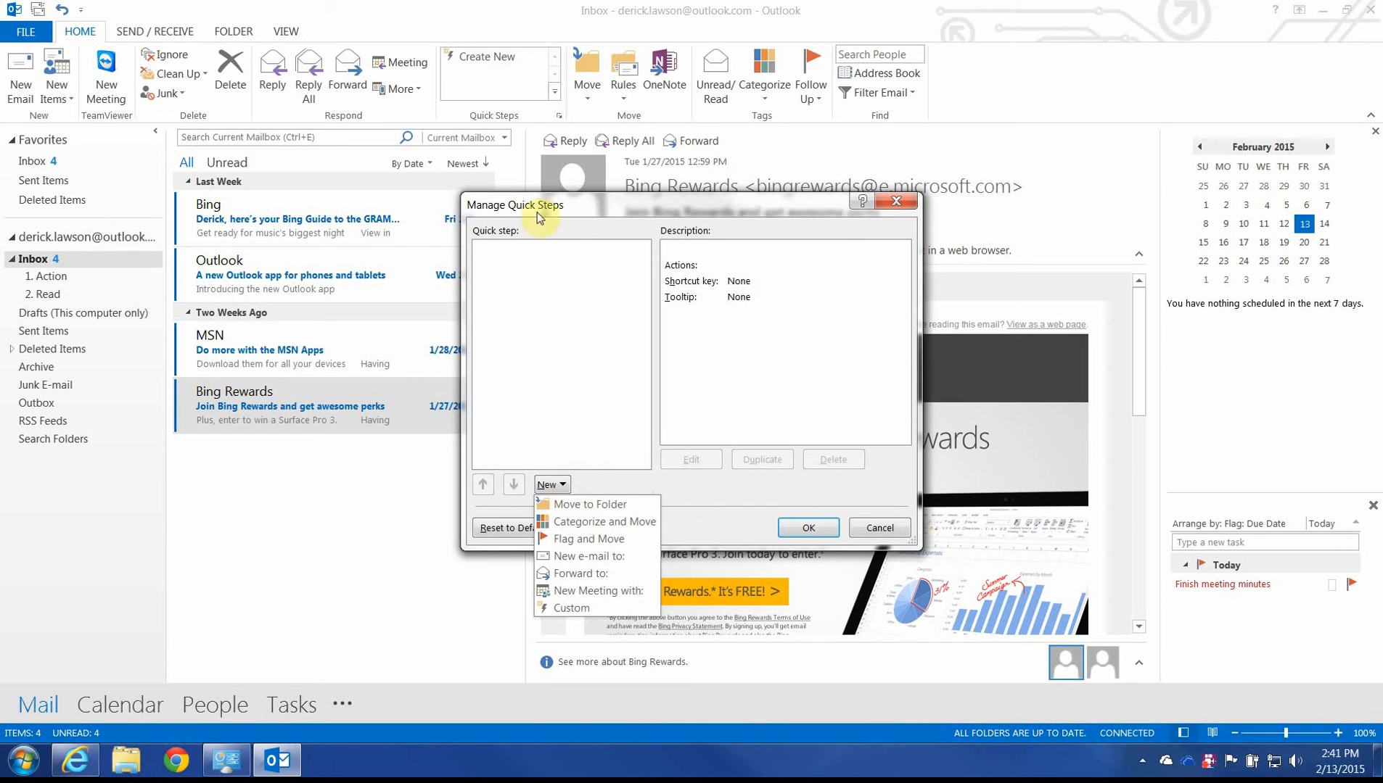
mouse_move(570, 609)
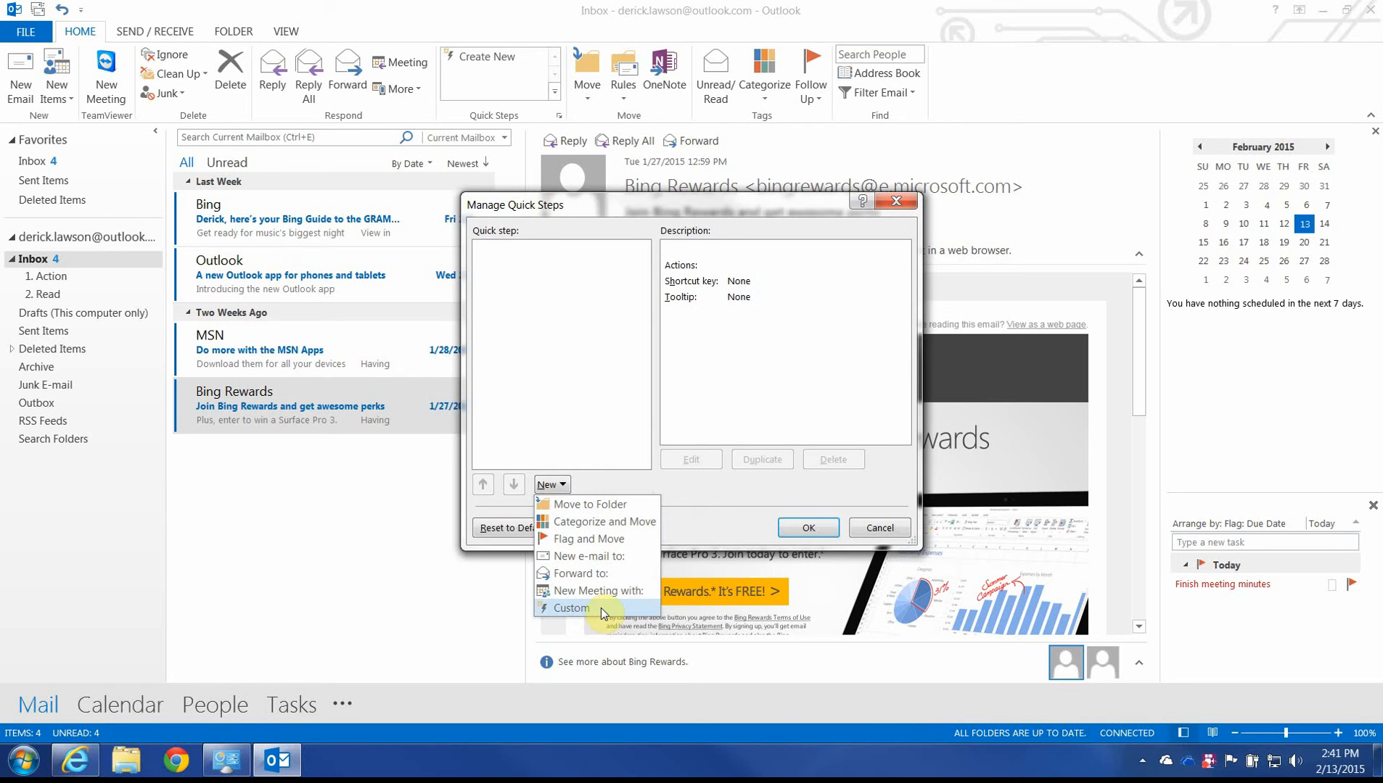
left_click(570, 607)
type("Action")
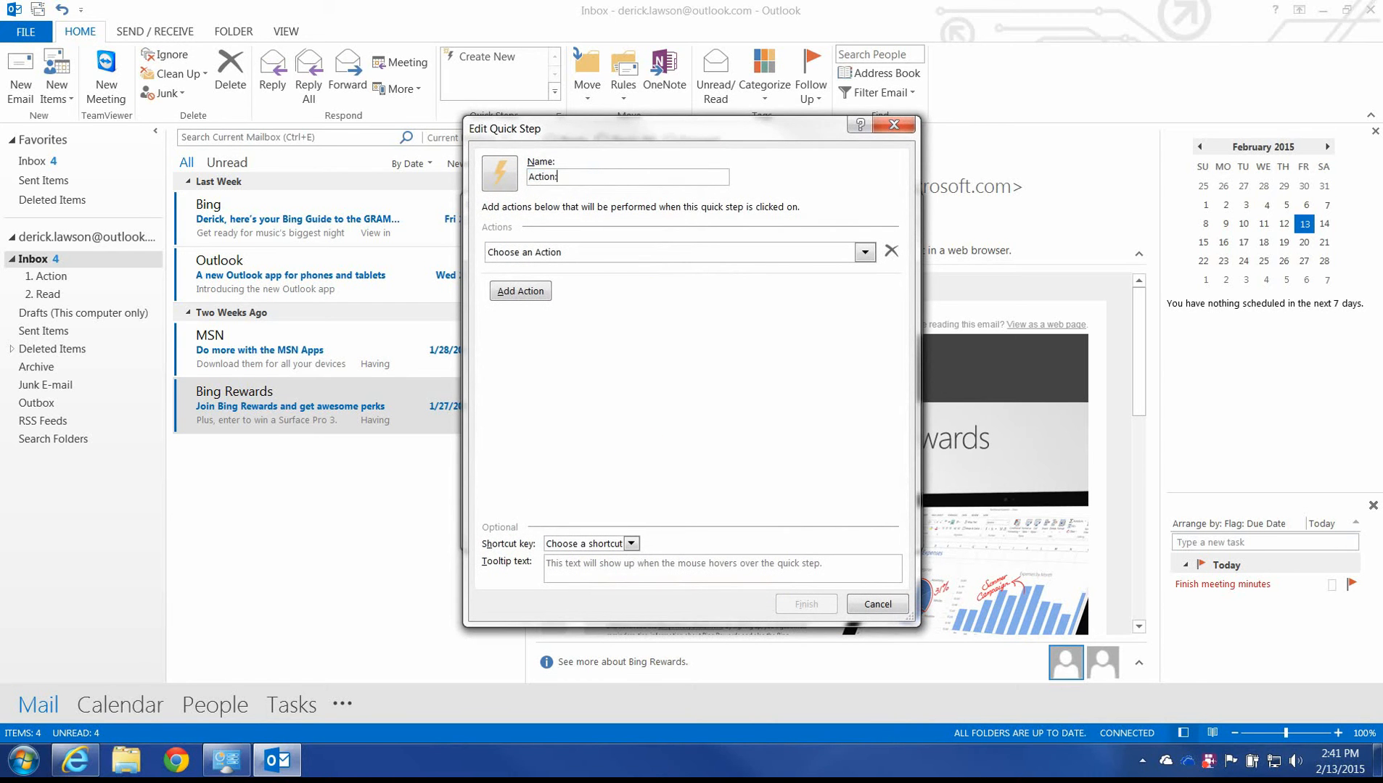
type("Immediate")
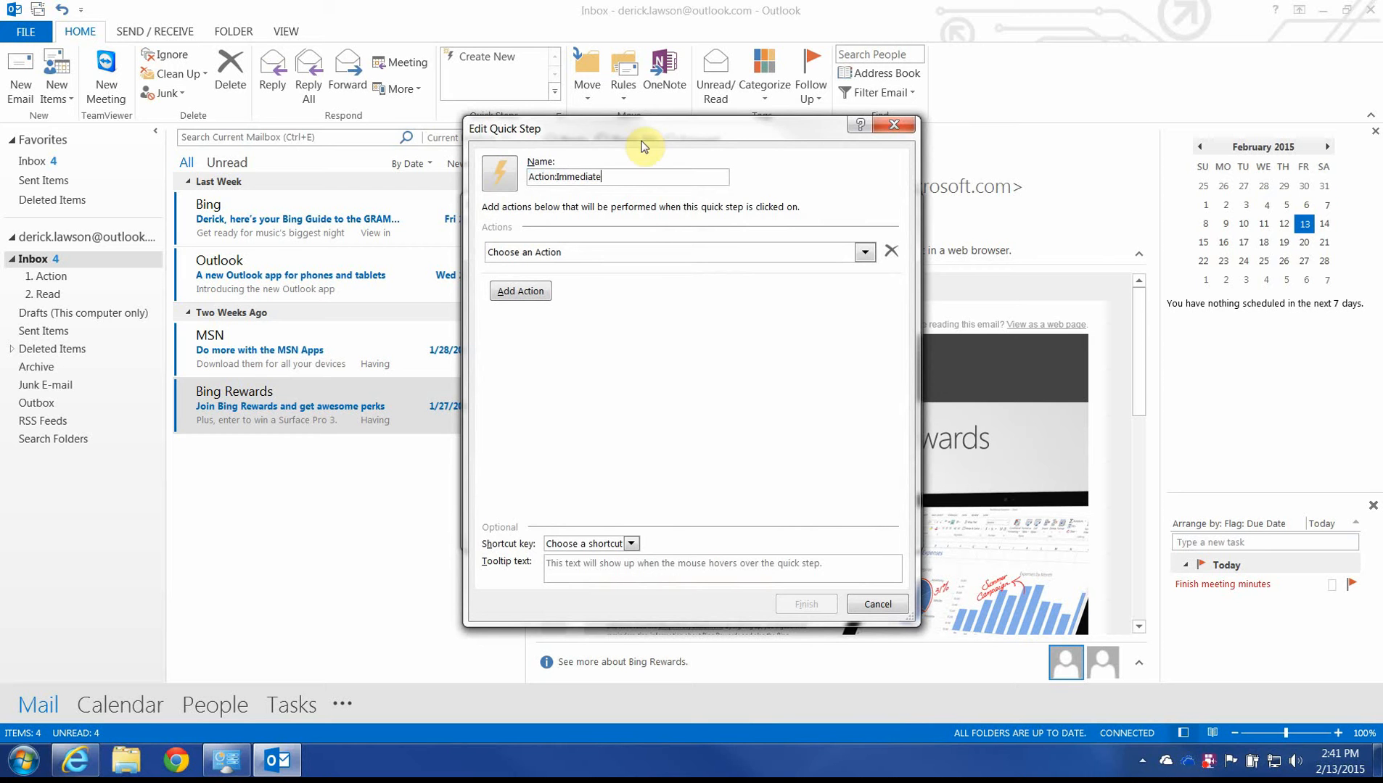
Give it Move to 1. Action, Categorize Immediate and Flag Today actions, then finish it.
left_click(861, 252)
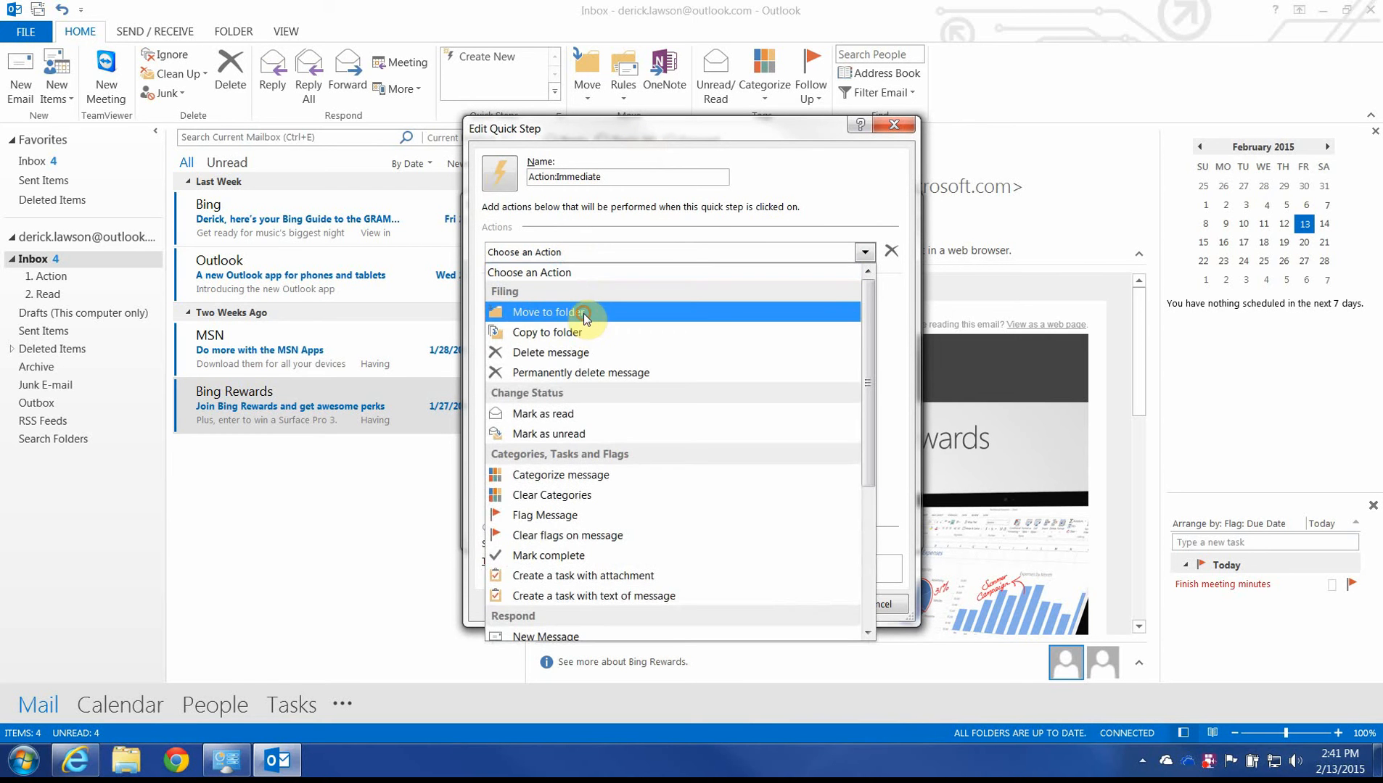
left_click(554, 312)
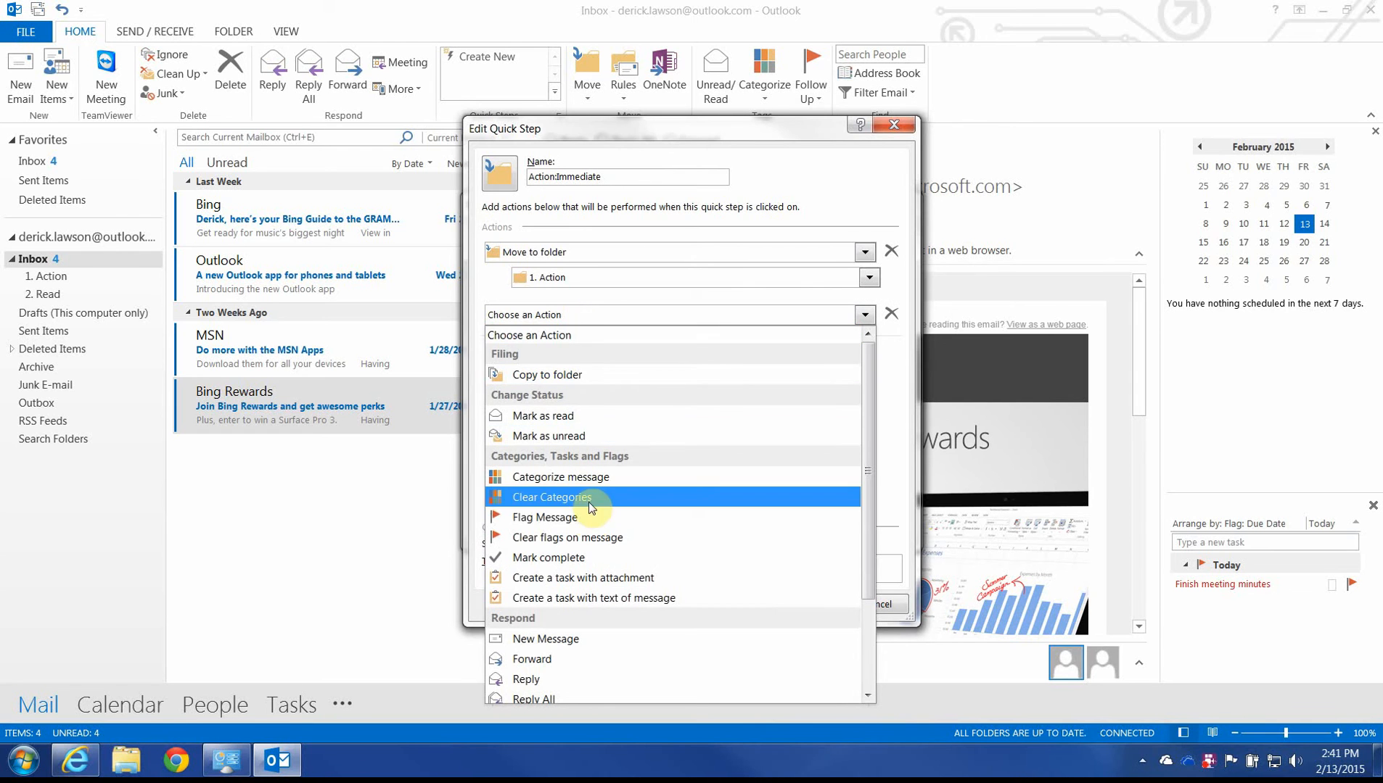
left_click(559, 476)
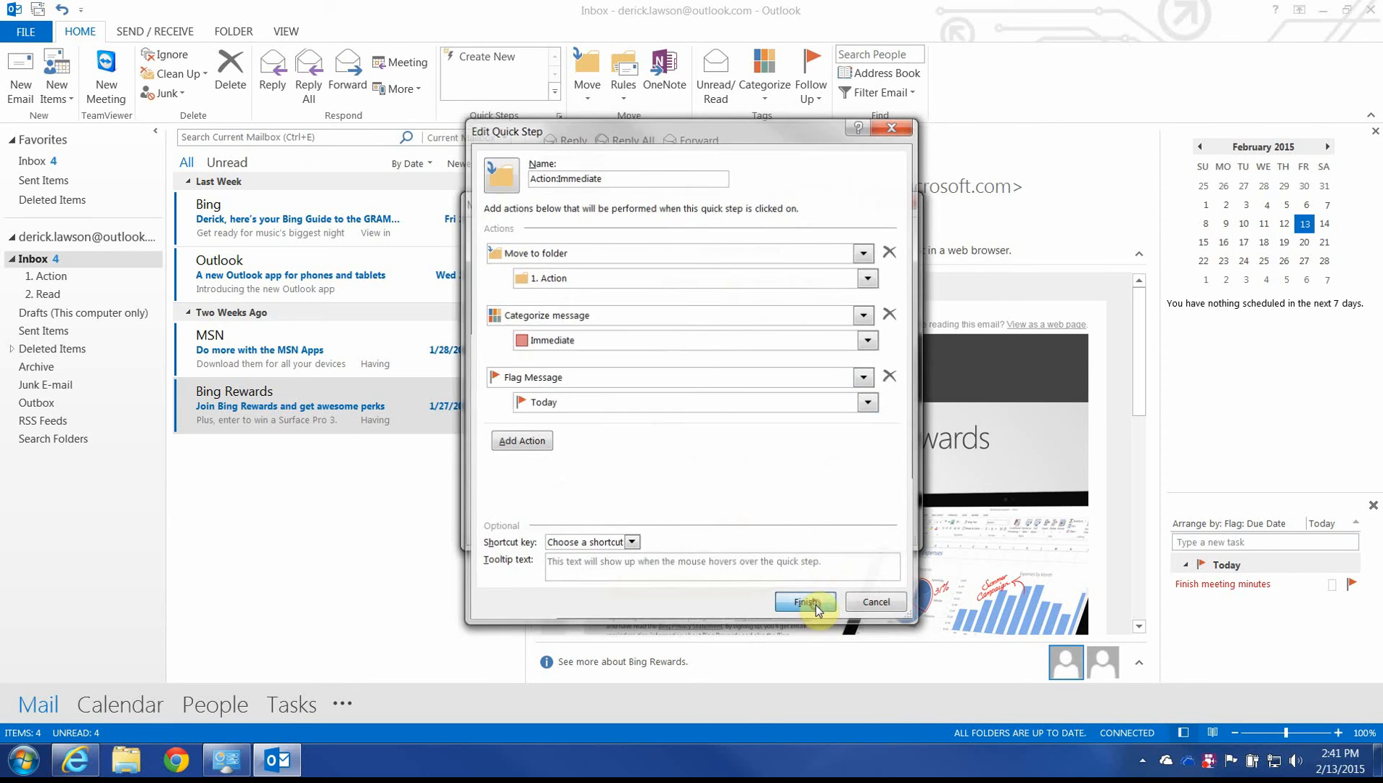
left_click(803, 602)
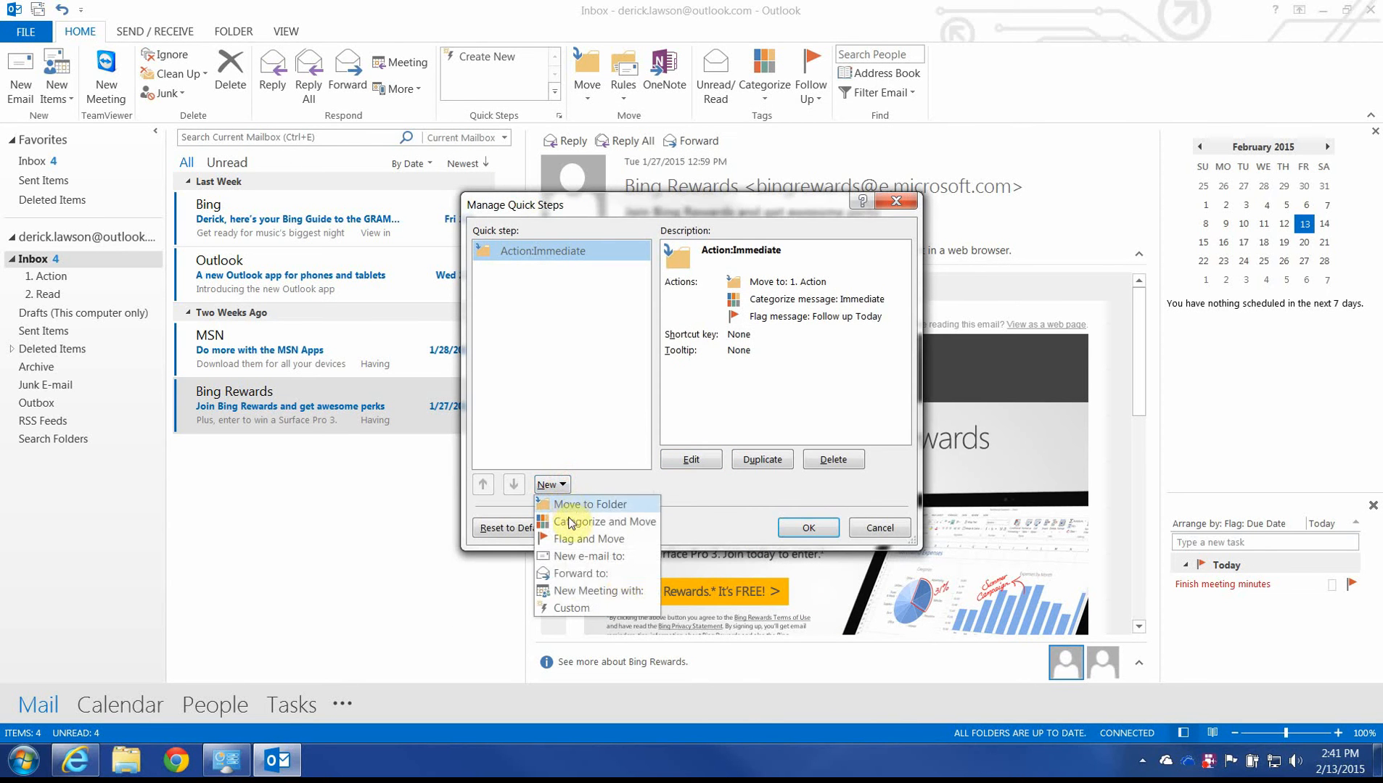
Start a new custom quick step named 'Pending Response'.
left_click(571, 608)
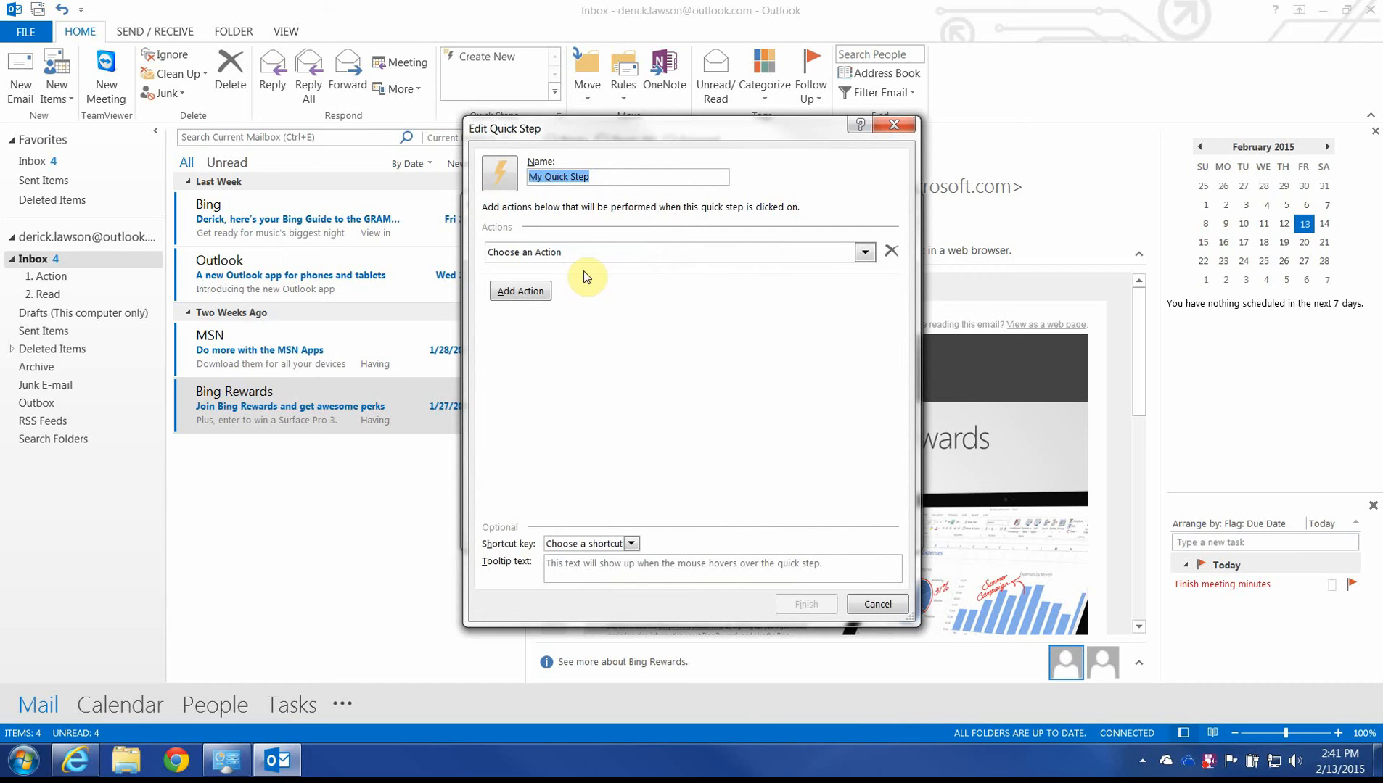
type("Pending")
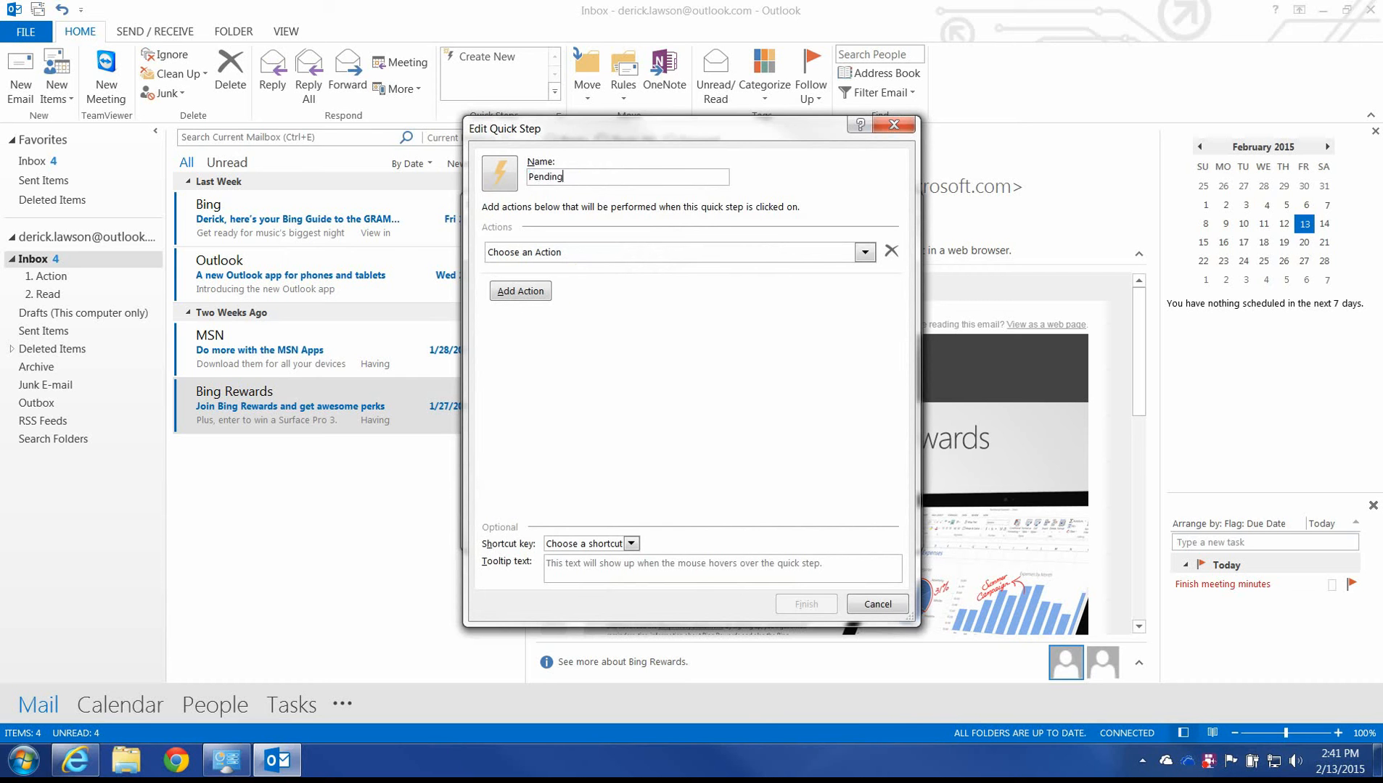
type("Resp")
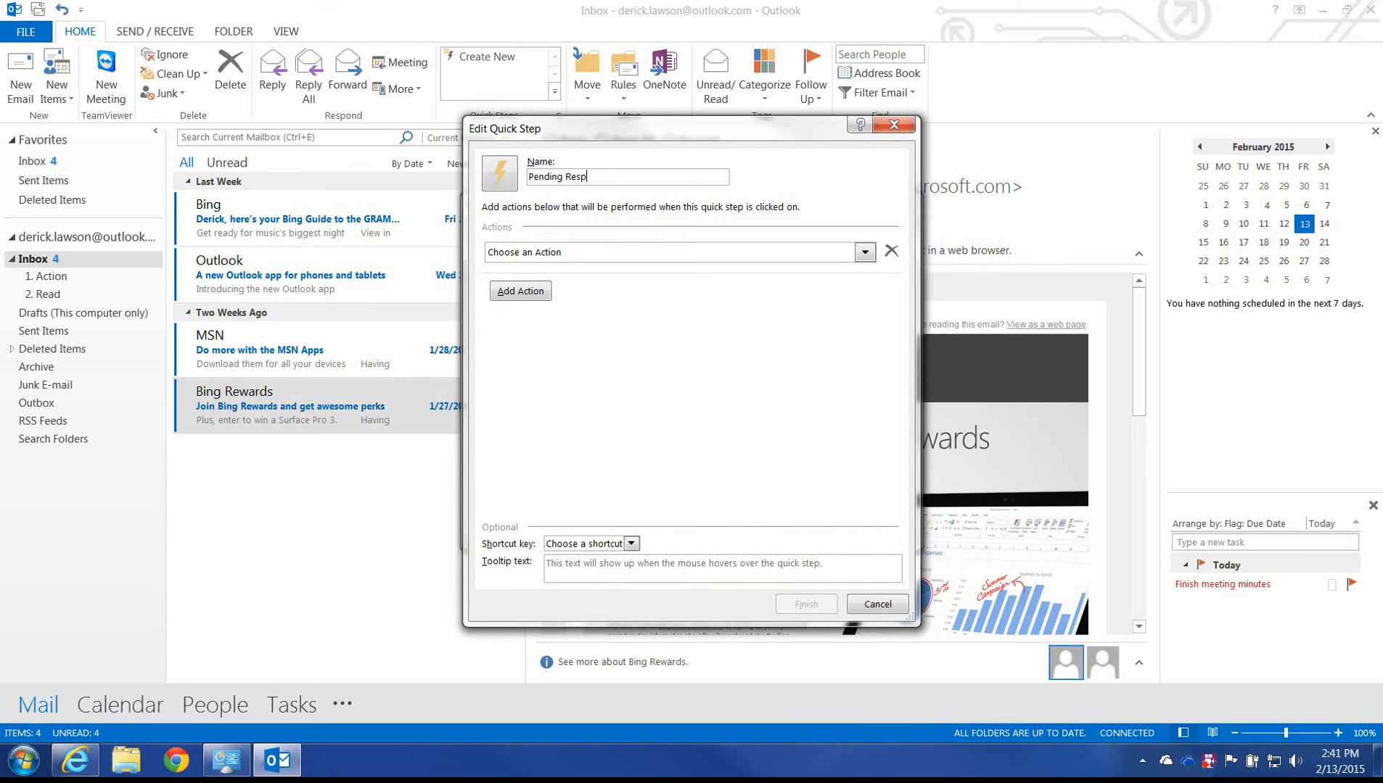
Give it Categorize Pending Response and Move to folder 1. Action actions.
left_click(863, 253)
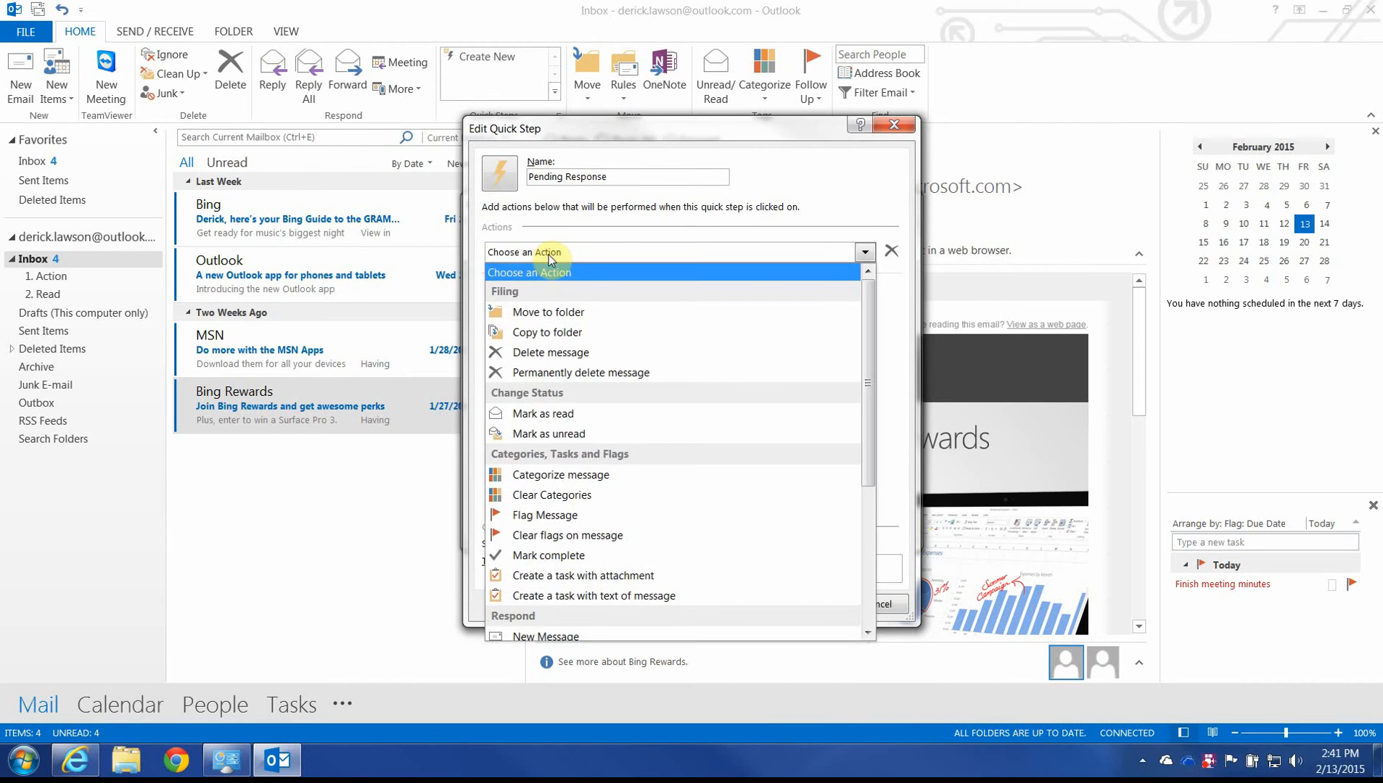
mouse_move(567, 535)
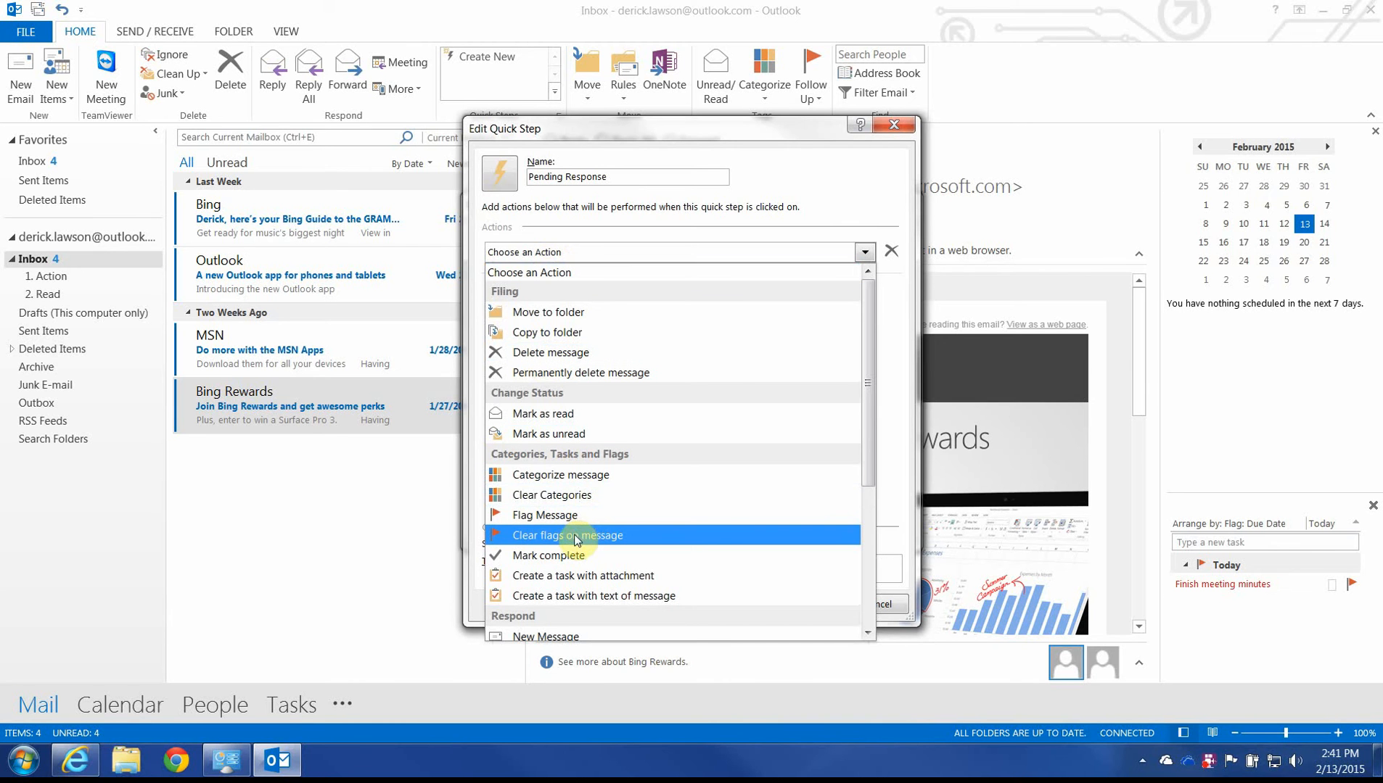
left_click(559, 475)
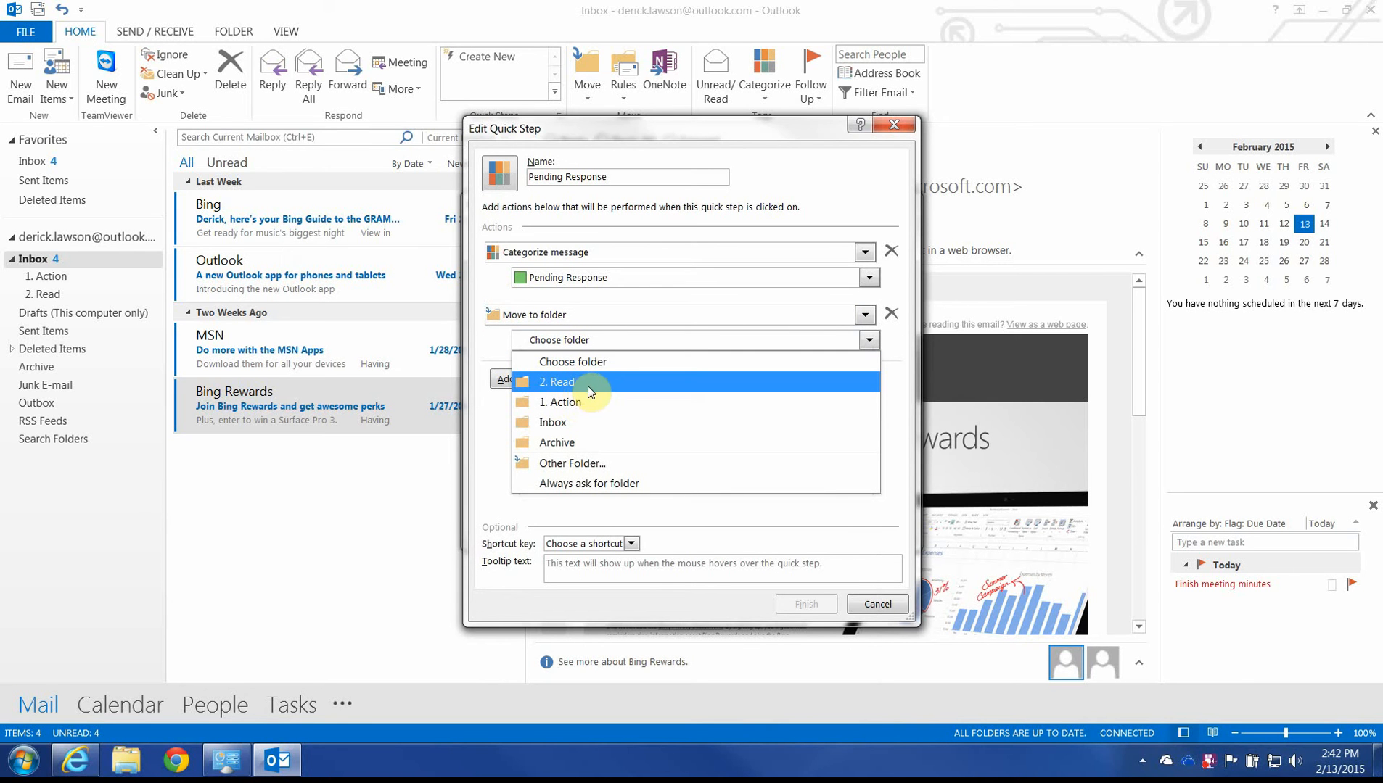
left_click(561, 402)
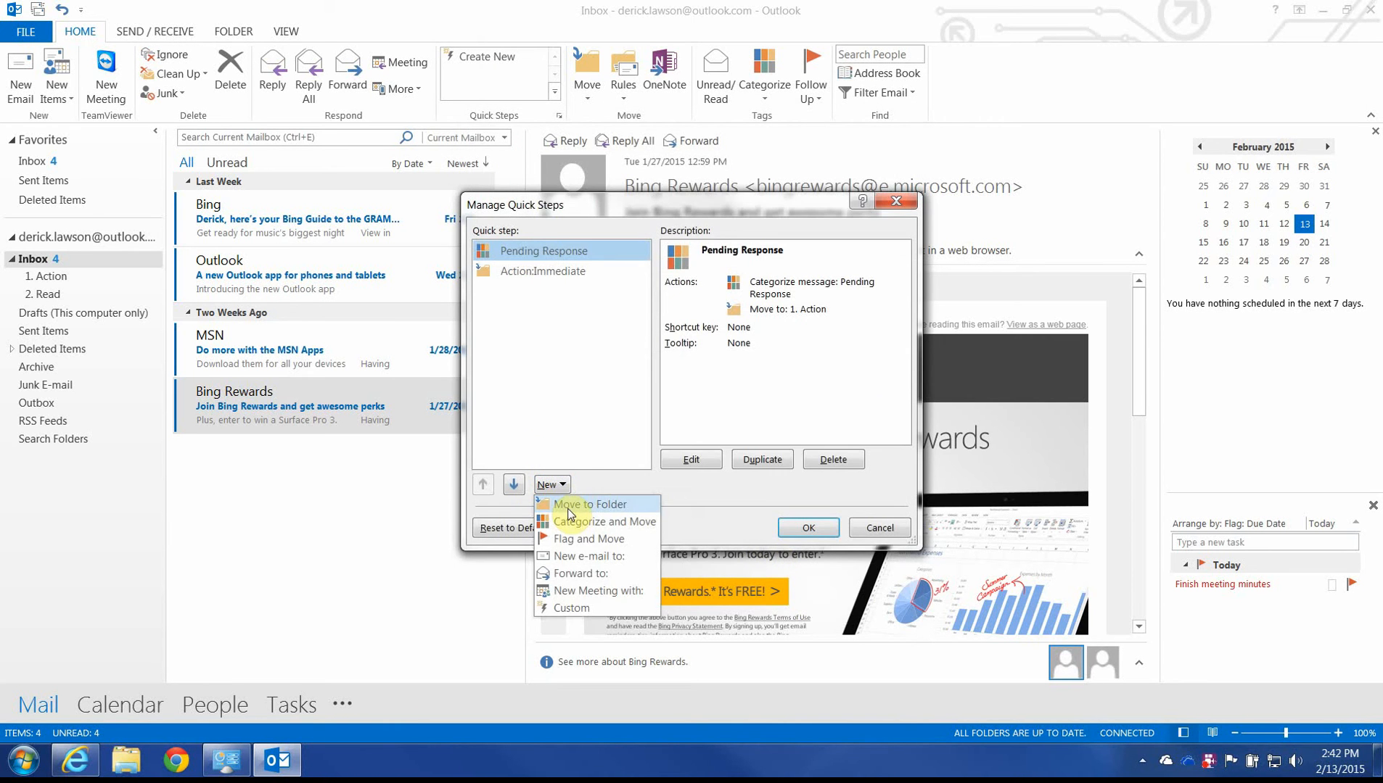
Start a new custom quick step named 'When Possible'.
left_click(572, 607)
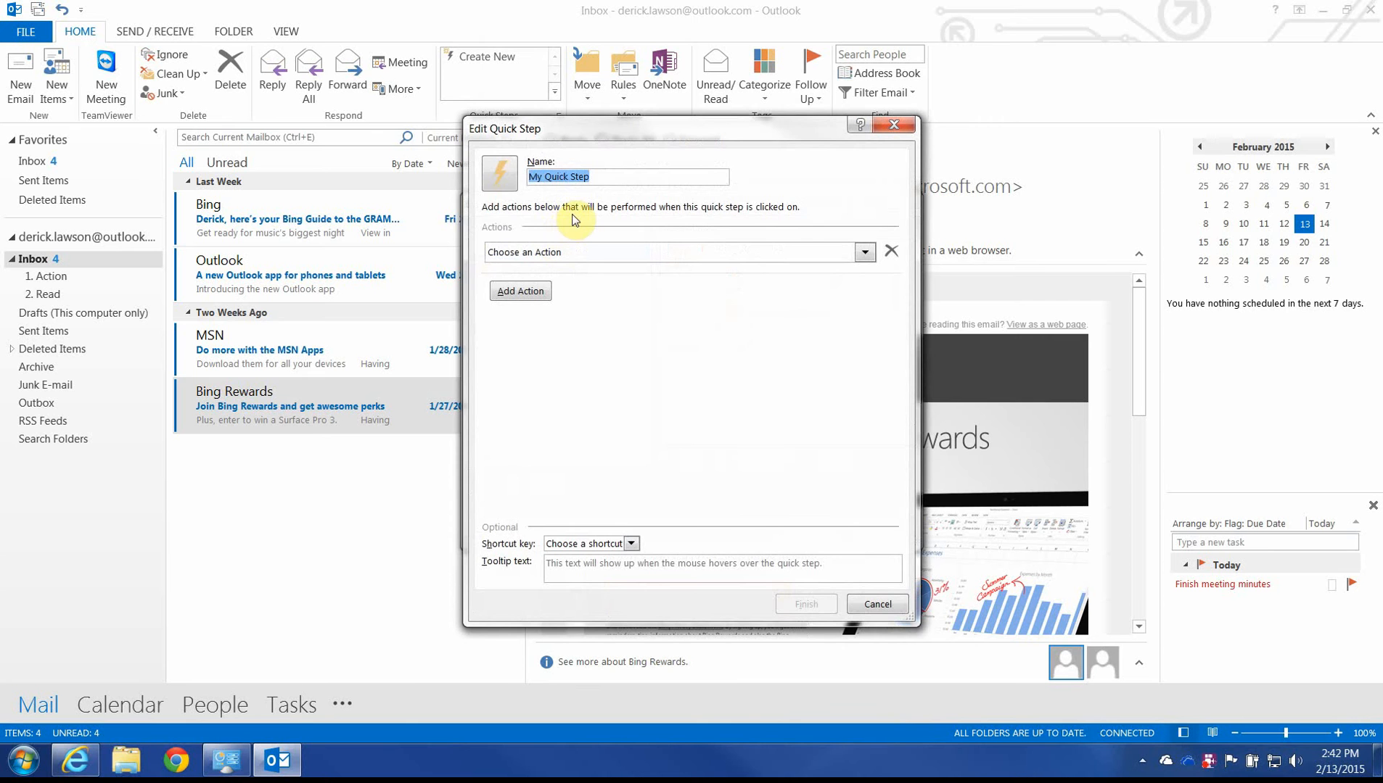
type("When")
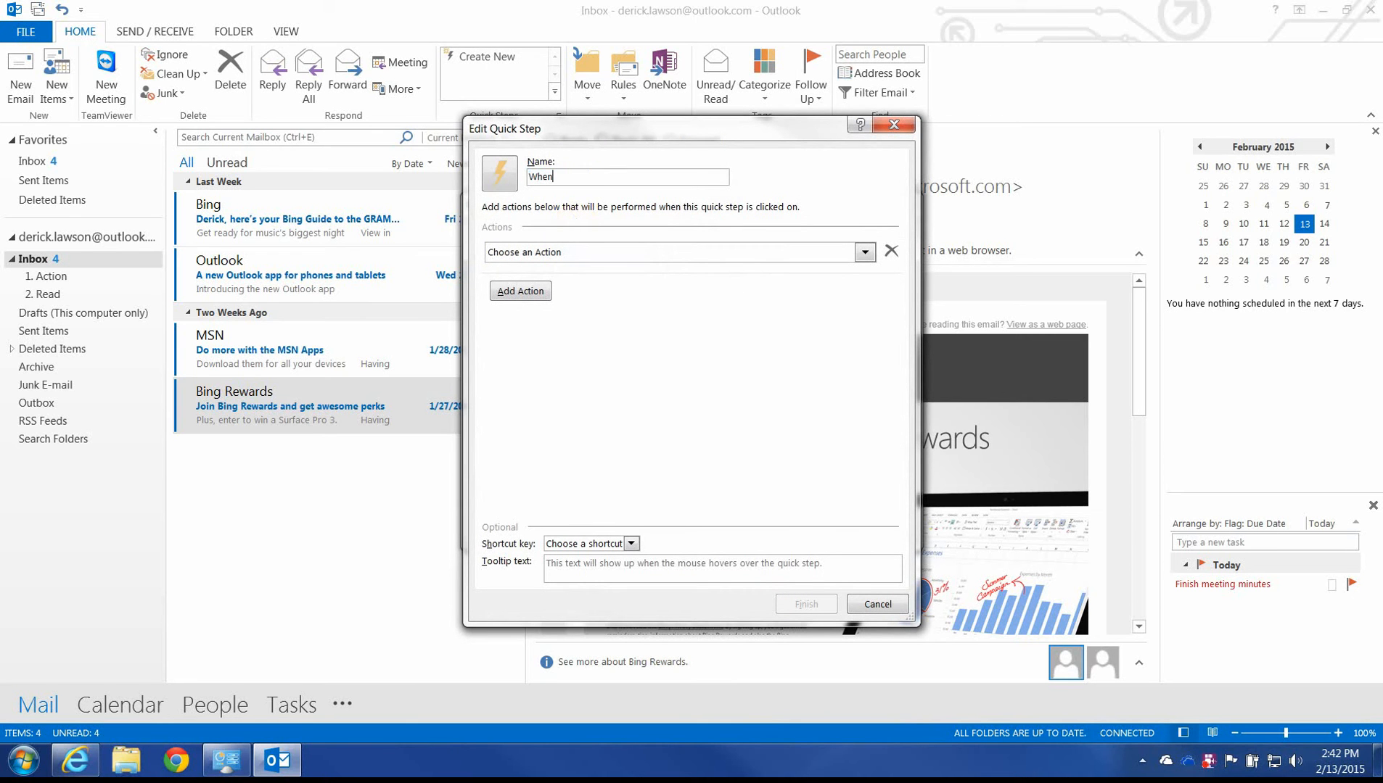
type("Possible")
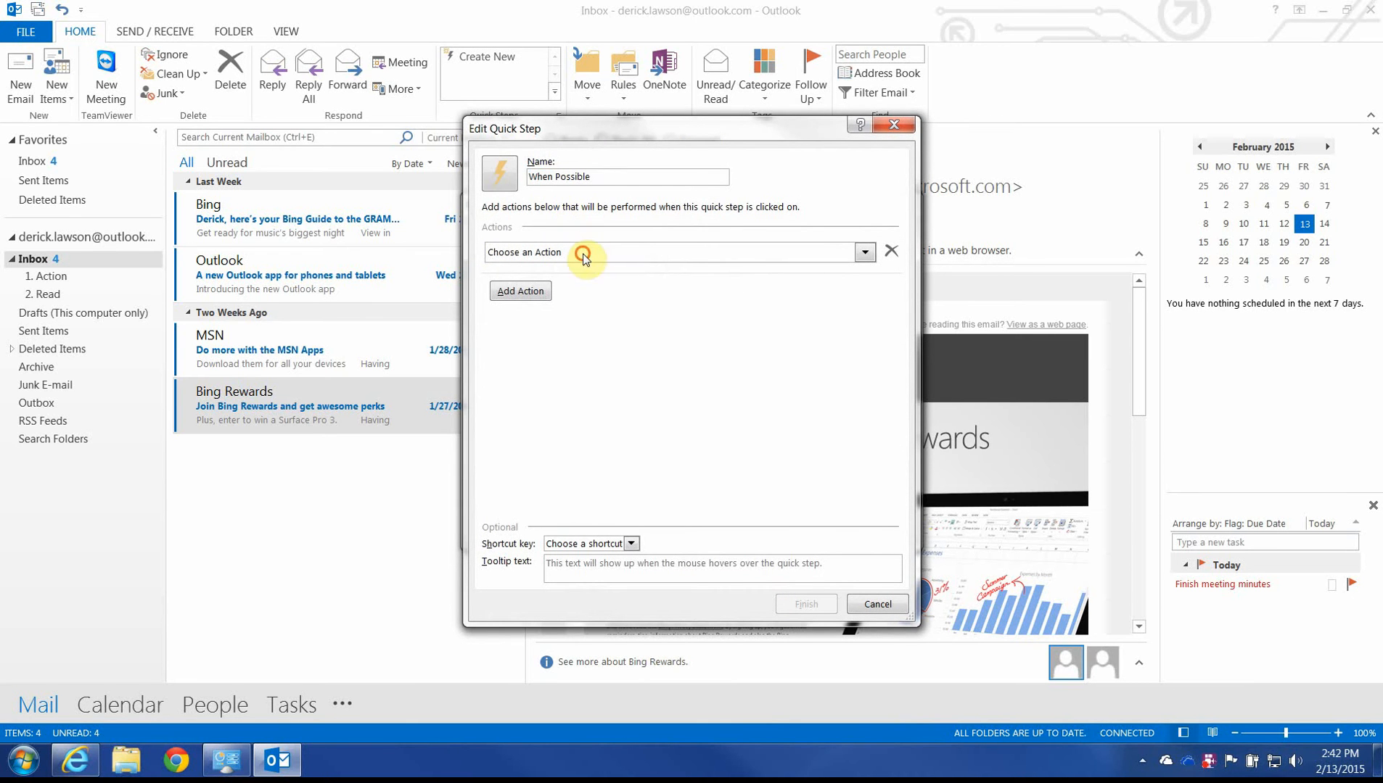
Give it Move to 1. Action, Categorize When Possible and Flag This Week actions, then finish it.
left_click(861, 251)
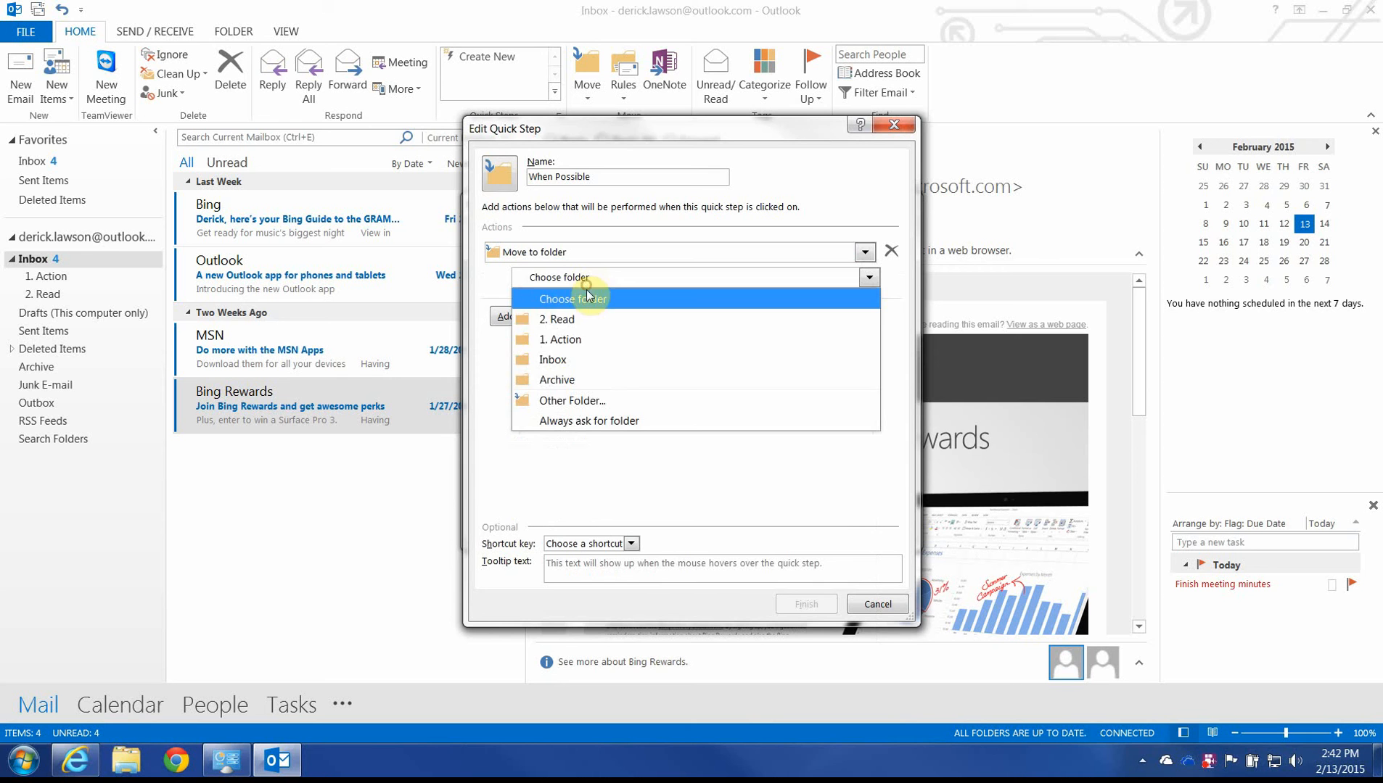
left_click(558, 340)
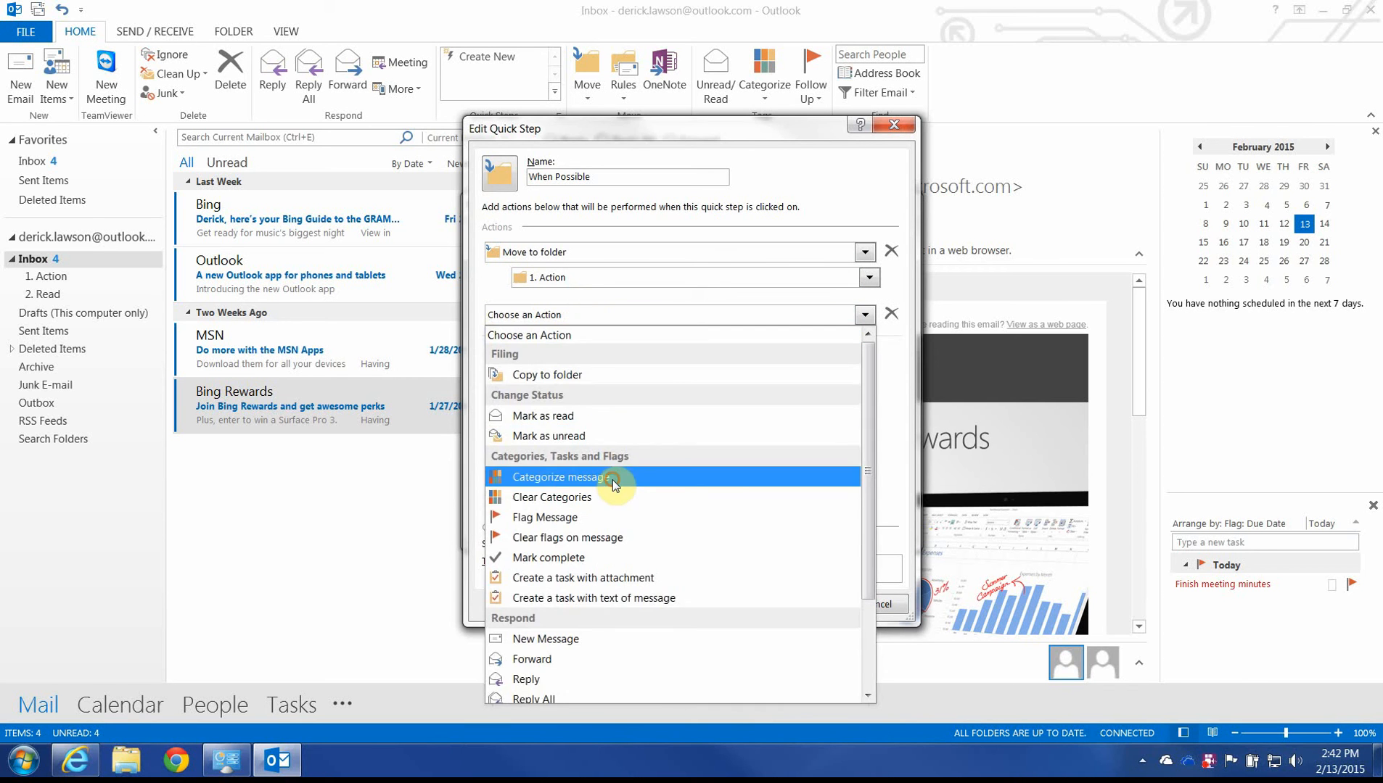
left_click(554, 476)
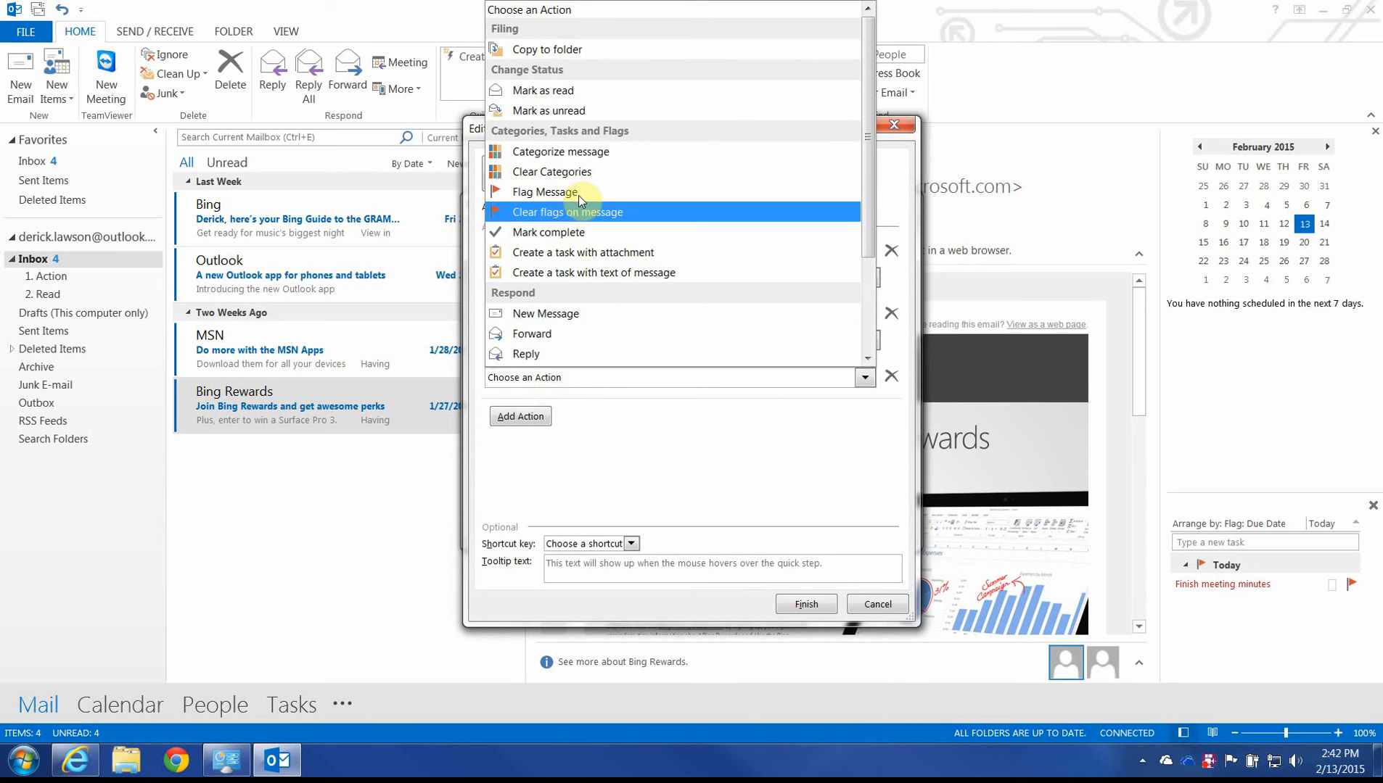
left_click(543, 193)
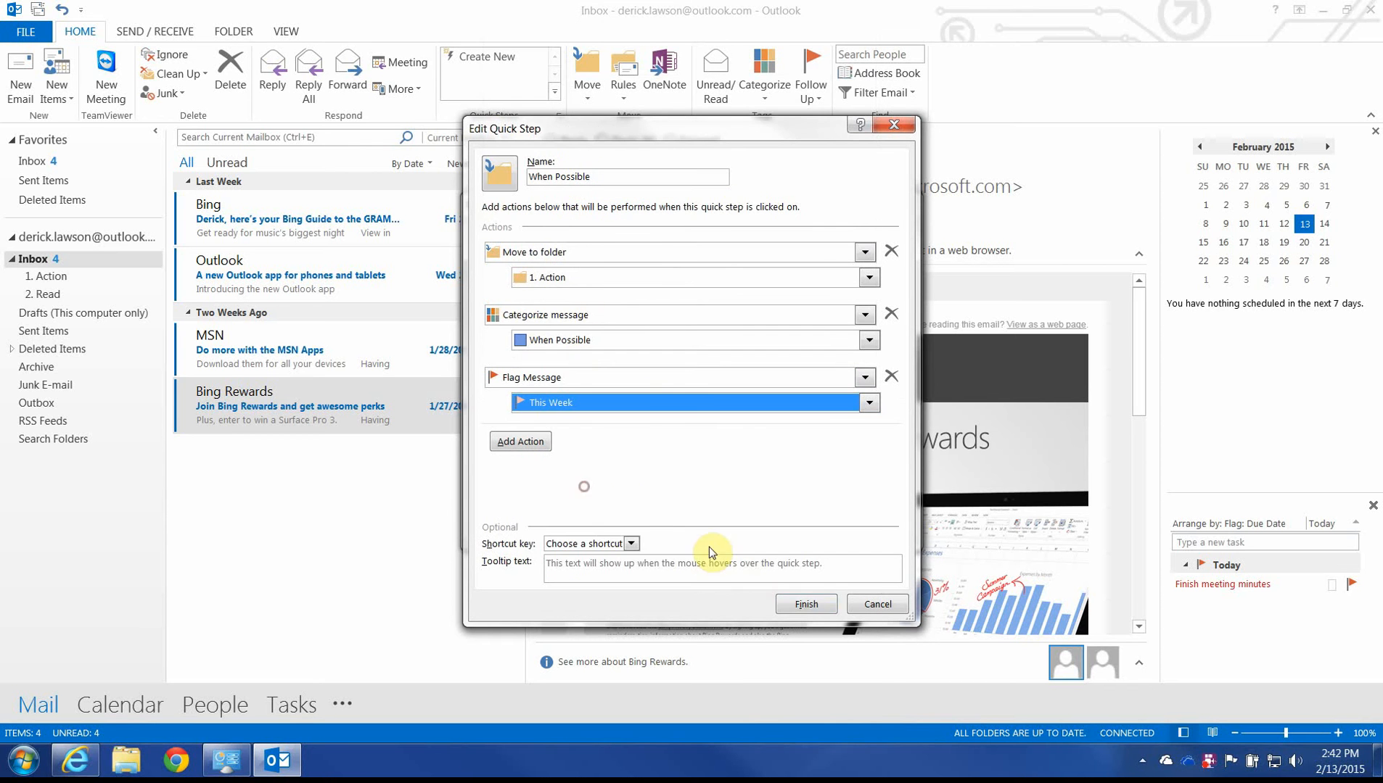
left_click(804, 605)
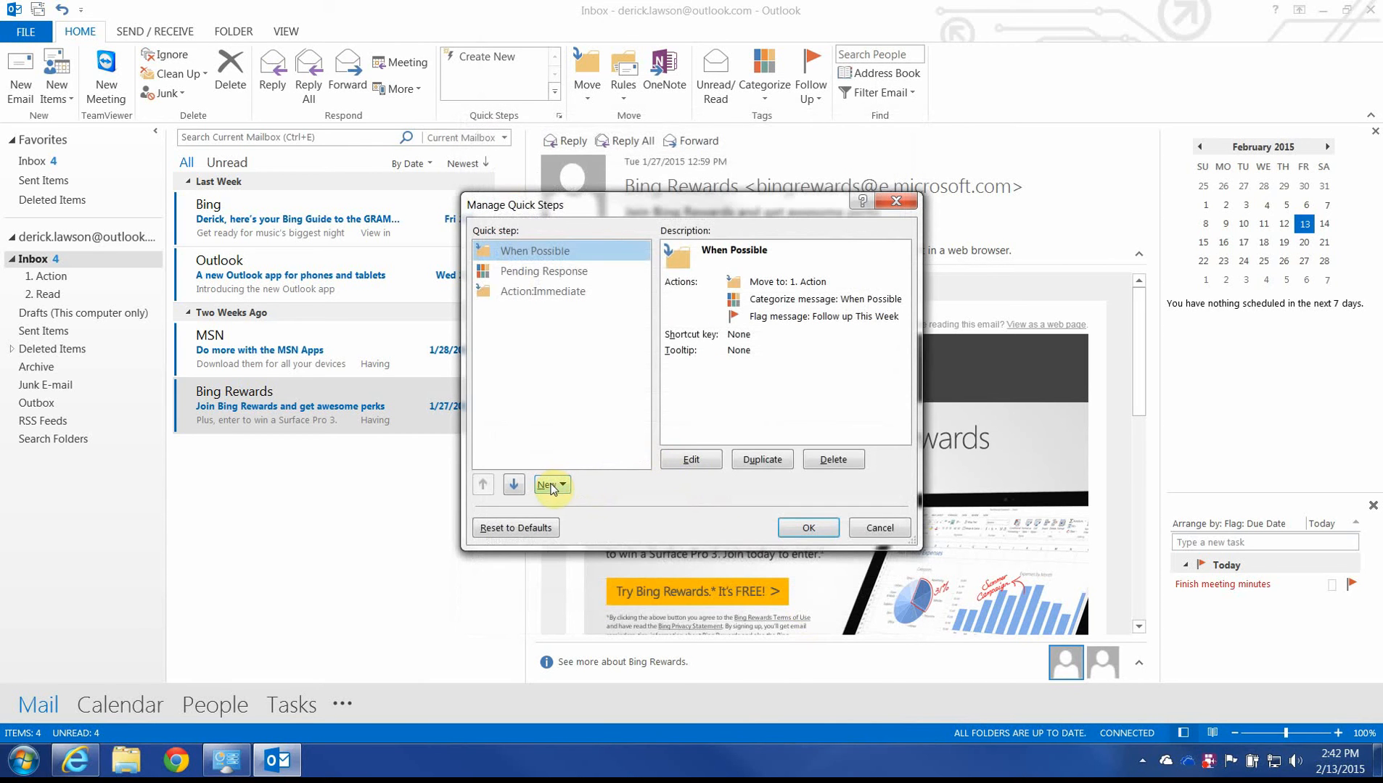
Create a 'Read' quick step with its own icon that moves mail to 2. Read.
left_click(547, 485)
type("Read")
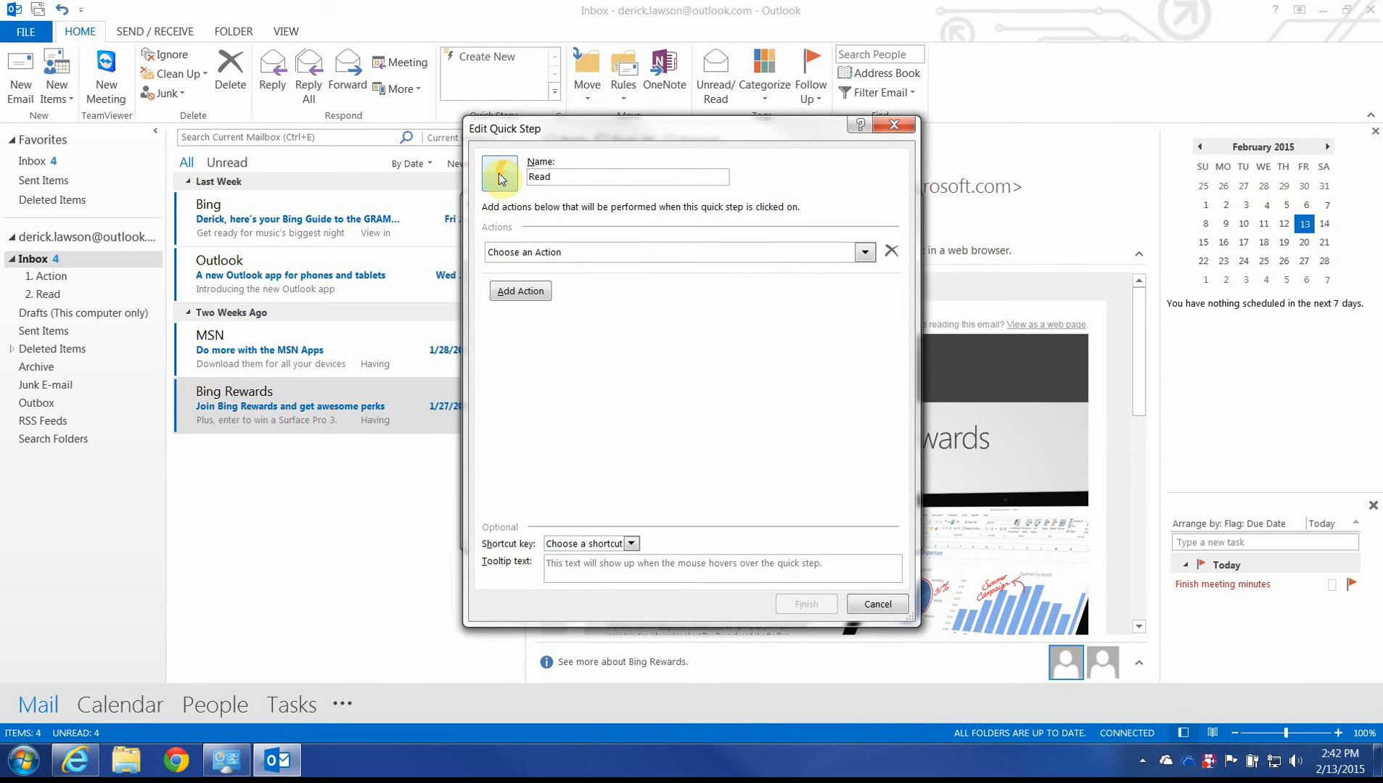
left_click(499, 174)
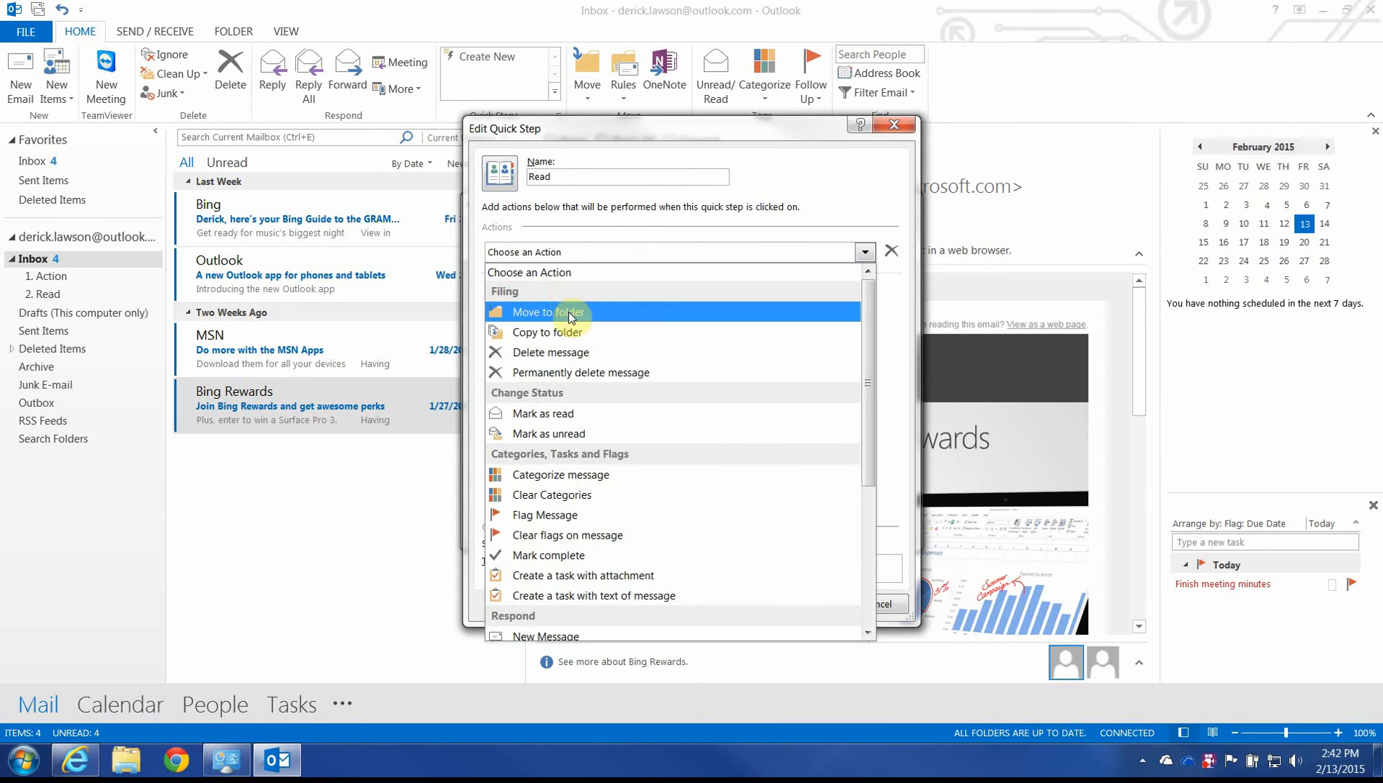
left_click(557, 312)
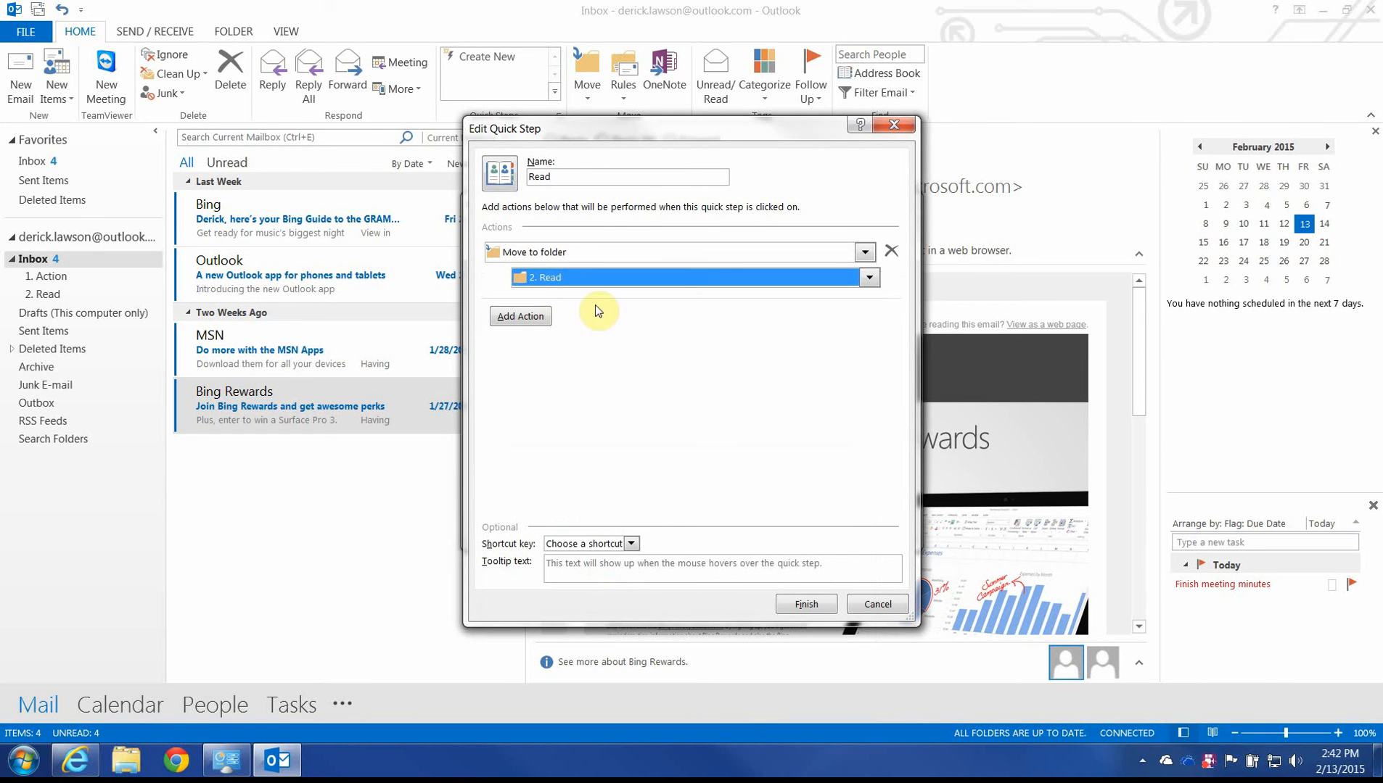
left_click(805, 603)
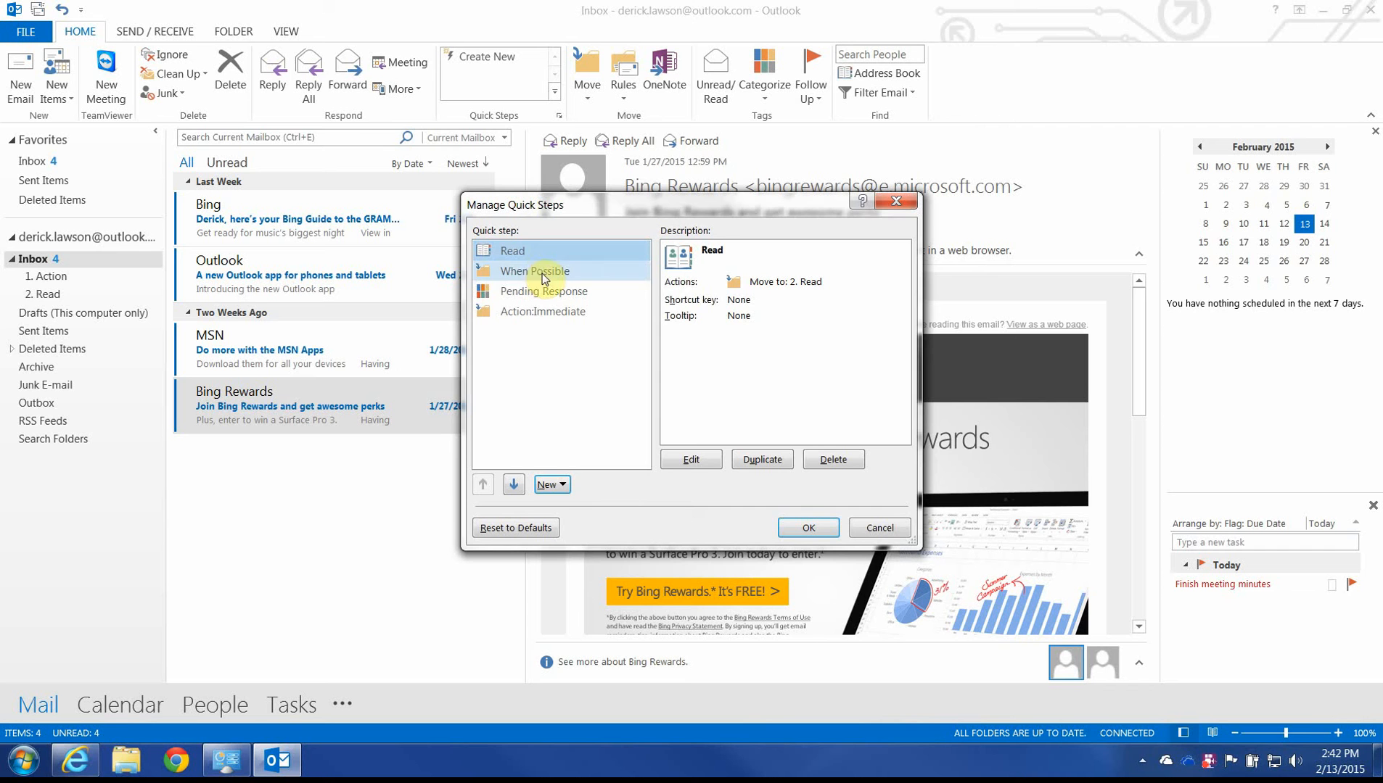
mouse_move(538, 484)
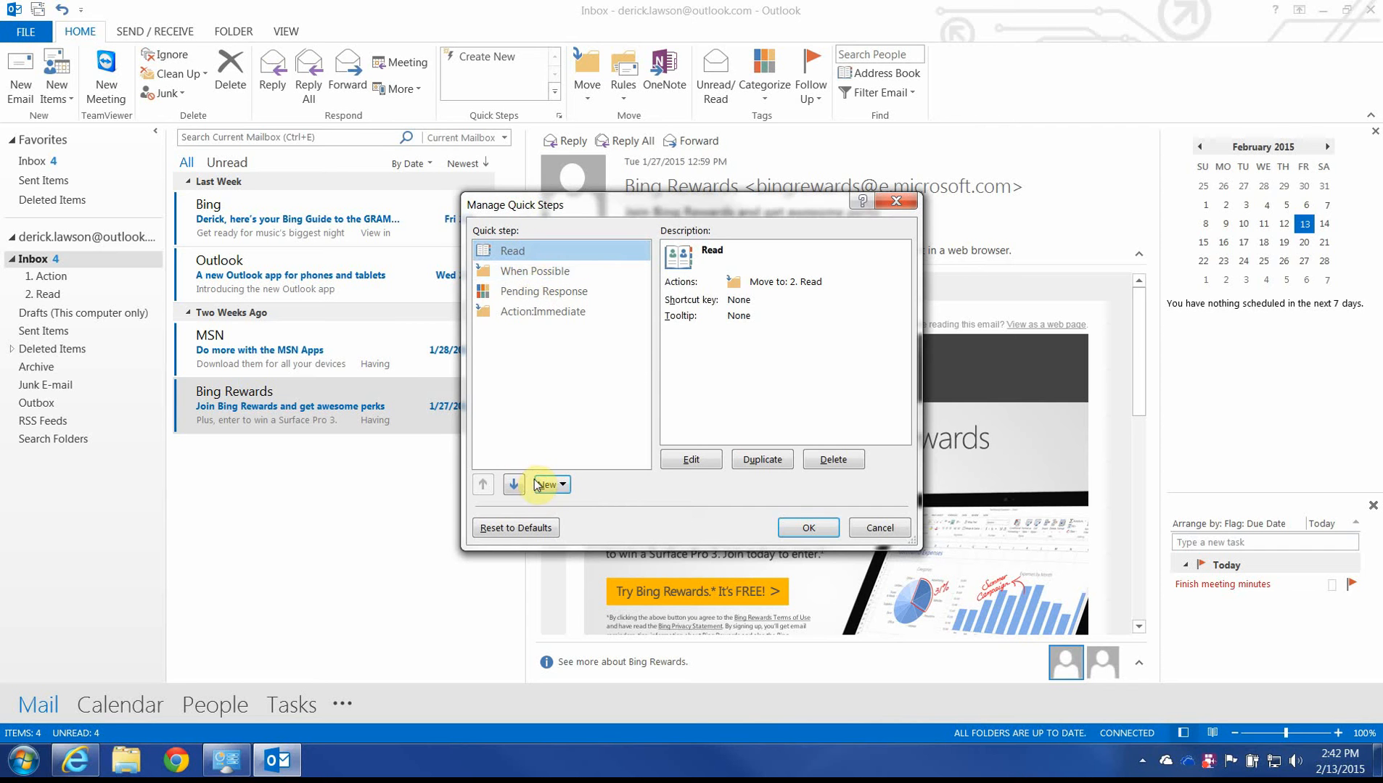
Give the Action:Immediate quick step a new icon and save it.
left_click(542, 312)
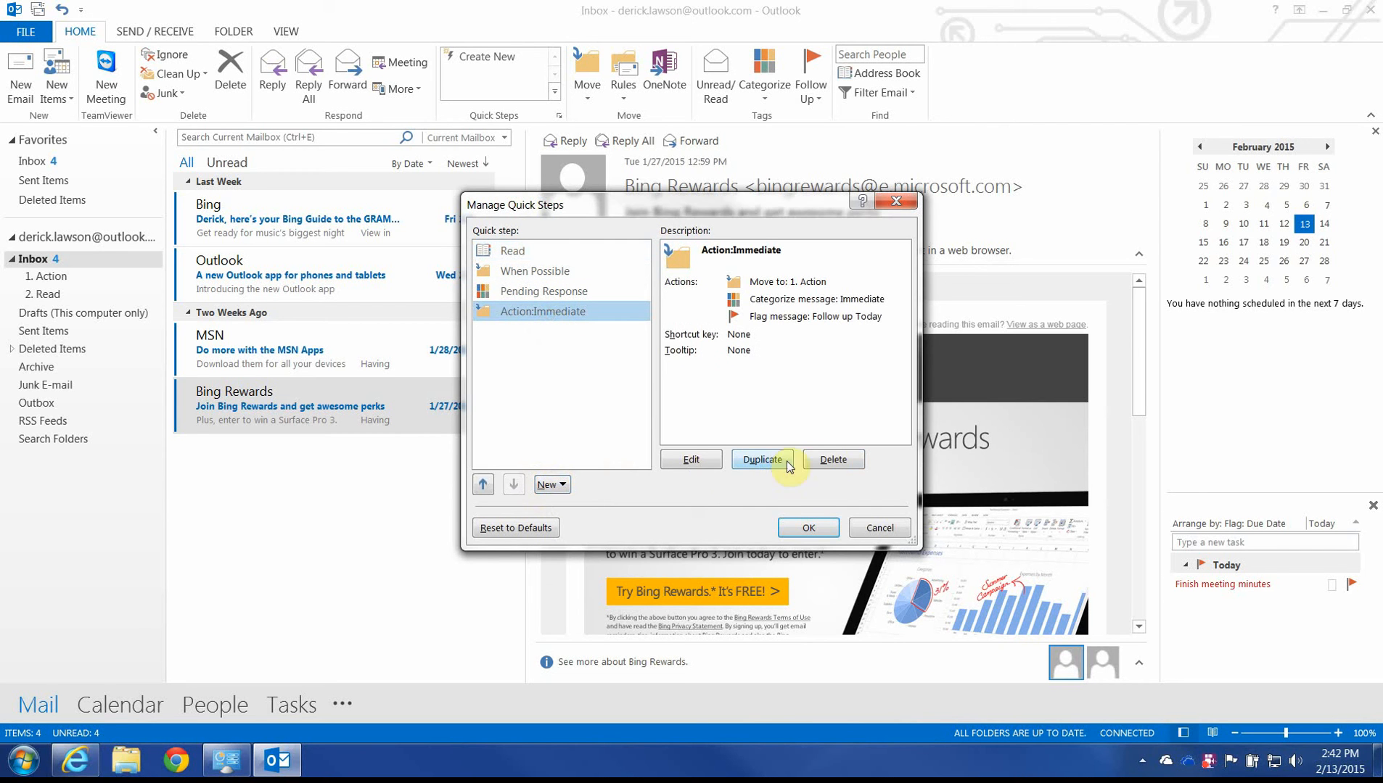
left_click(690, 460)
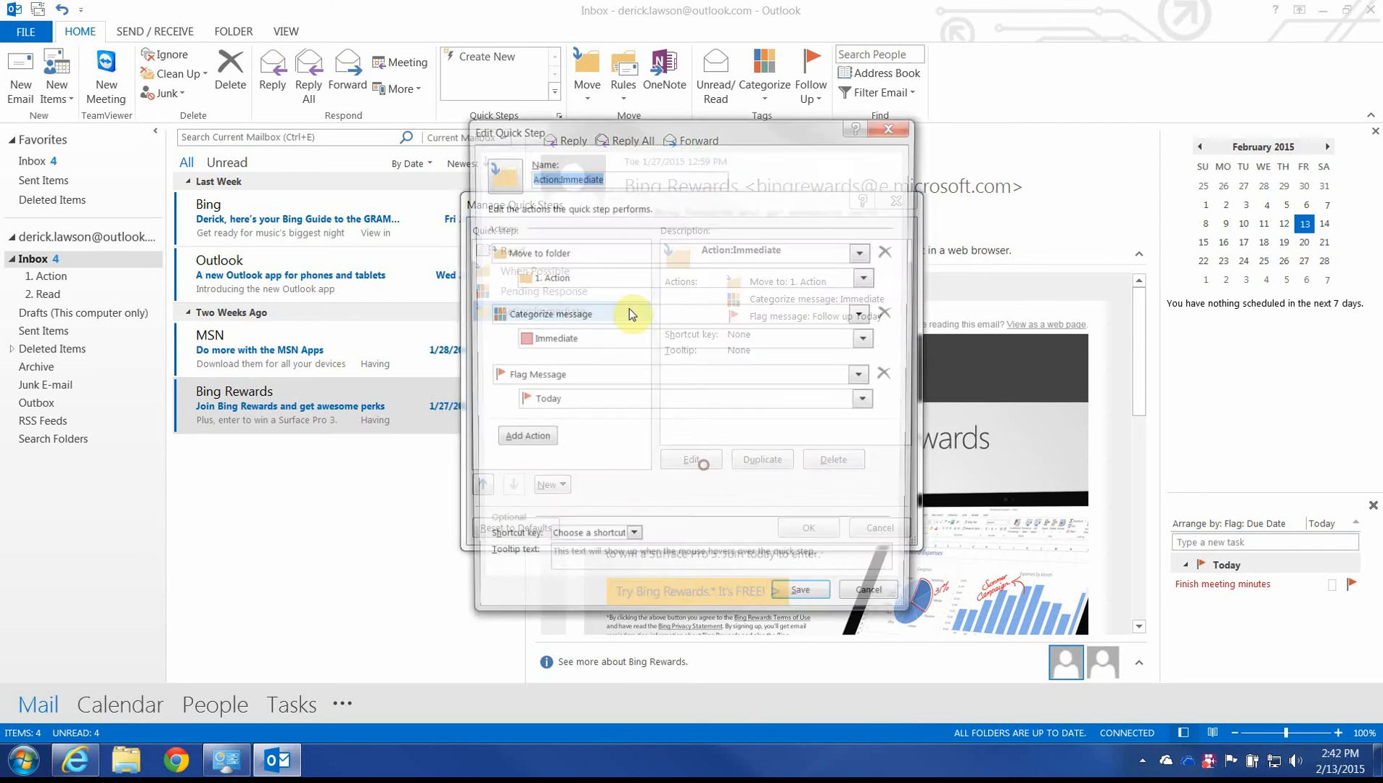
left_click(498, 172)
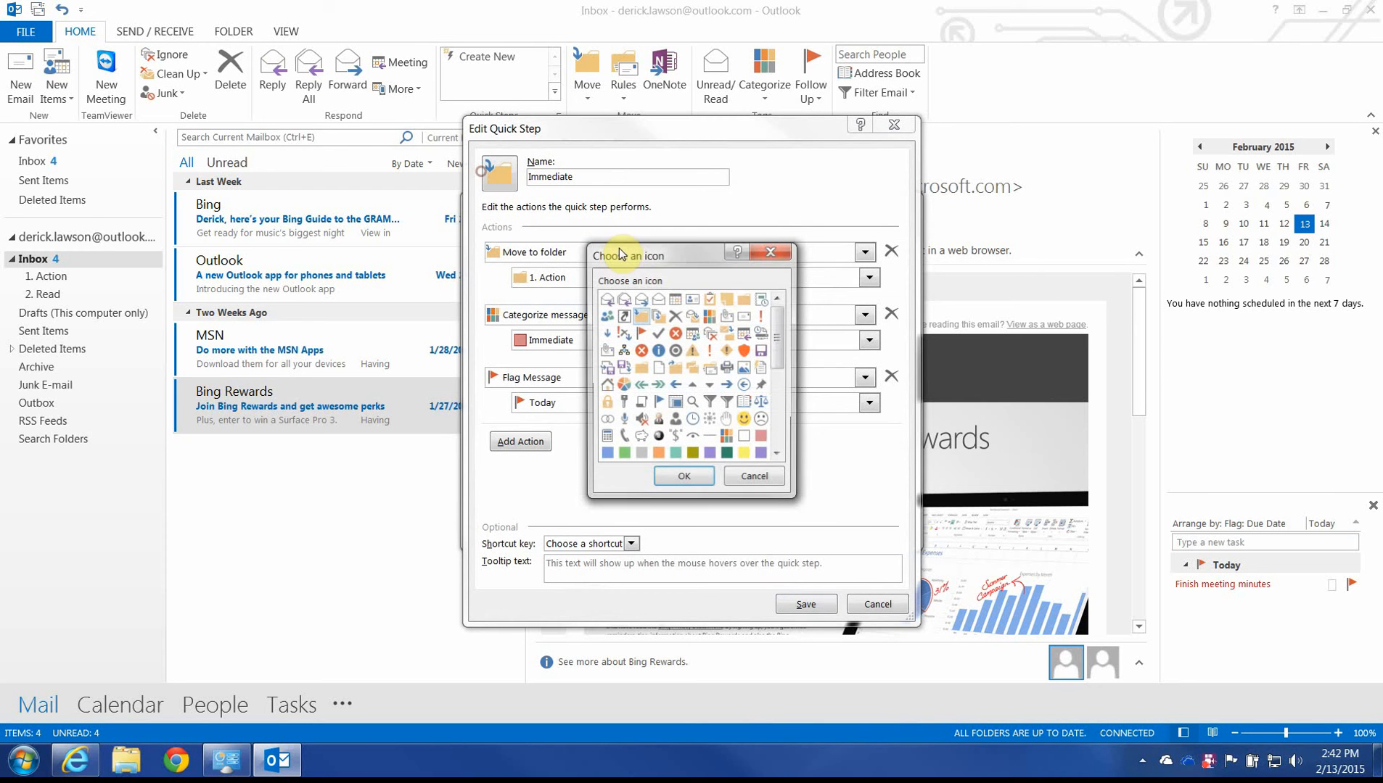
left_click(711, 351)
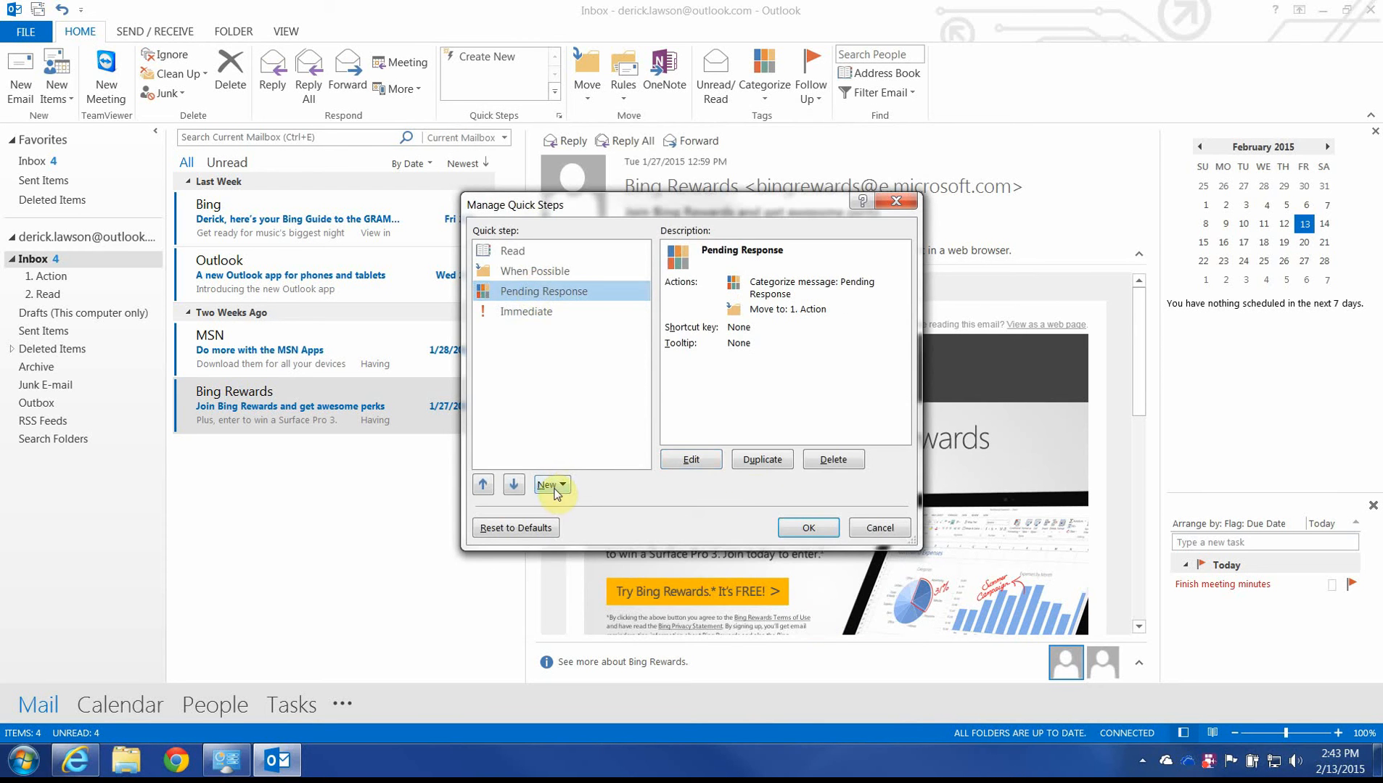
Give the Pending Response quick step a person icon and save it.
left_click(691, 460)
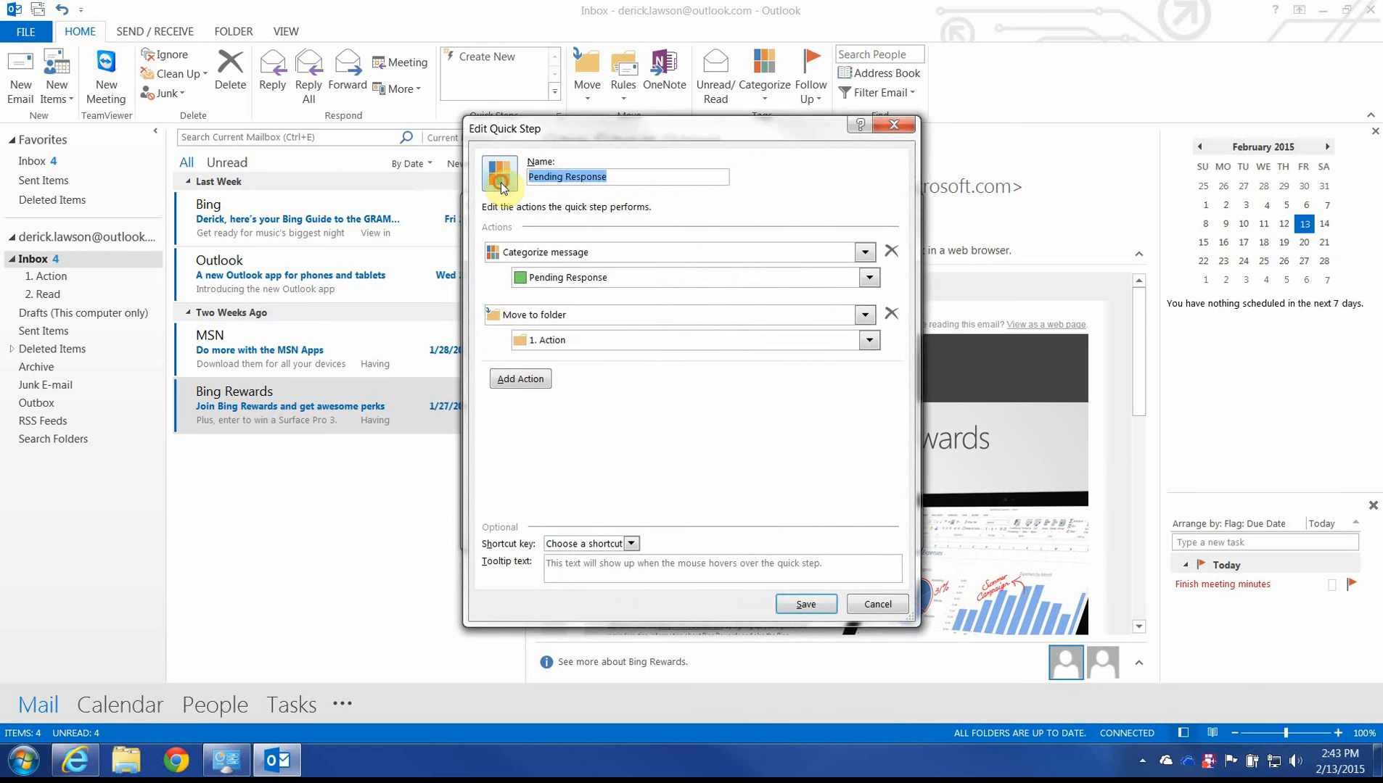
left_click(500, 178)
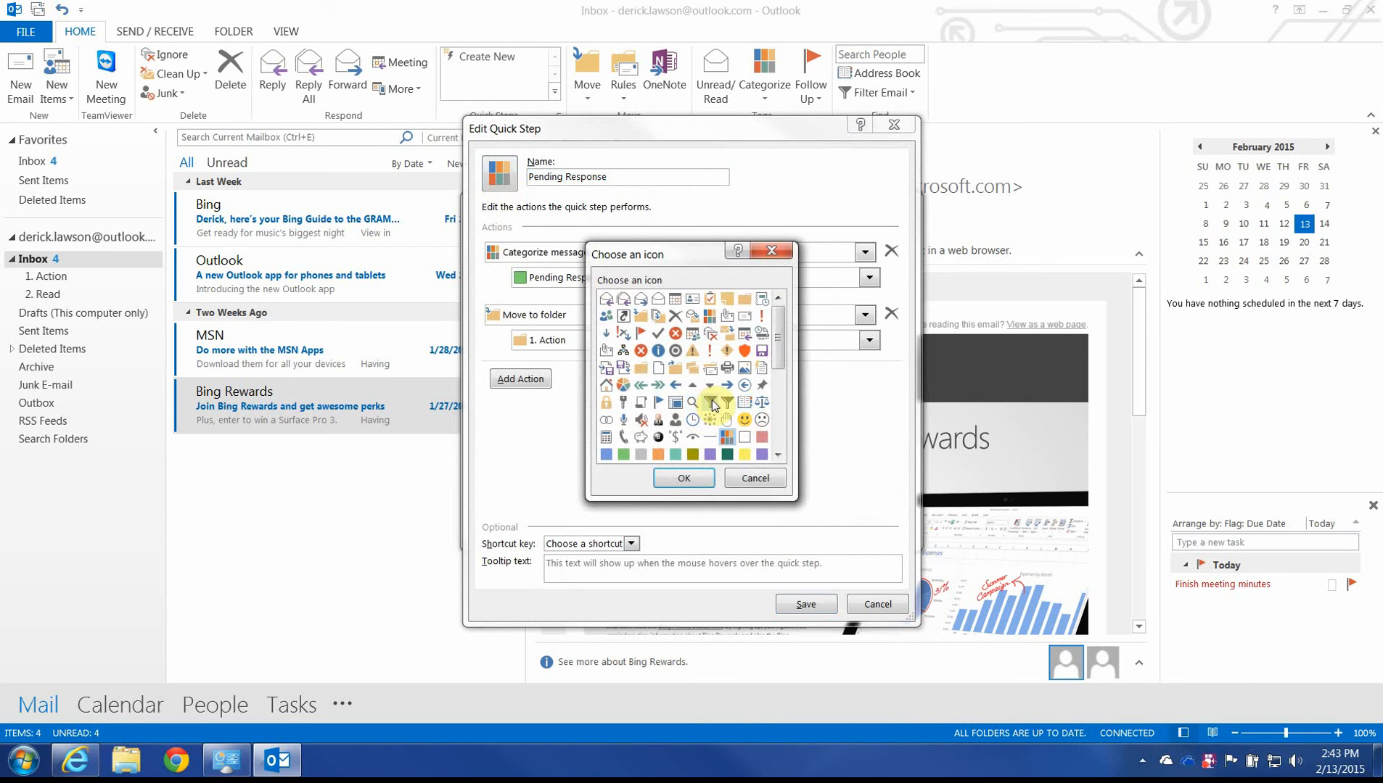
left_click(682, 478)
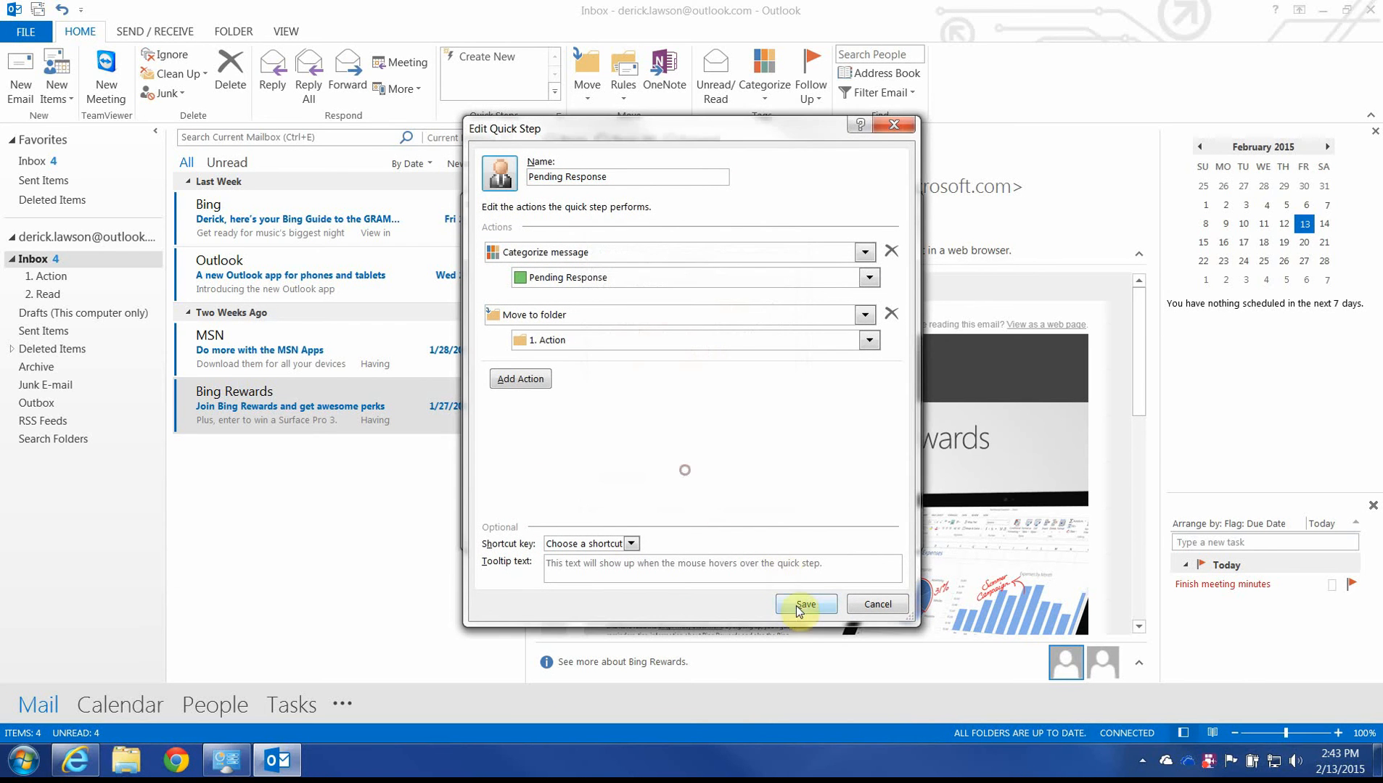
left_click(804, 605)
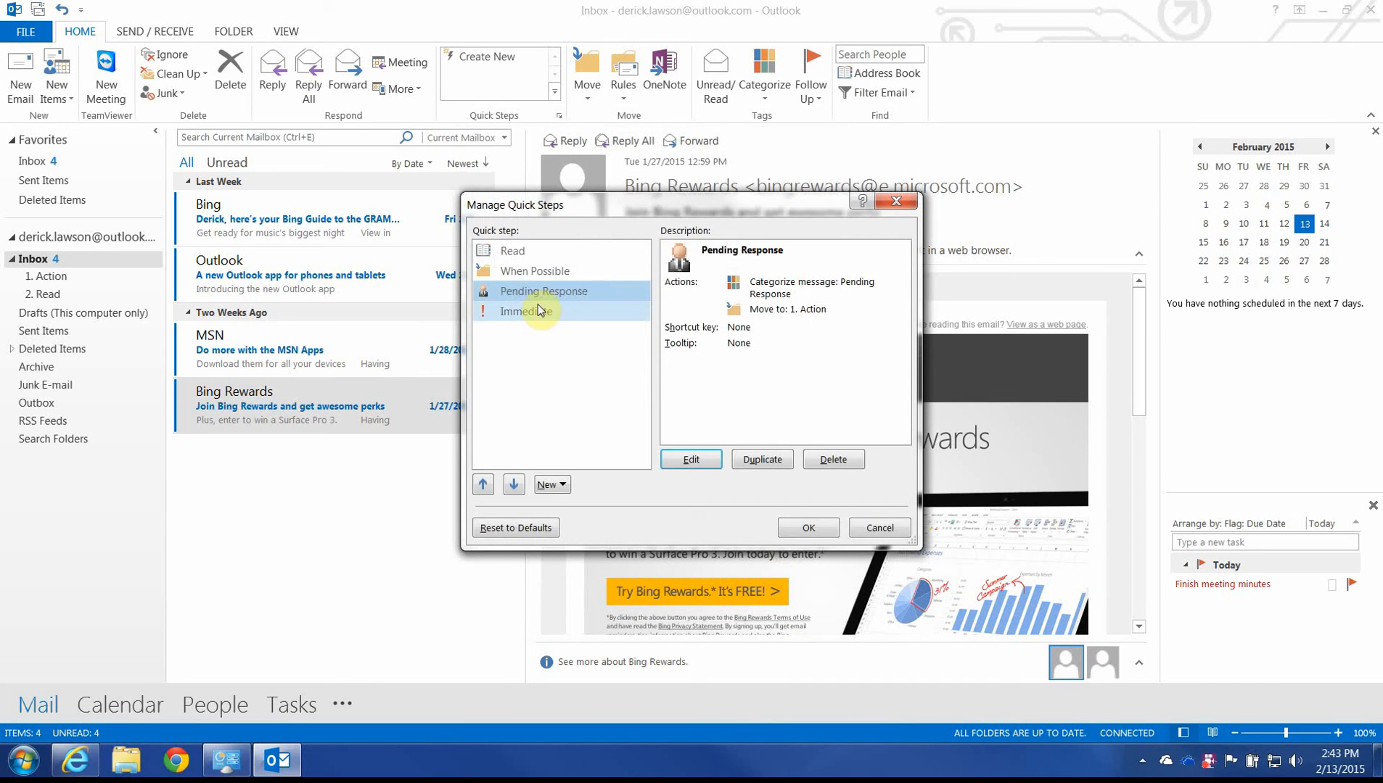
Give the When Possible quick step a checkmark icon and save it.
left_click(690, 459)
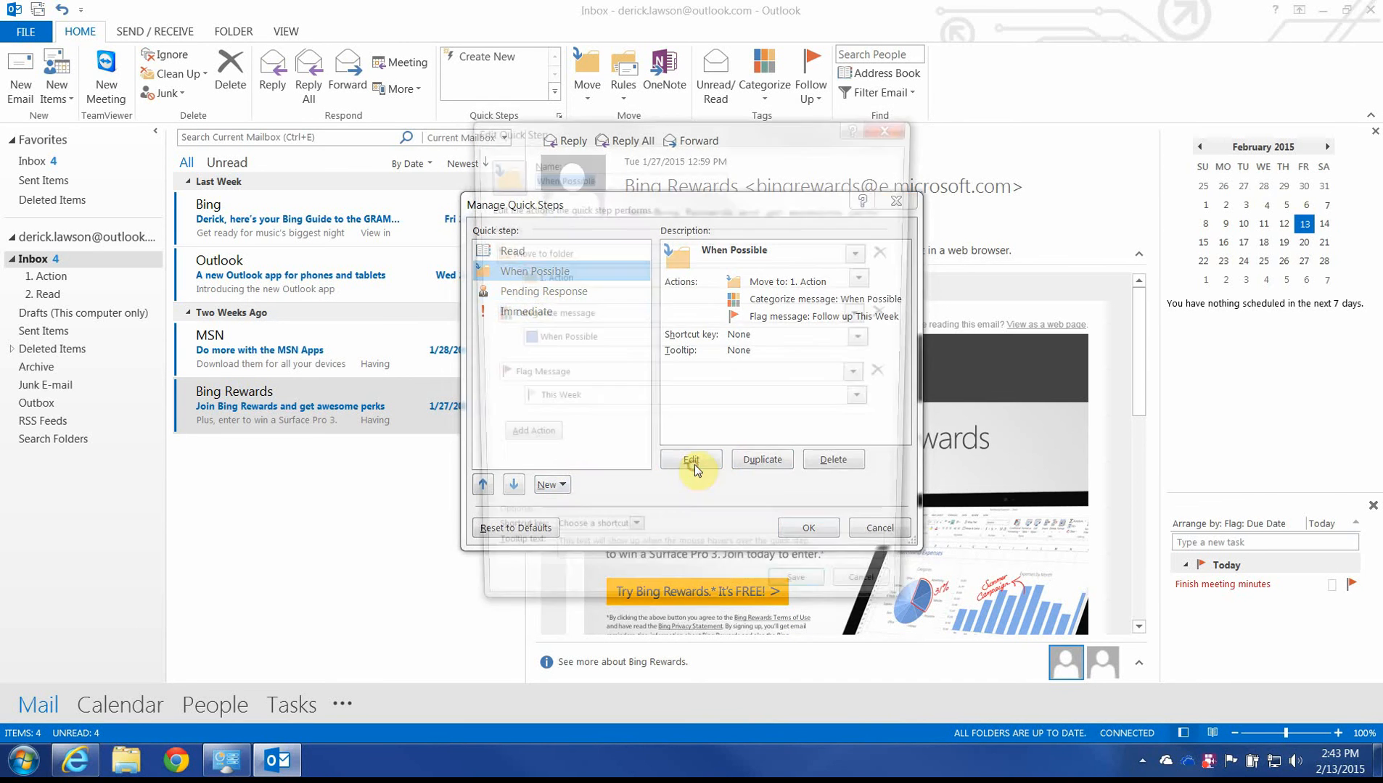
left_click(691, 460)
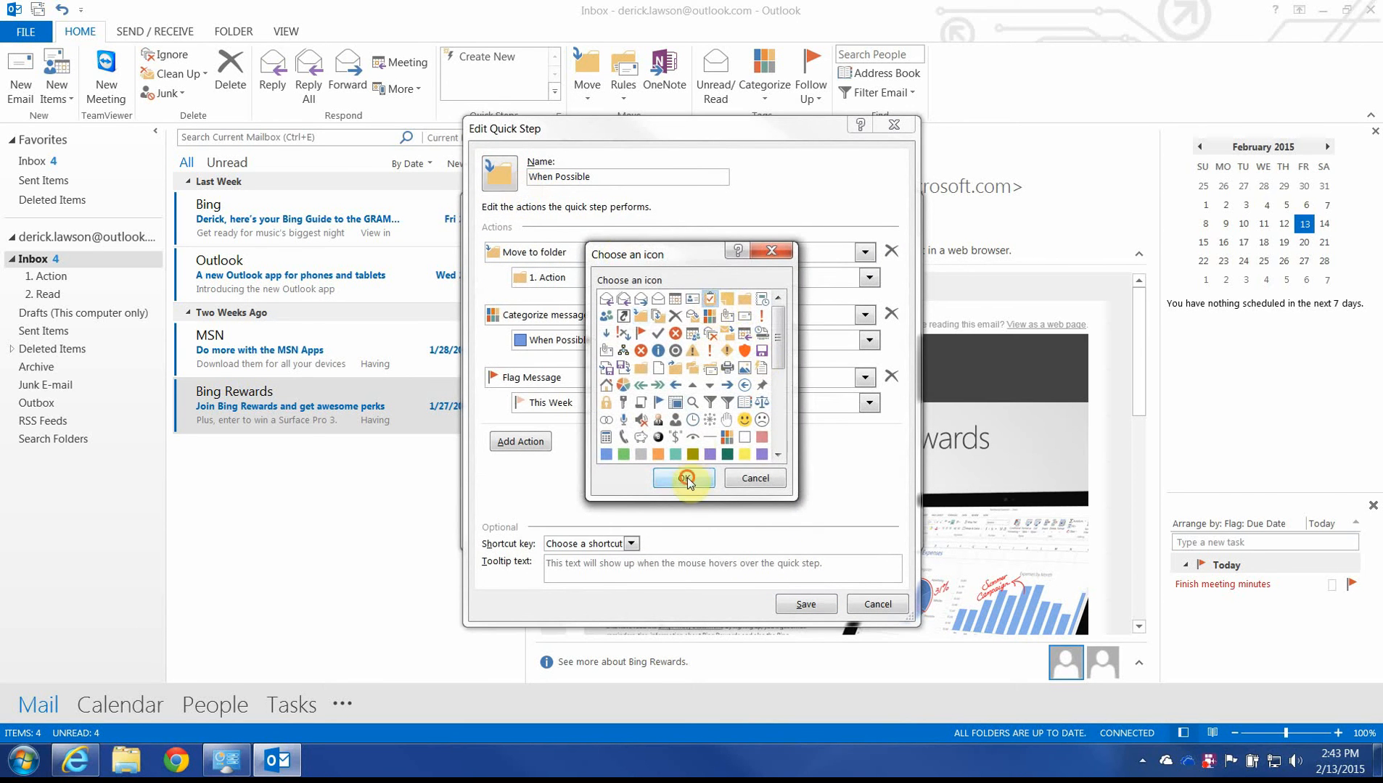
left_click(684, 479)
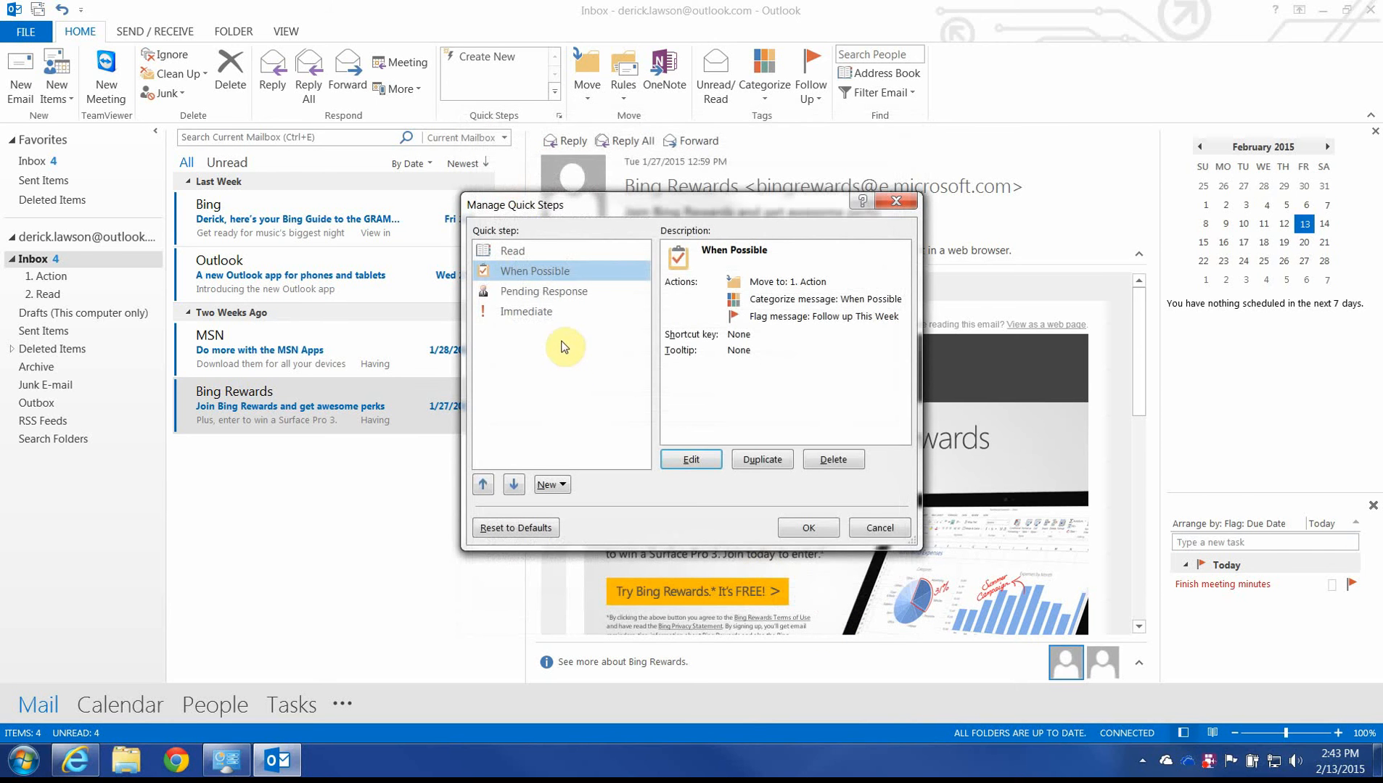
mouse_move(547, 499)
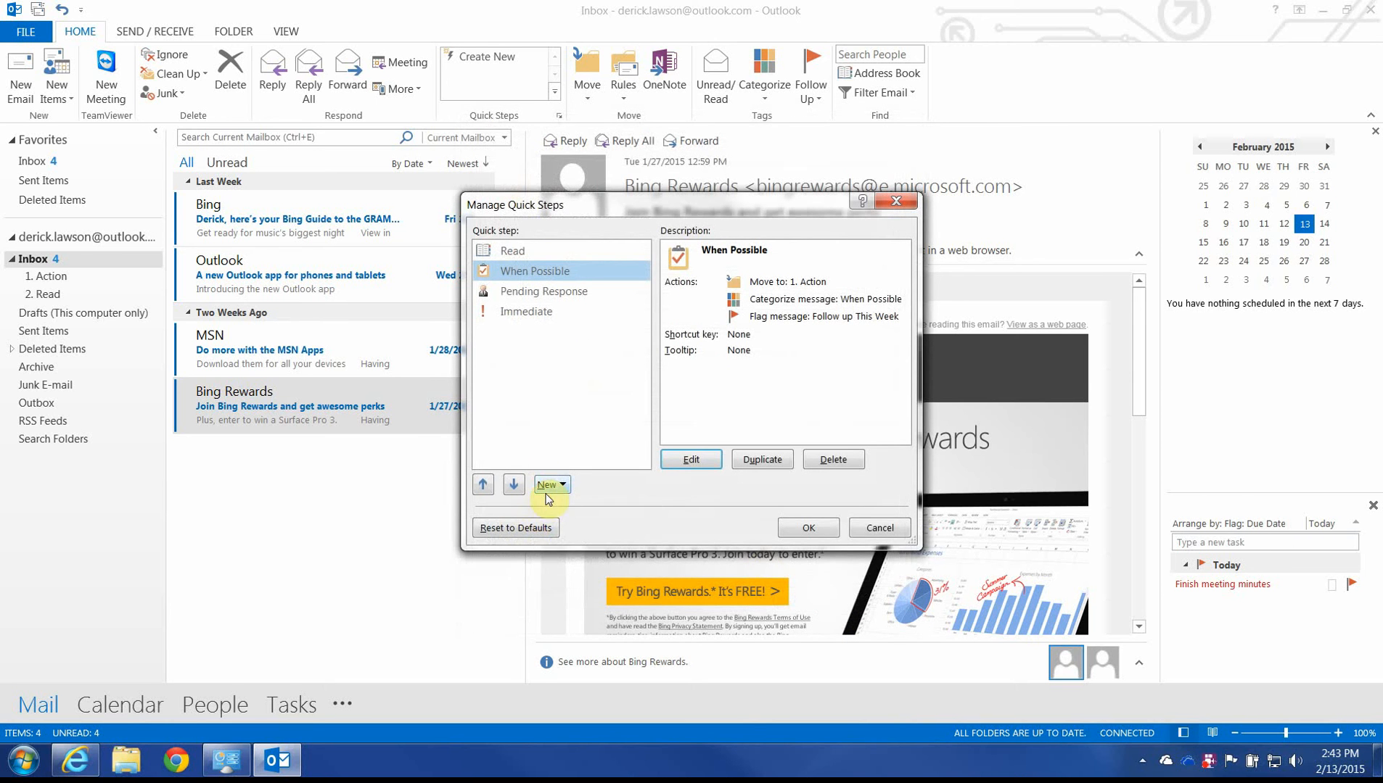
Start a new custom 'Archive' quick step whose first action moves mail to the Archive folder.
left_click(545, 485)
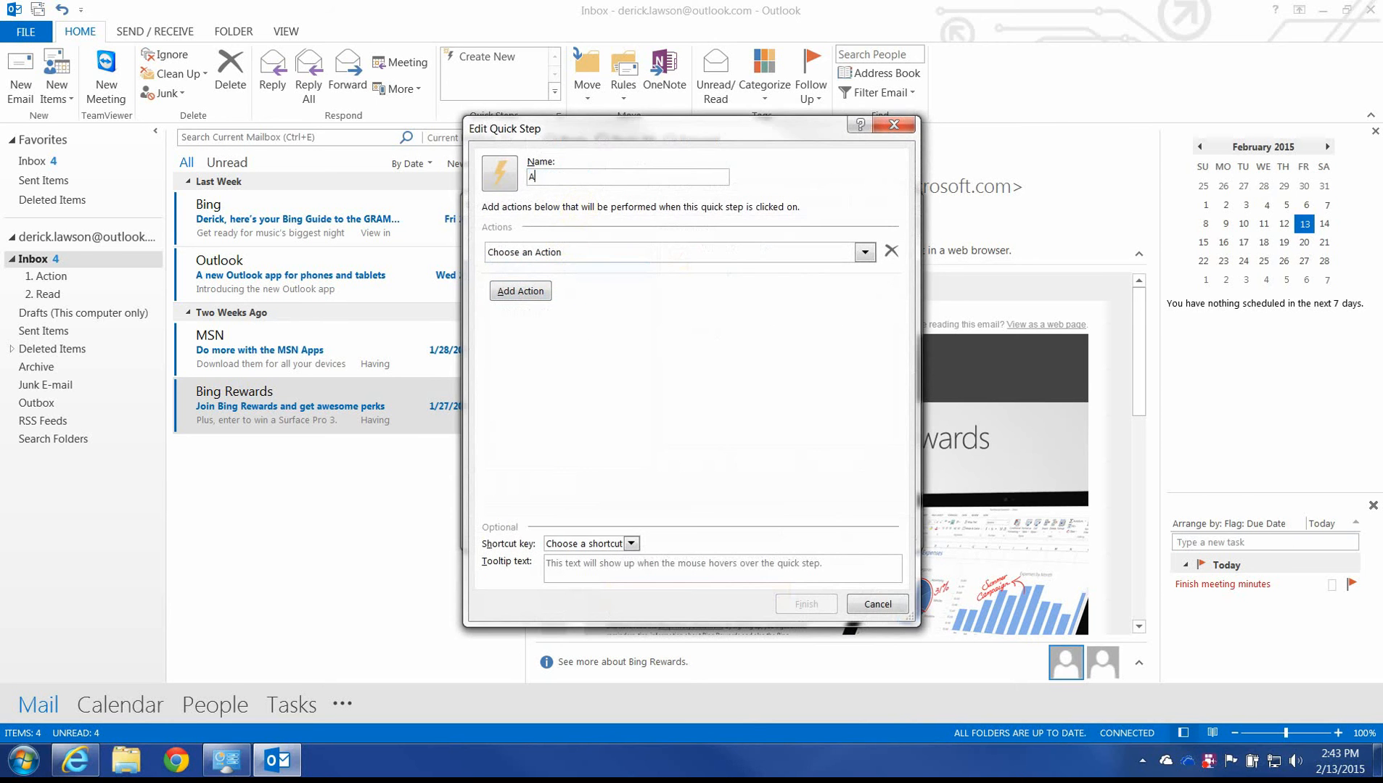
left_click(498, 173)
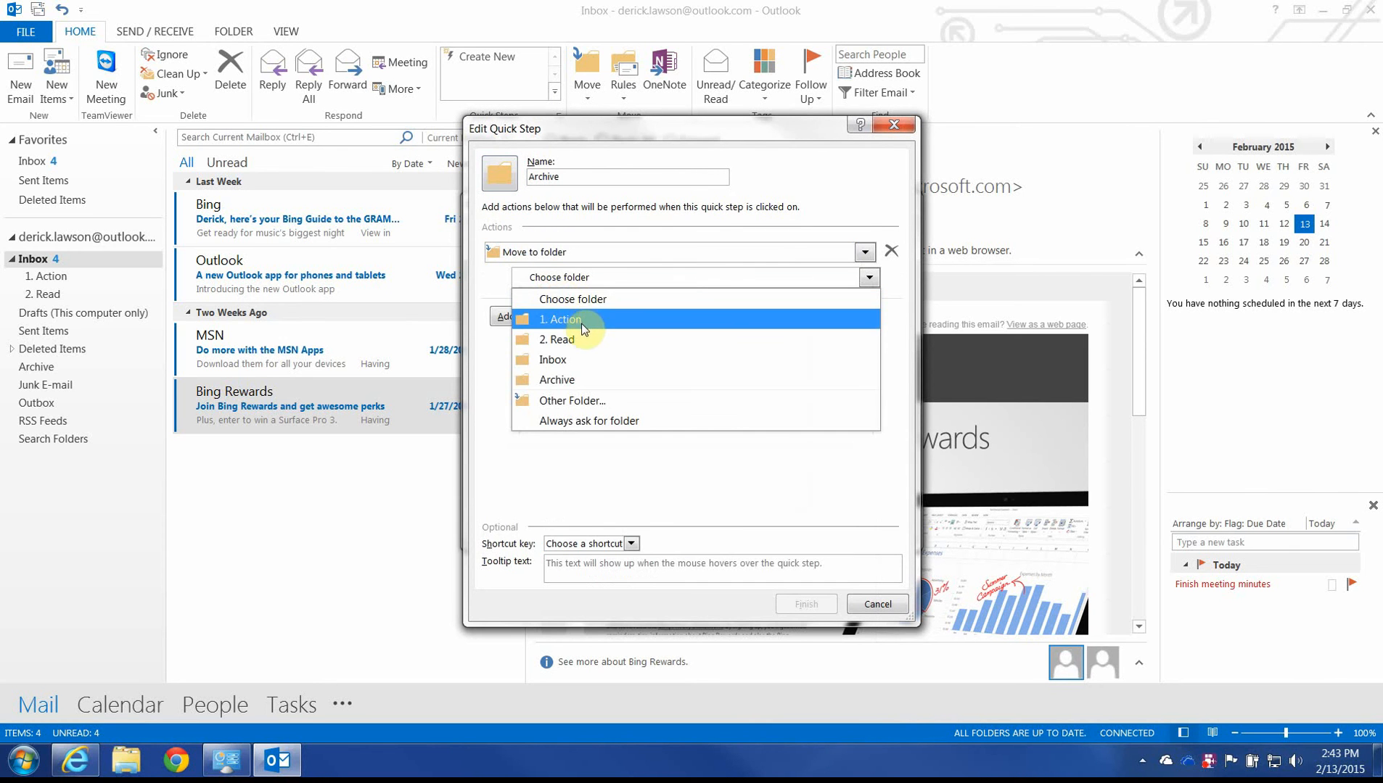
left_click(556, 379)
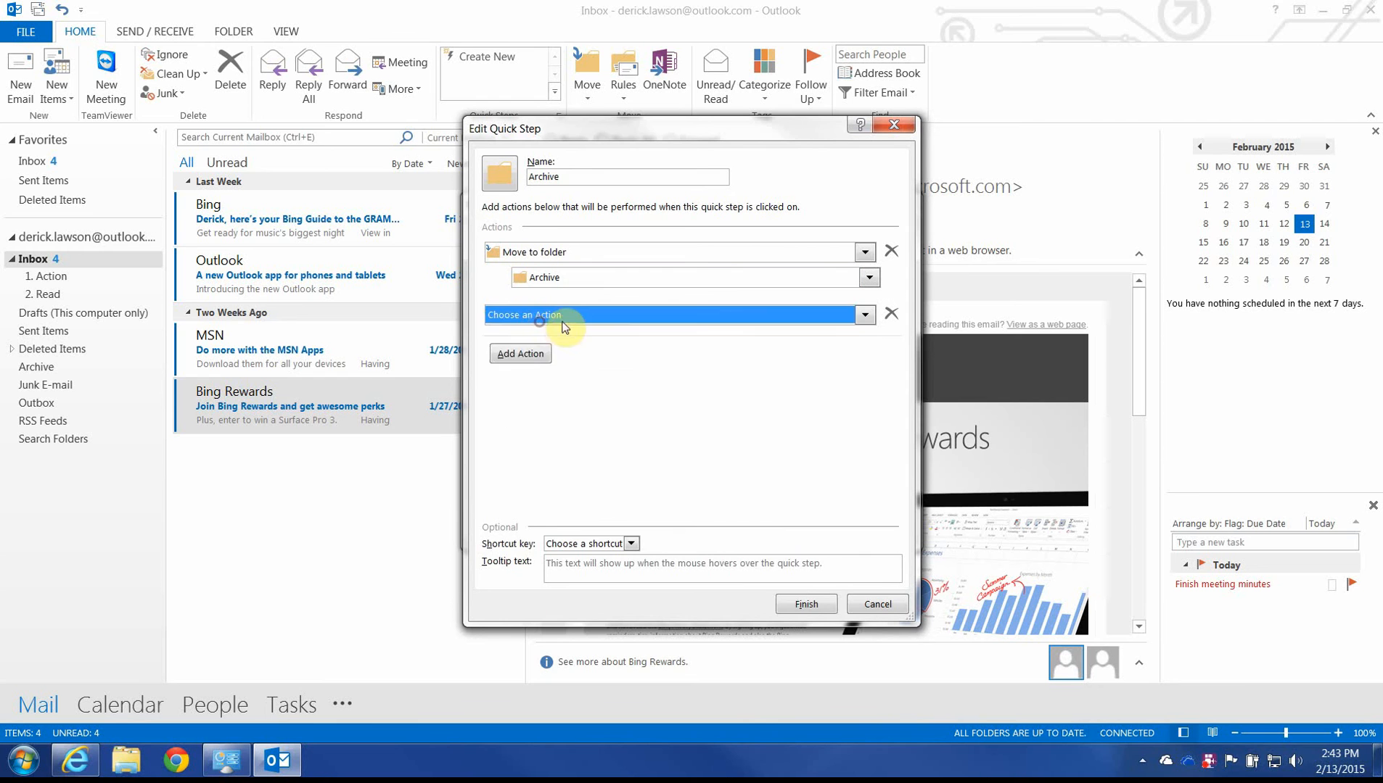
Add Clear Categories and Clear flags on message as its second and third actions.
left_click(860, 315)
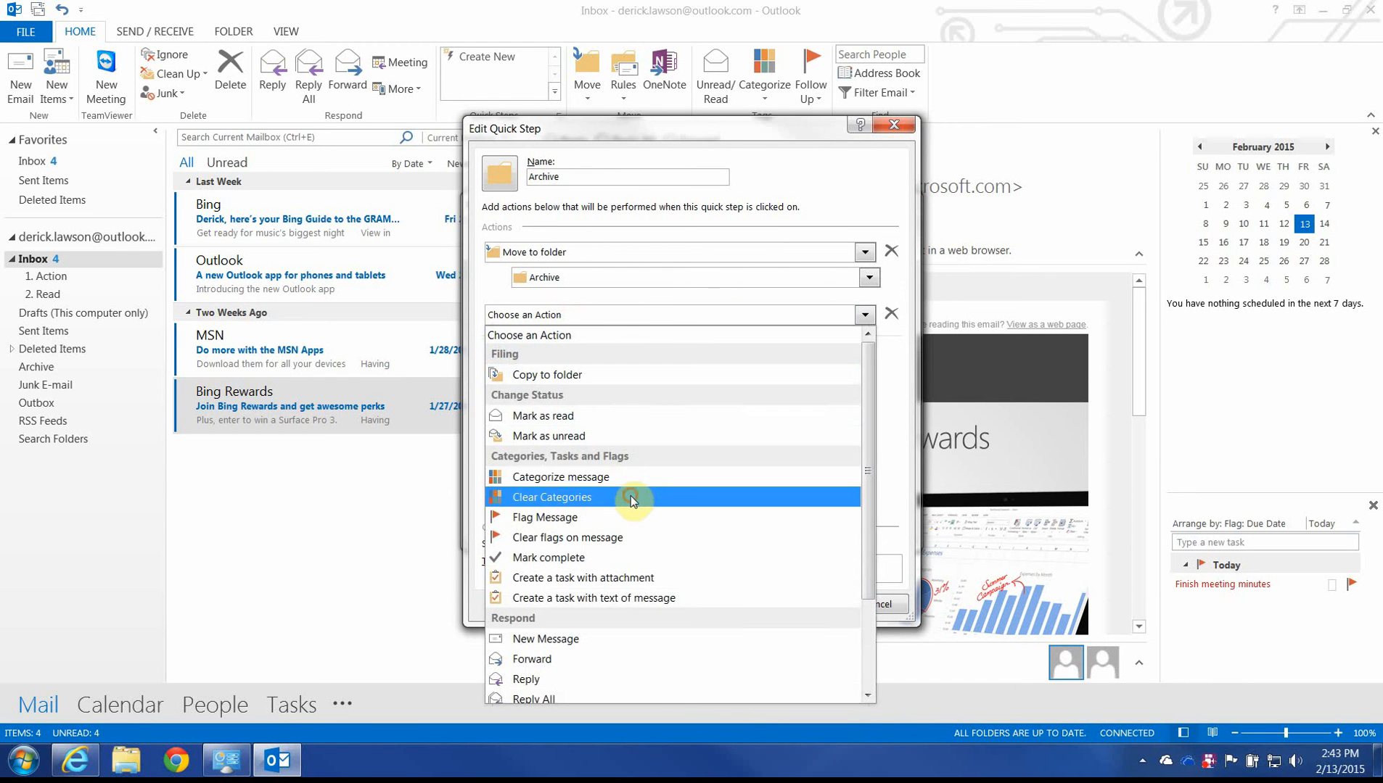
left_click(551, 496)
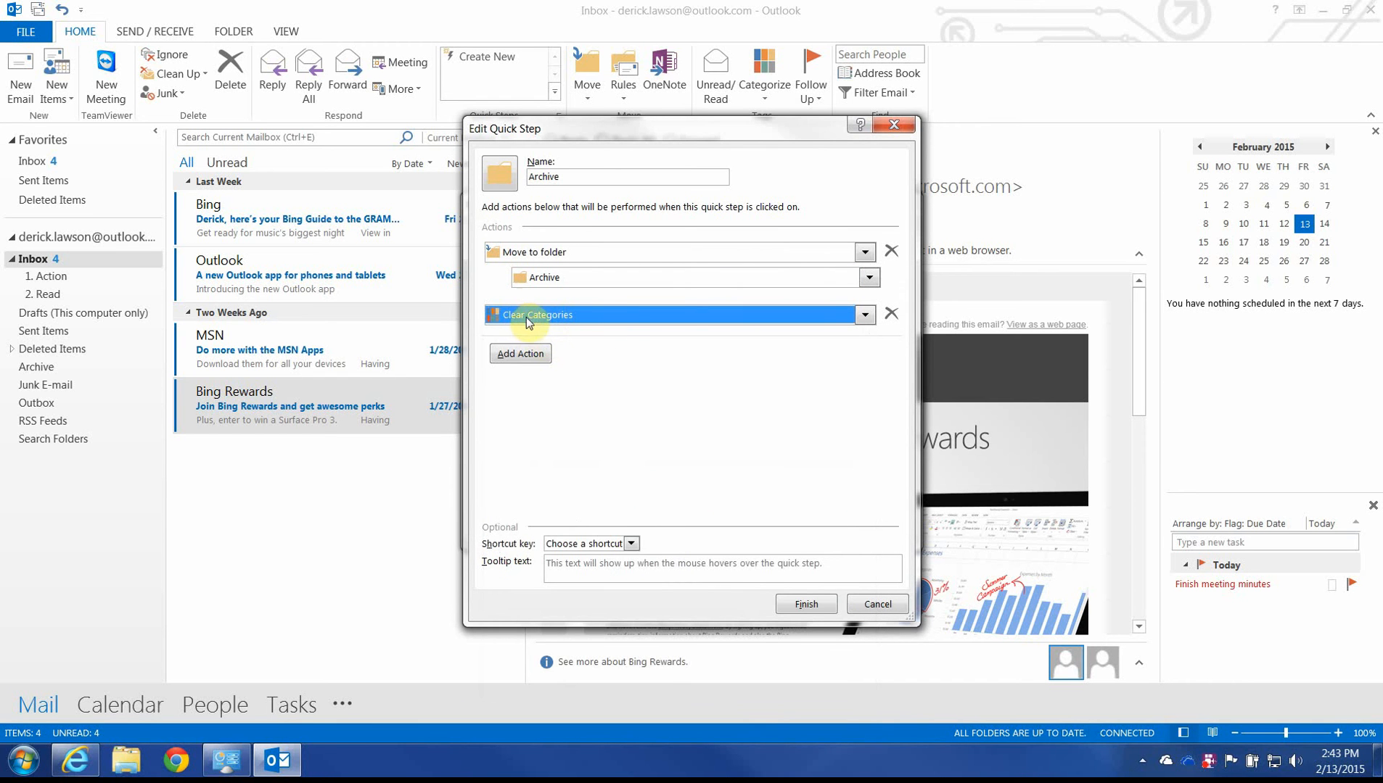
mouse_move(588, 328)
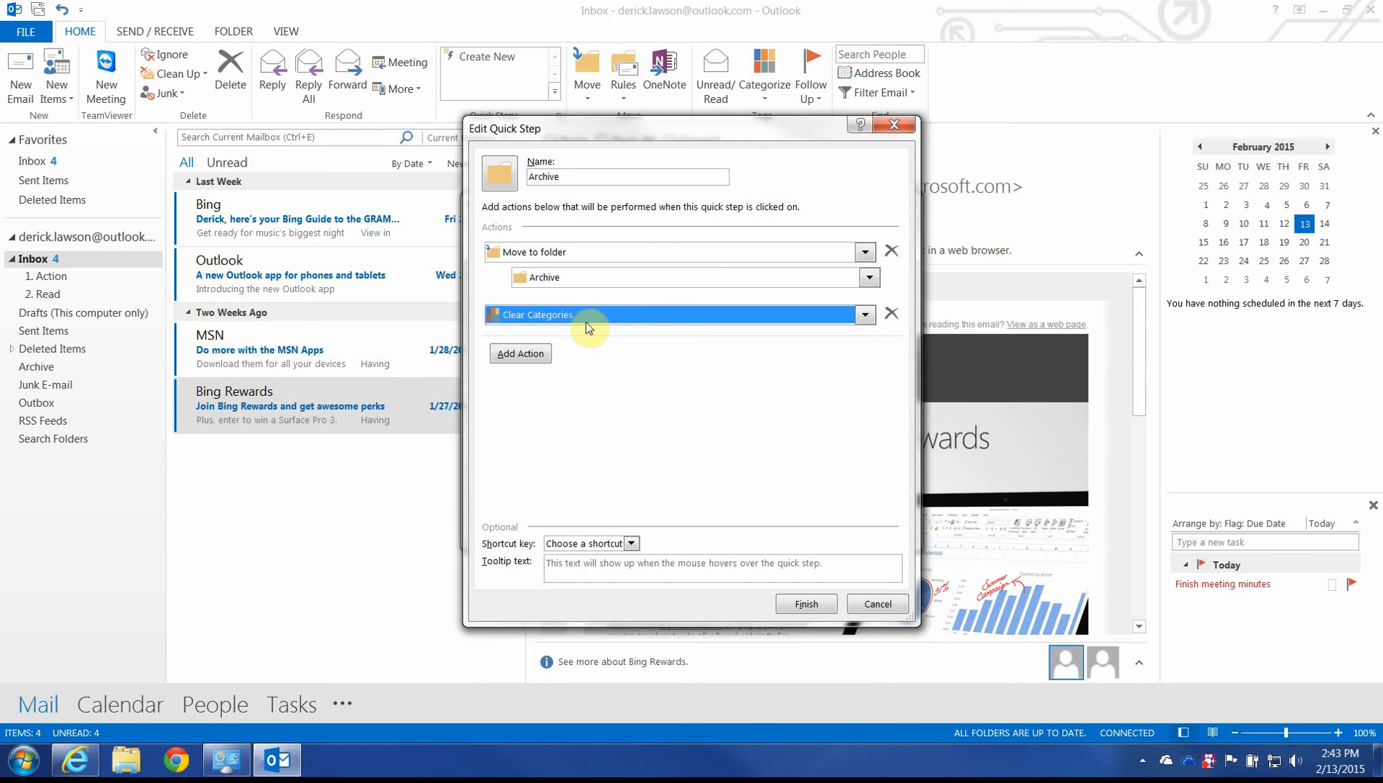
mouse_move(547, 328)
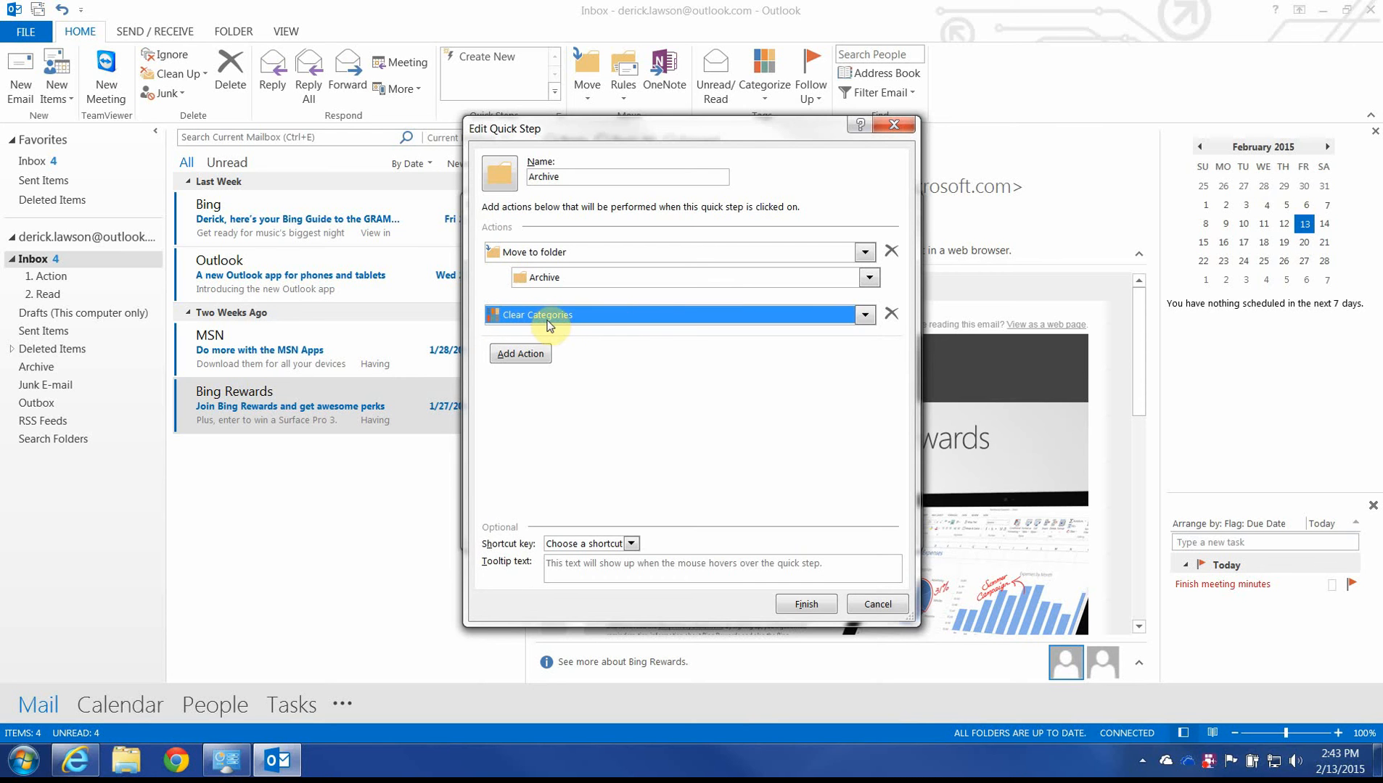
left_click(520, 354)
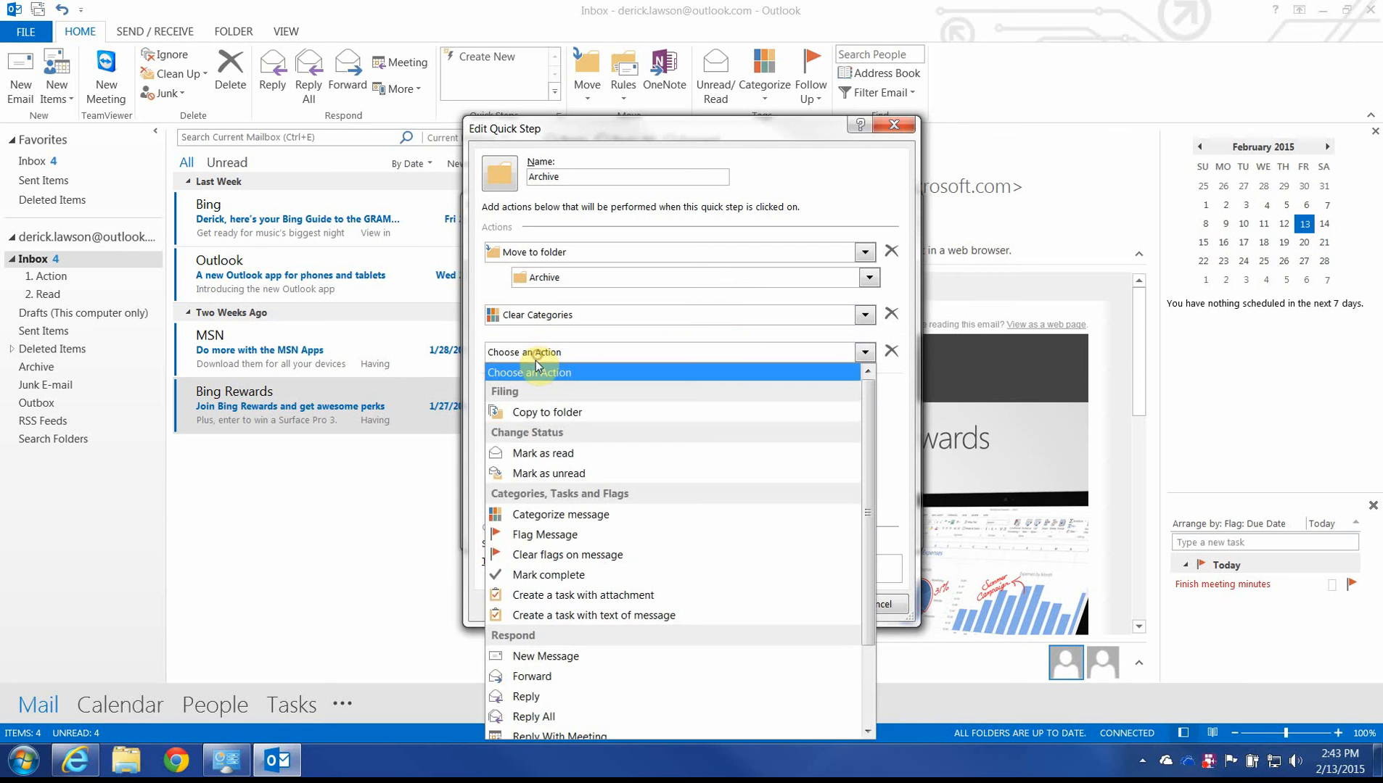
left_click(567, 554)
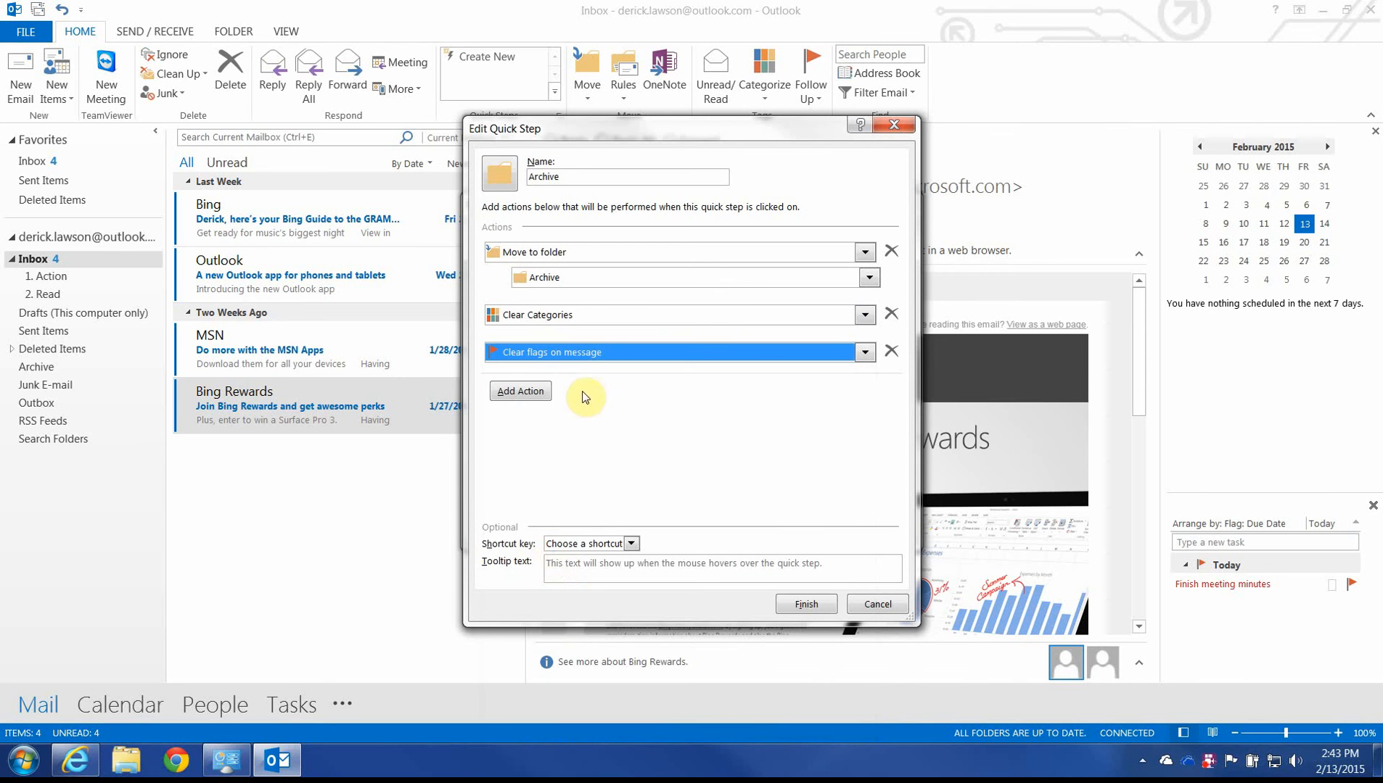
mouse_move(553, 279)
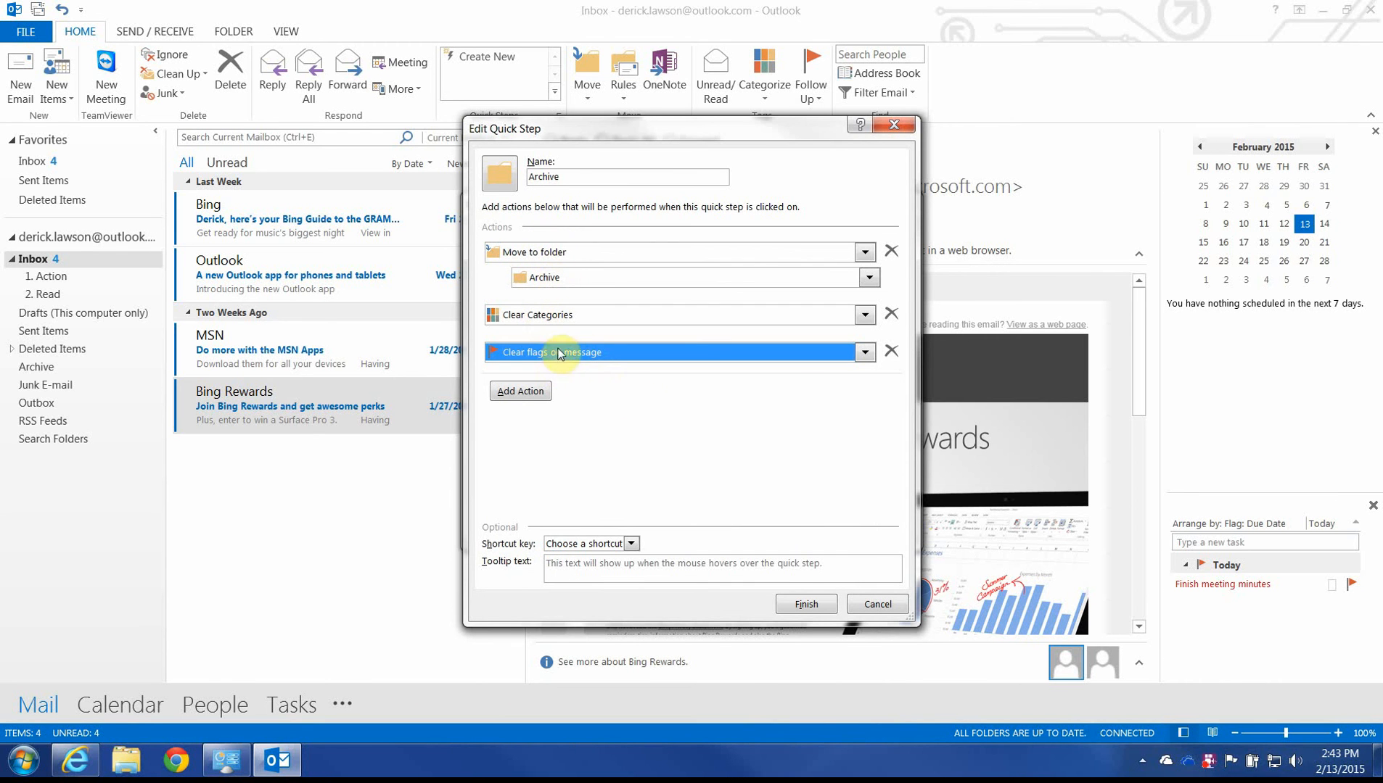
Finish the Archive quick step and close Manage Quick Steps, saving all five quick steps.
left_click(804, 605)
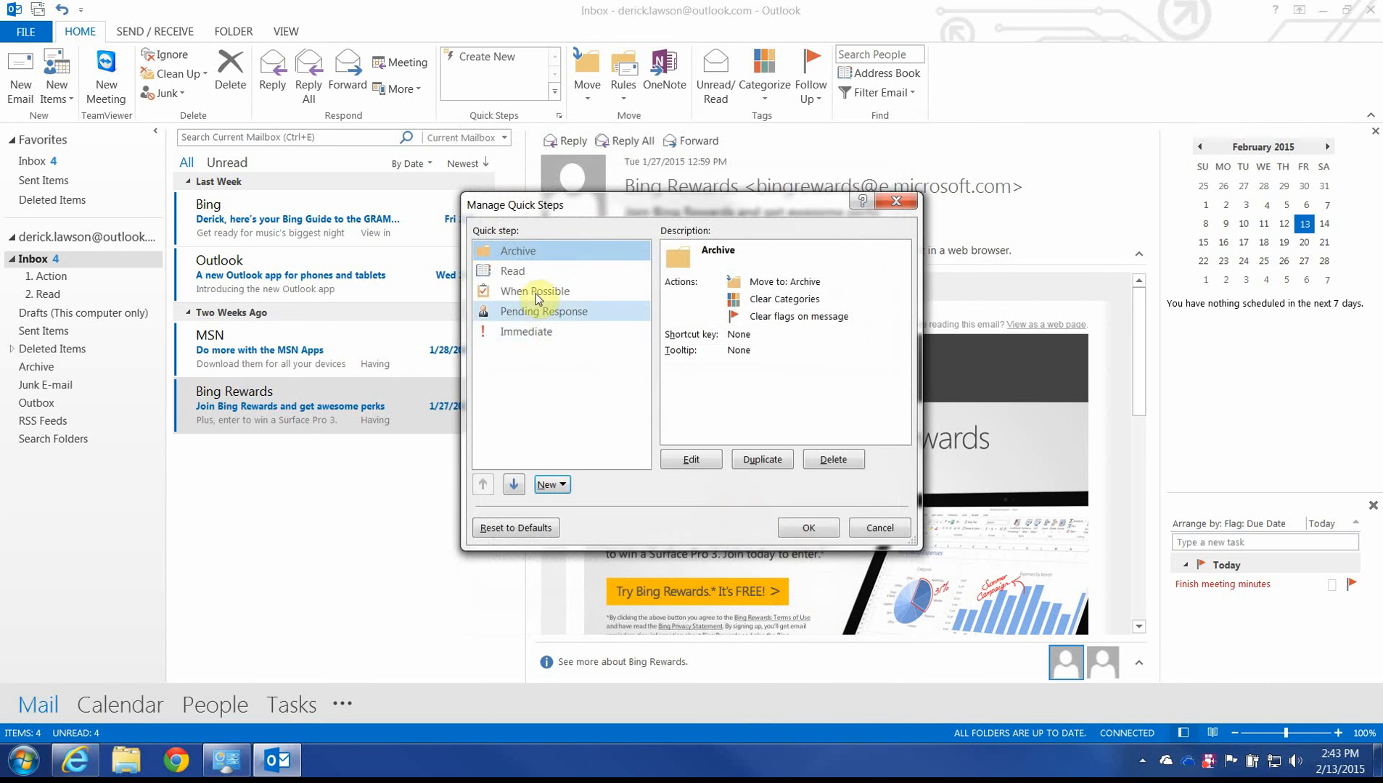
left_click(807, 528)
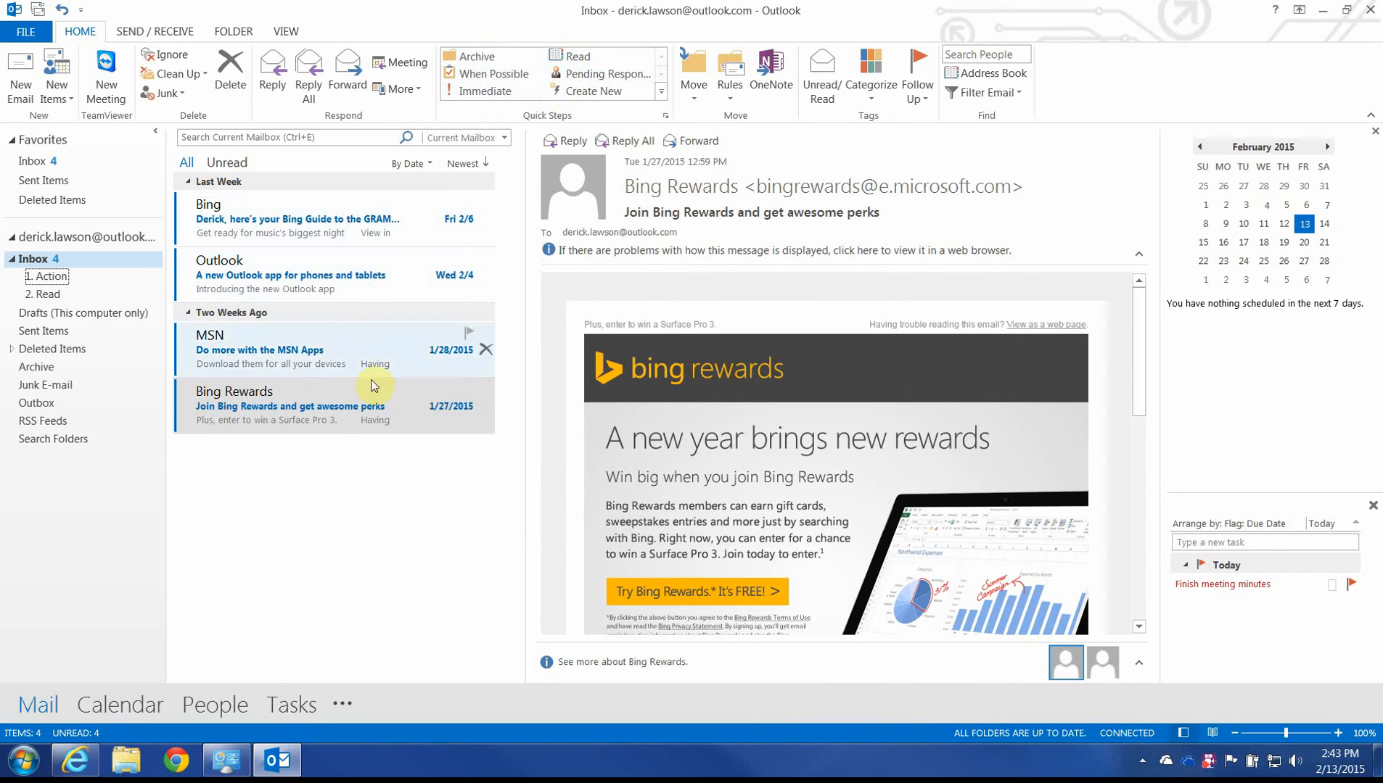
mouse_move(343, 316)
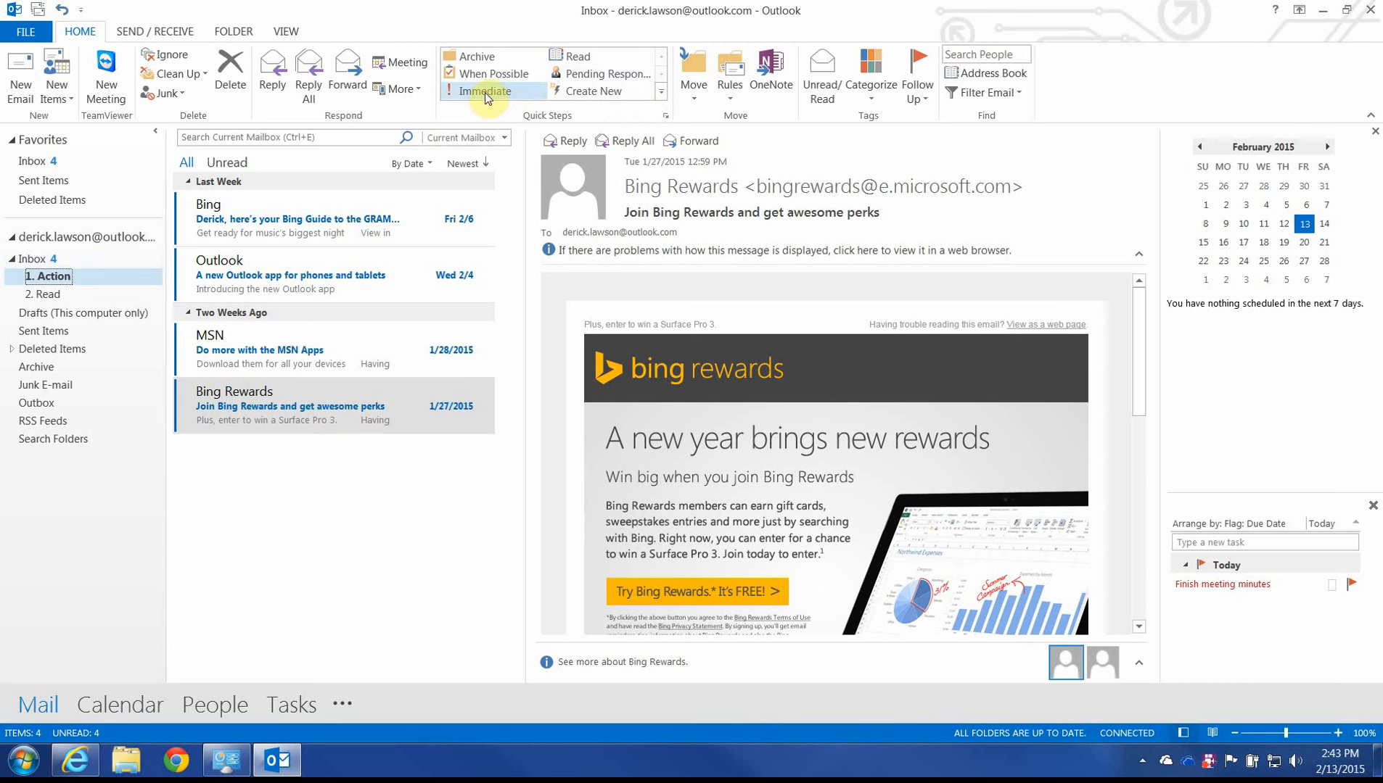
Run the Immediate and Archive quick steps on Inbox messages, then view the 1. Action folder.
left_click(48, 275)
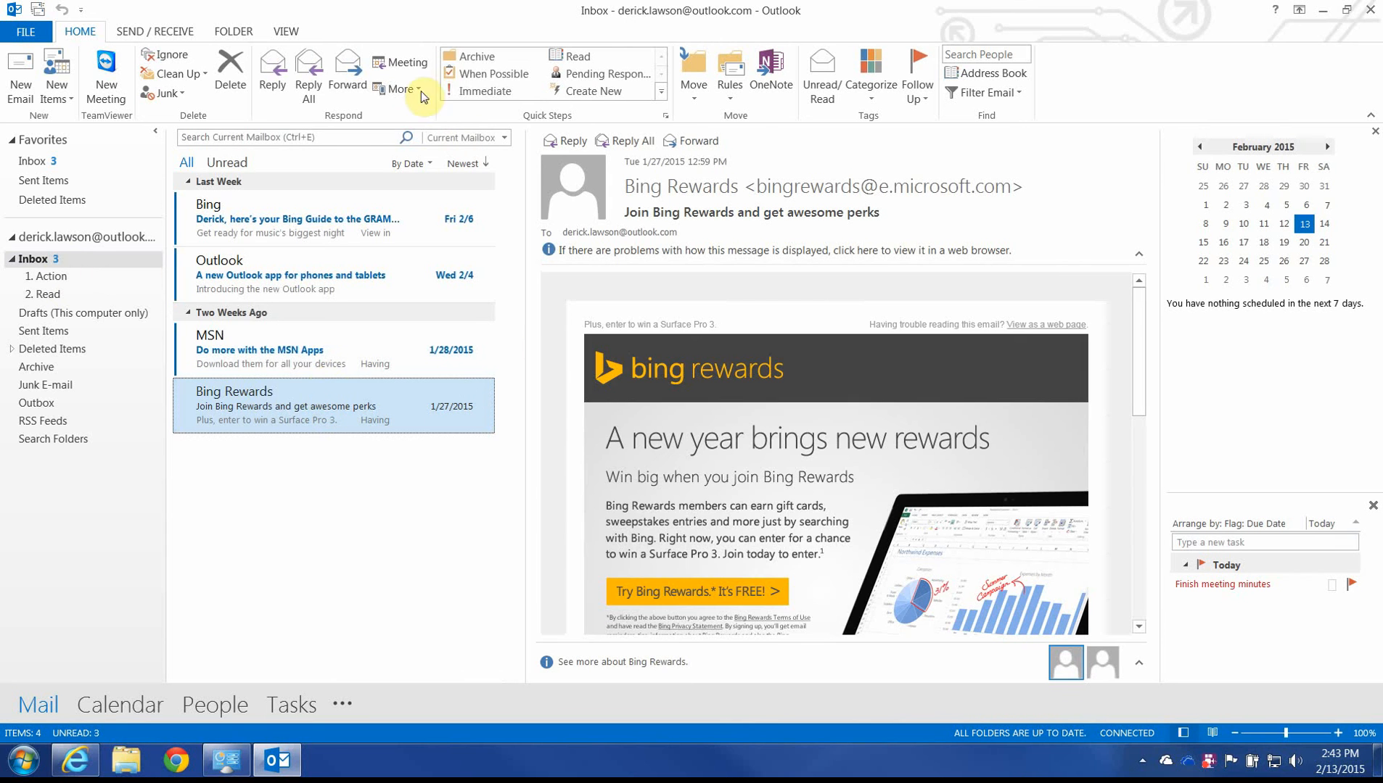
left_click(490, 74)
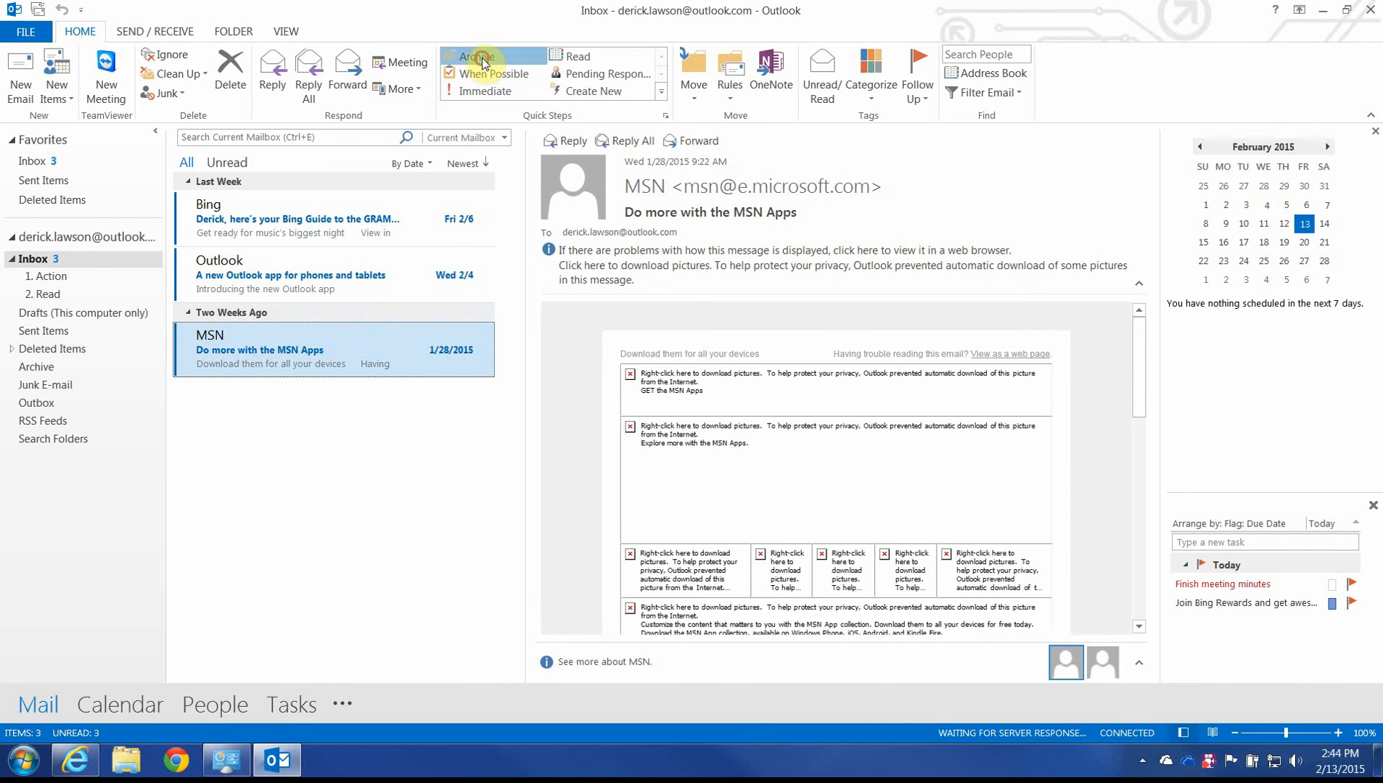
left_click(475, 55)
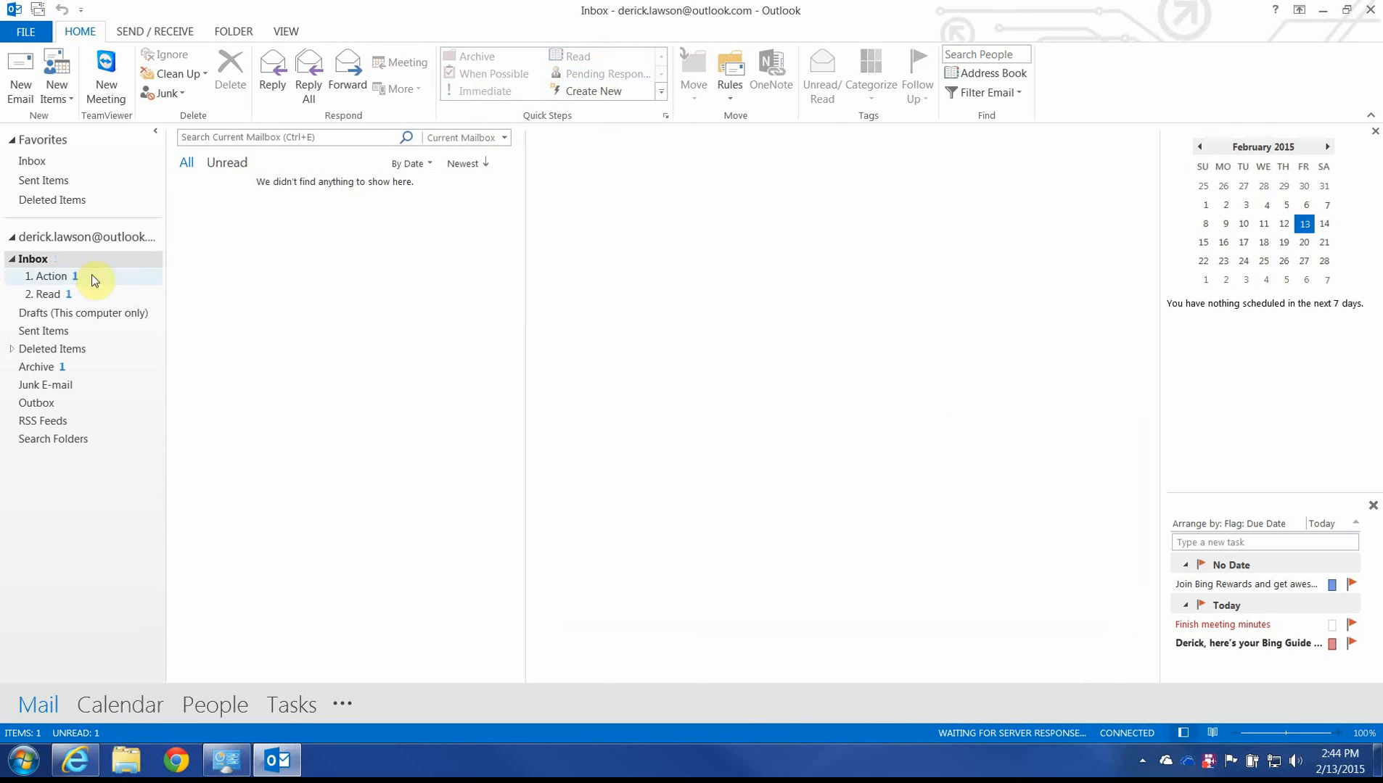
left_click(51, 276)
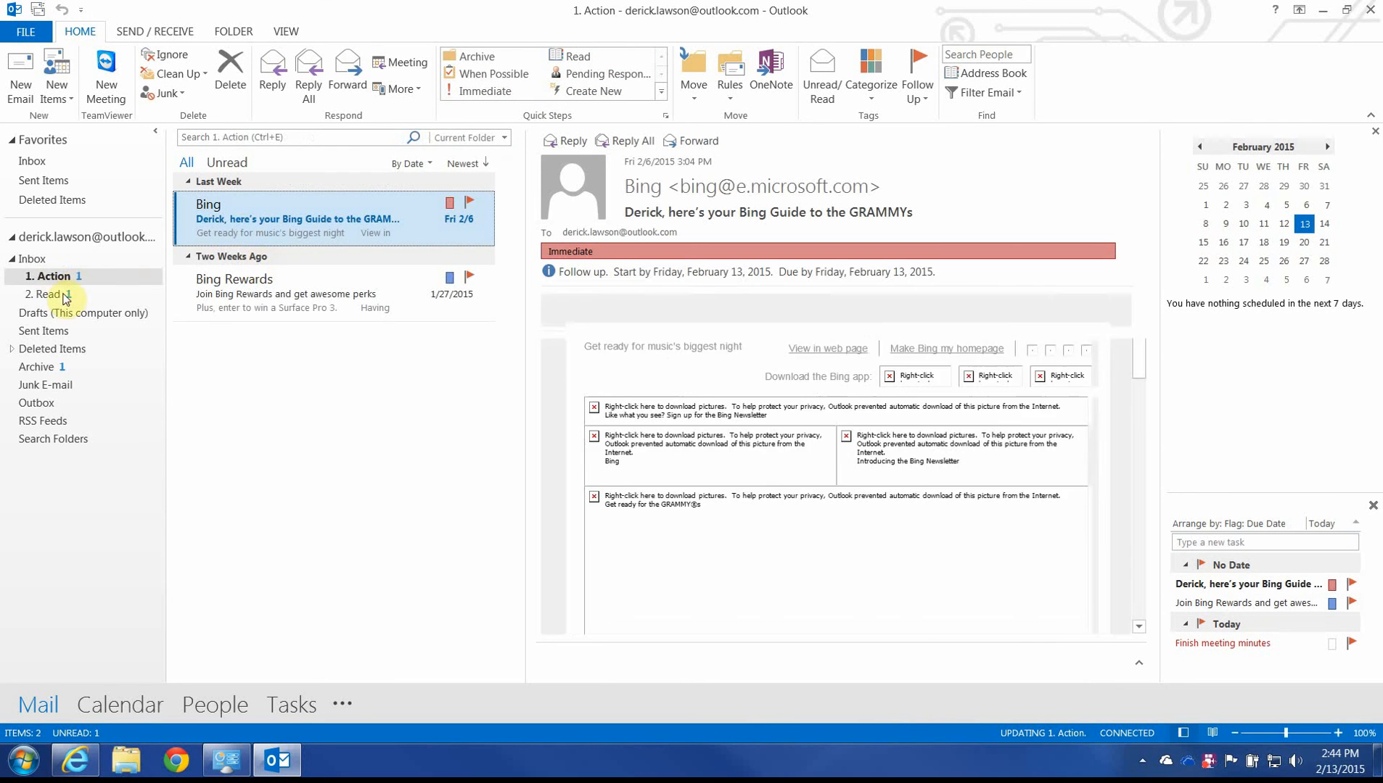
Move the Outlook app message from 2. Read into 1. Action with Pending Response, confirming Read is empty.
left_click(48, 293)
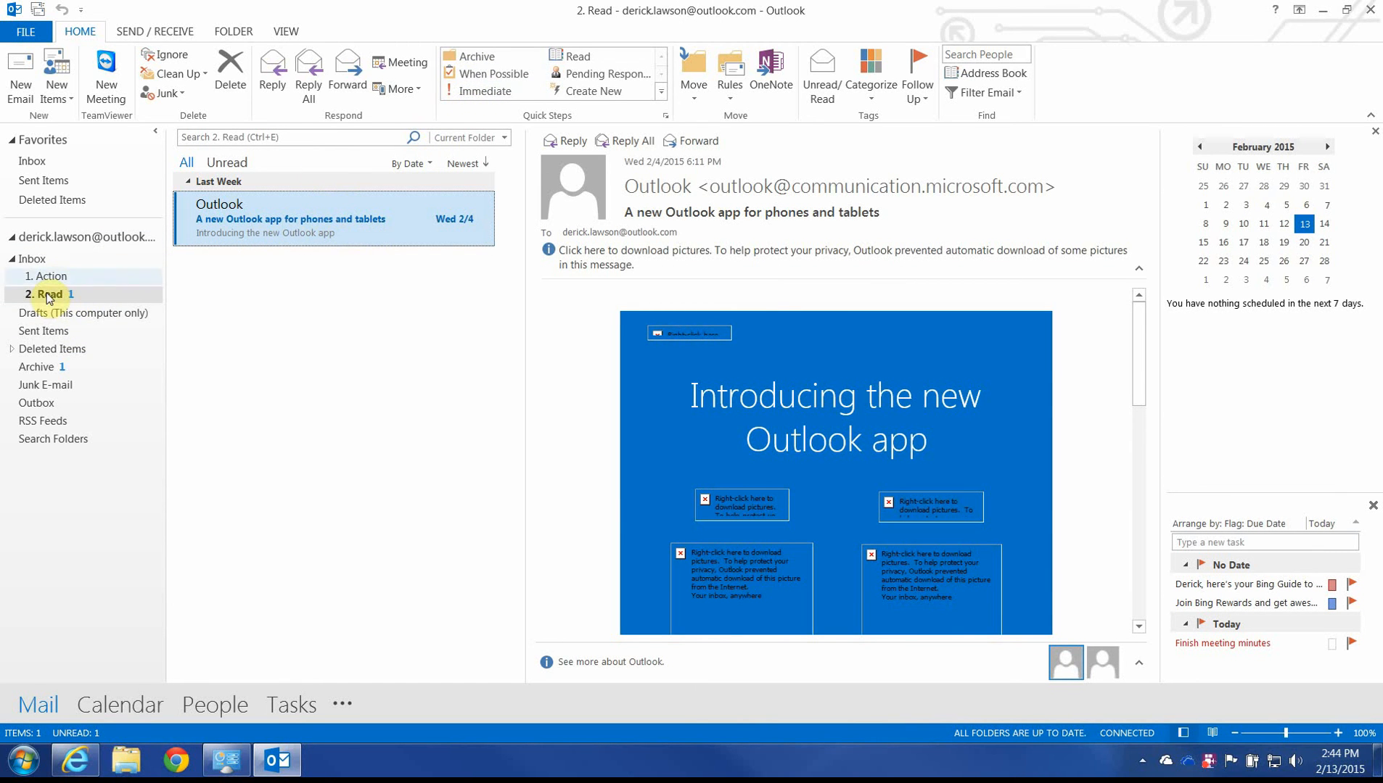
left_click(48, 275)
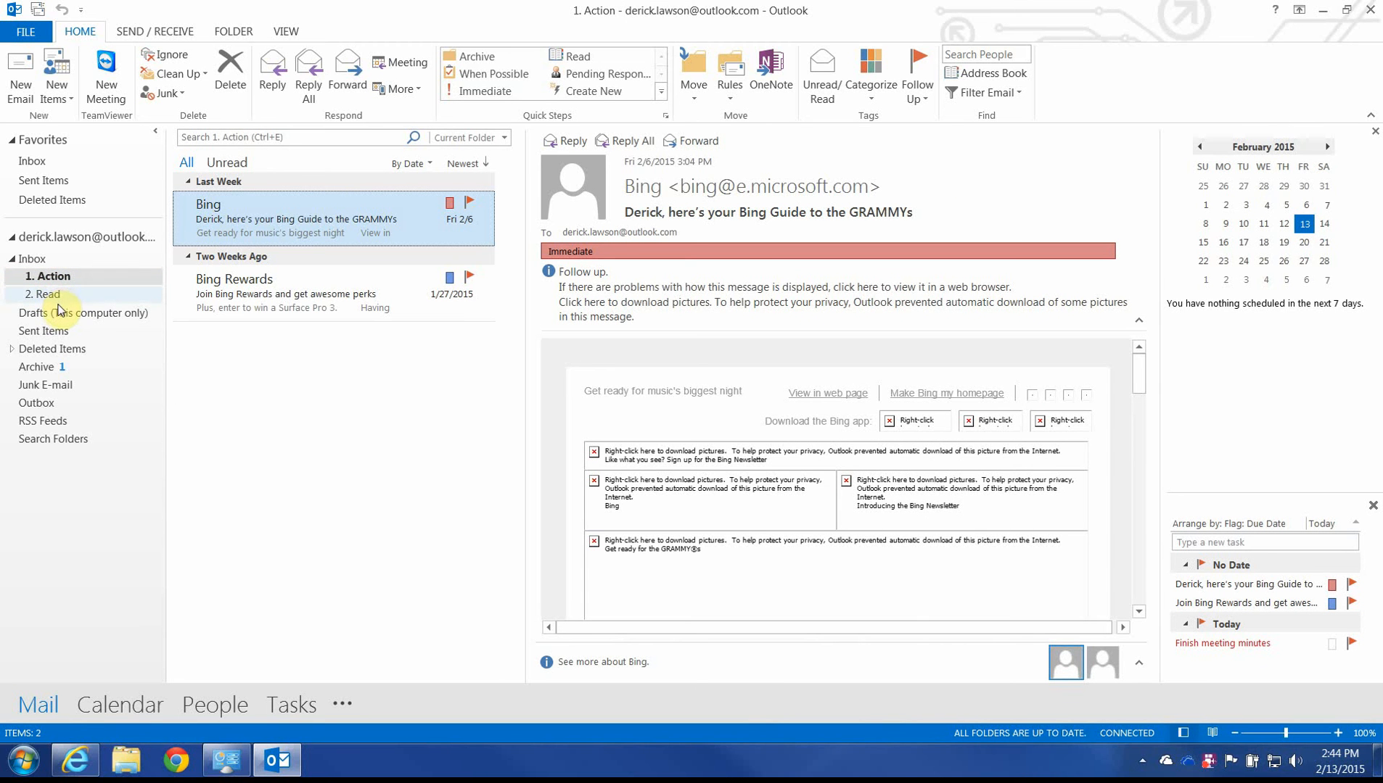
left_click(44, 293)
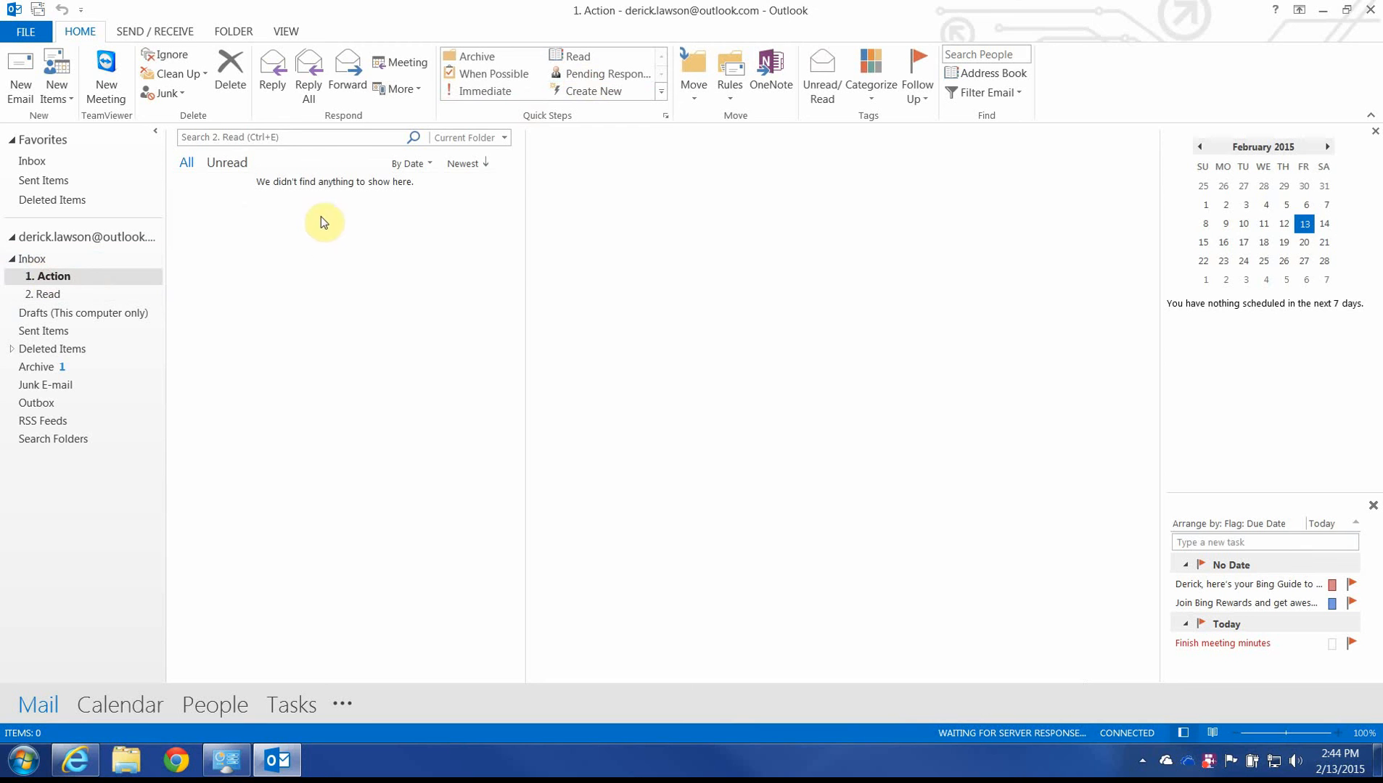
left_click(51, 276)
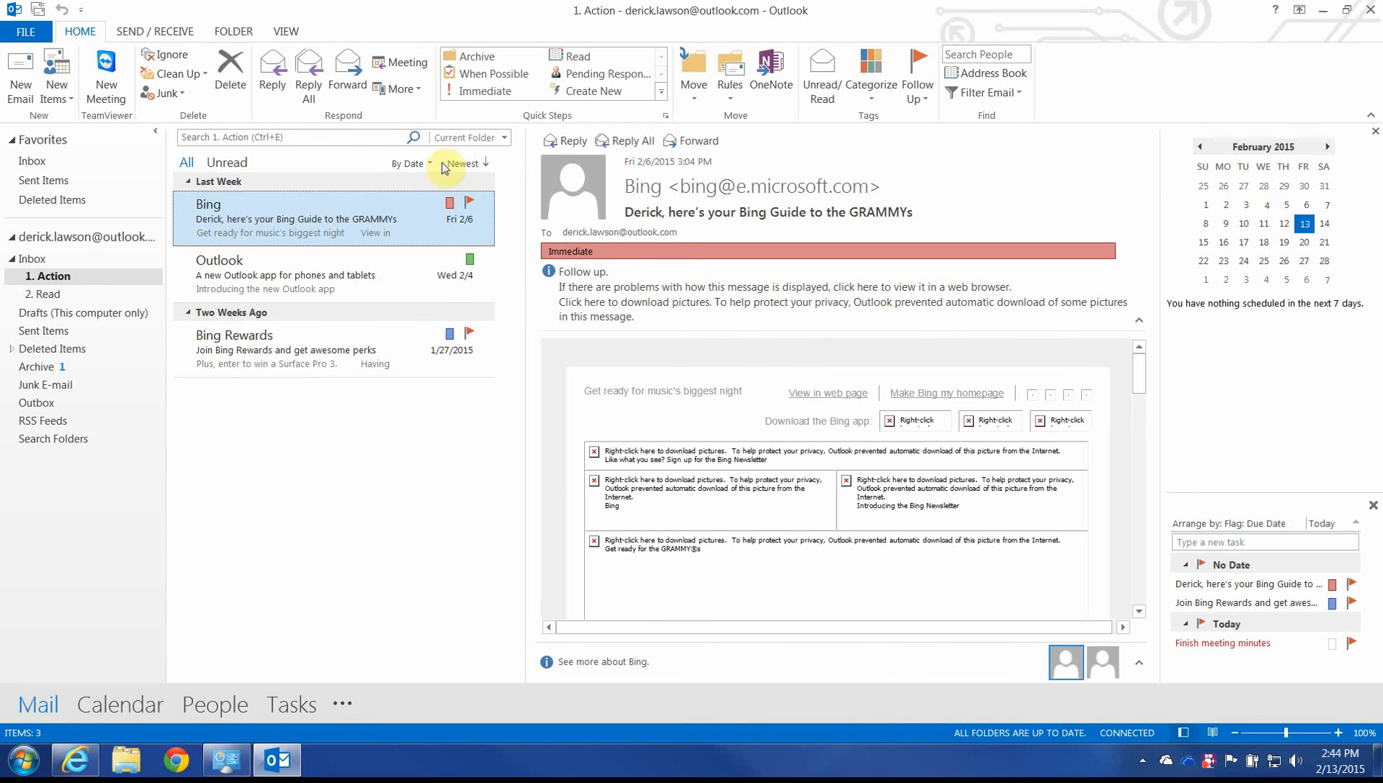
Arrange the Action folder by Categories instead of By Date and select the Outlook app message.
left_click(407, 162)
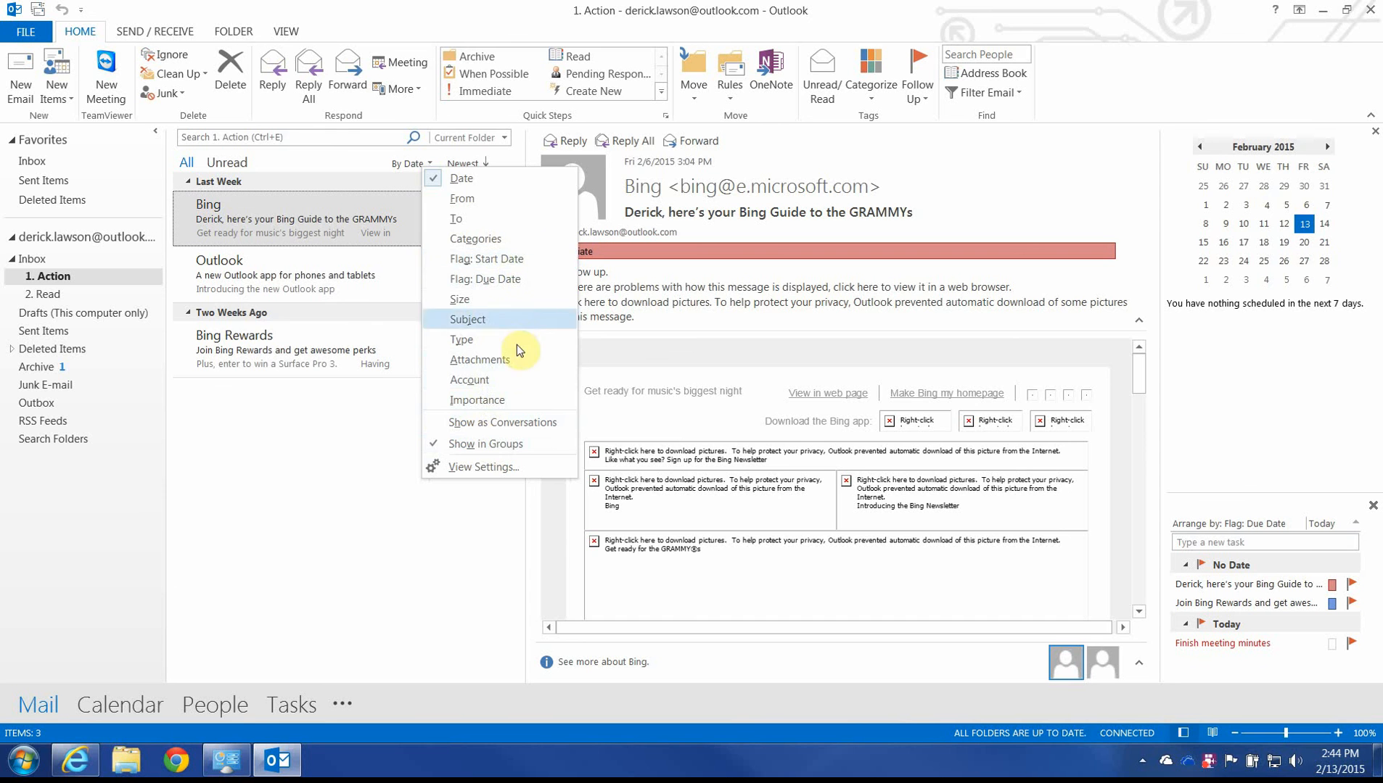
left_click(474, 238)
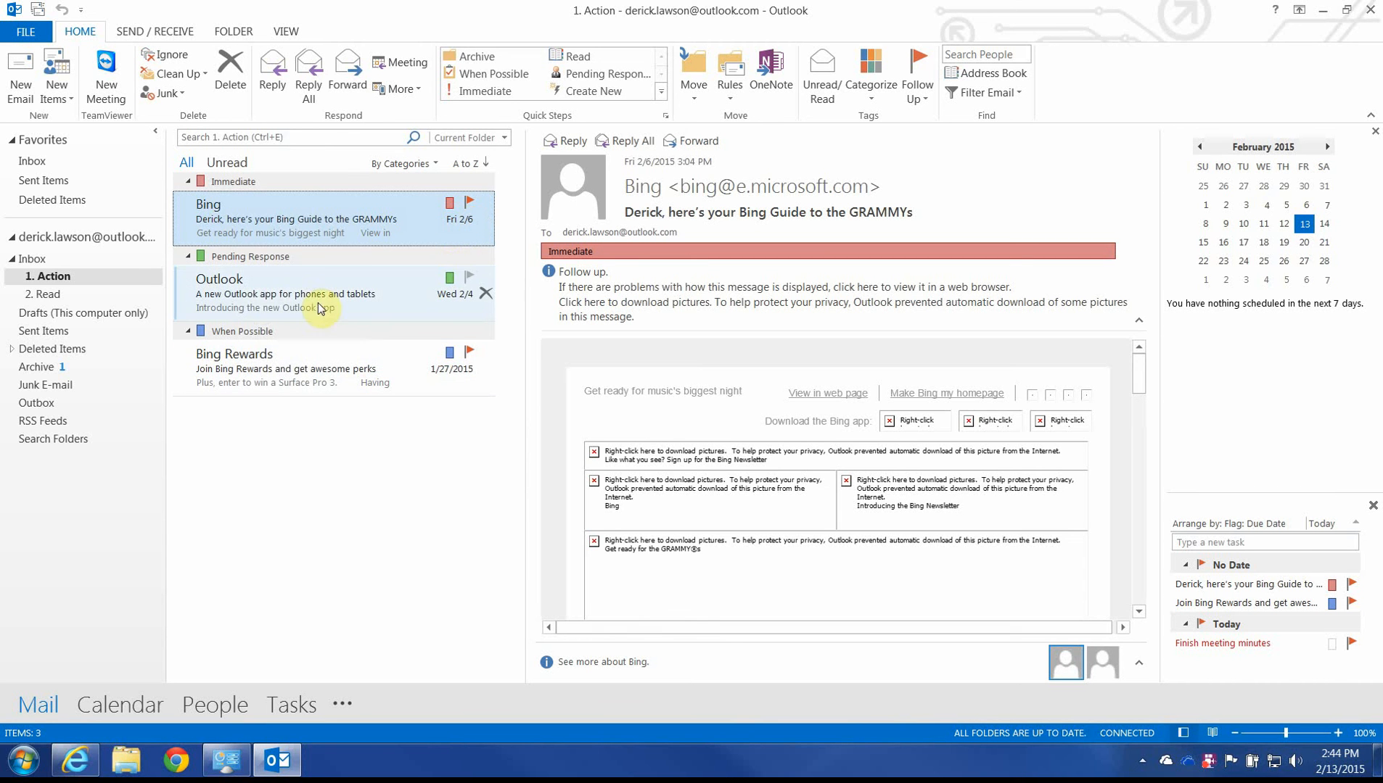
left_click(286, 293)
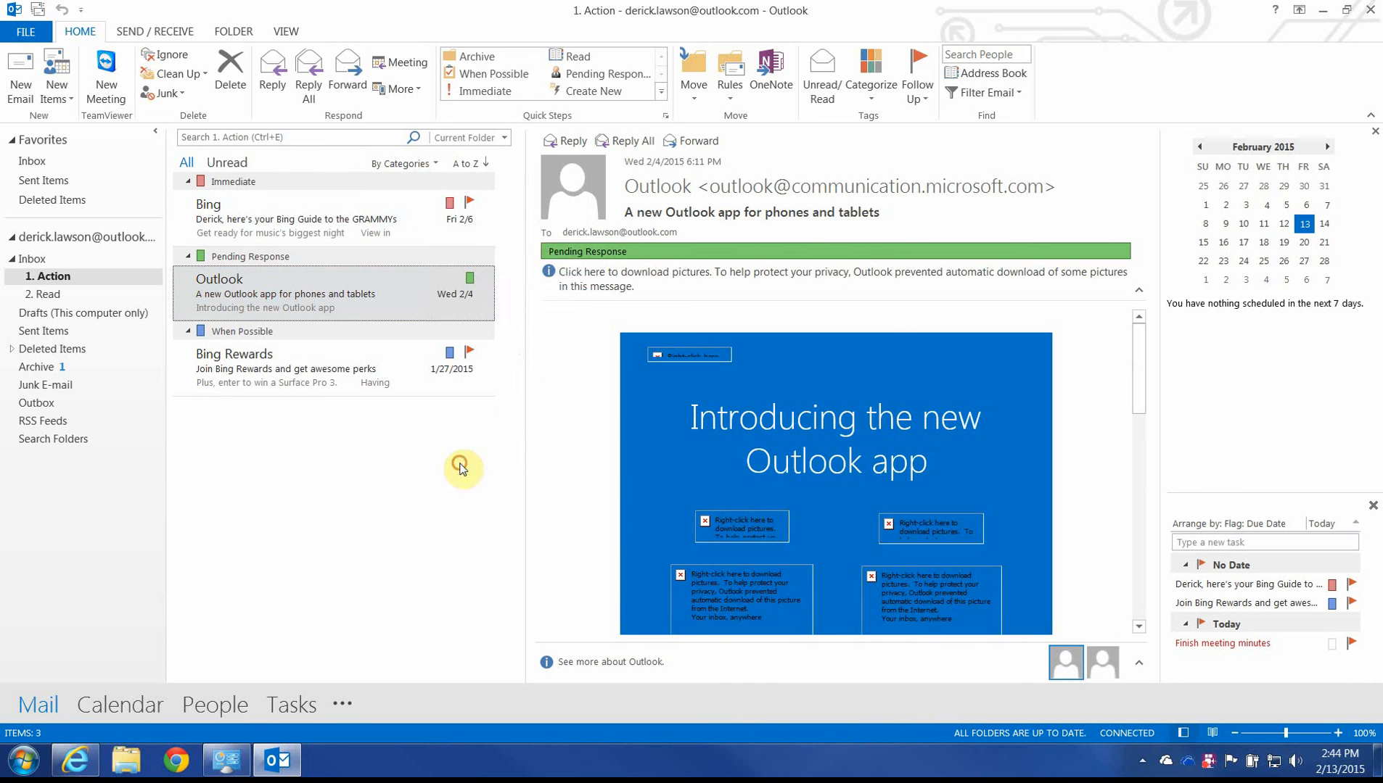
left_click(684, 273)
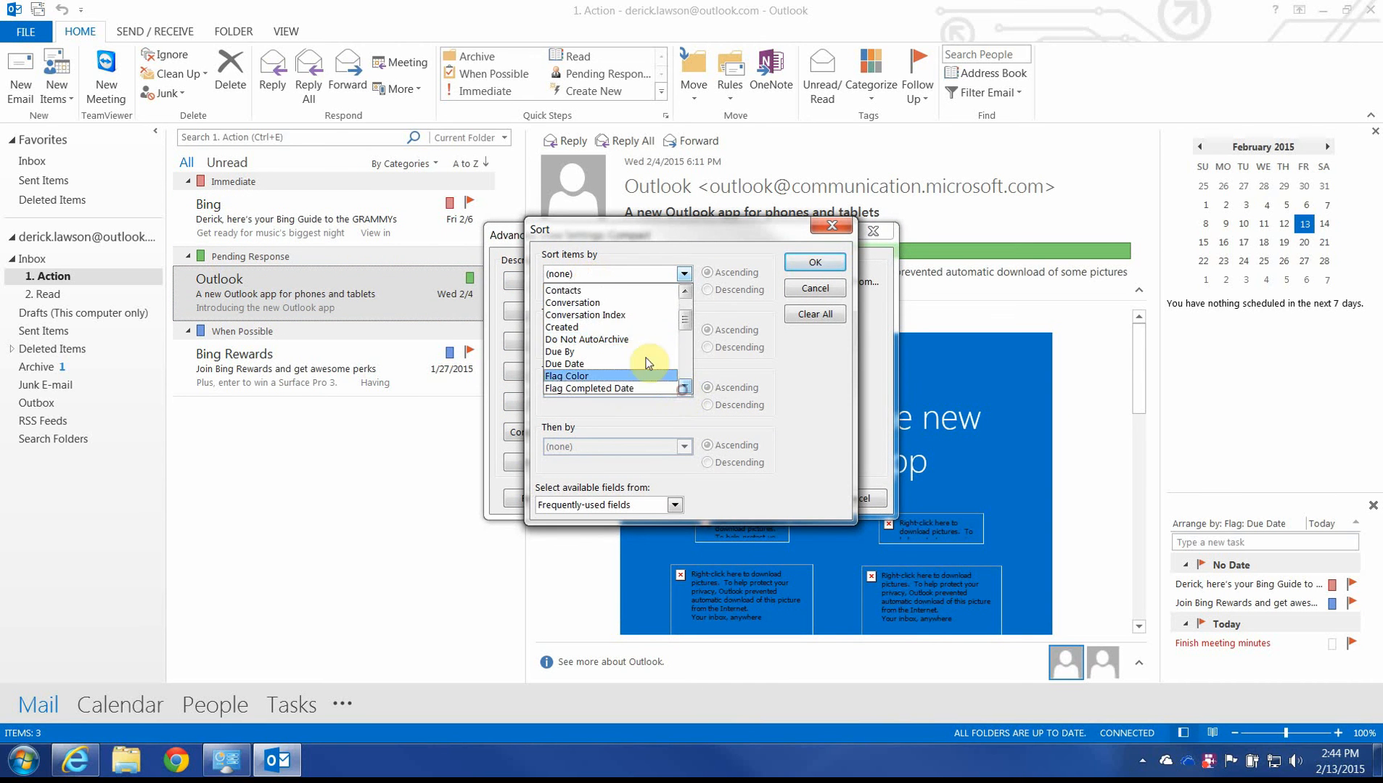
left_click(812, 287)
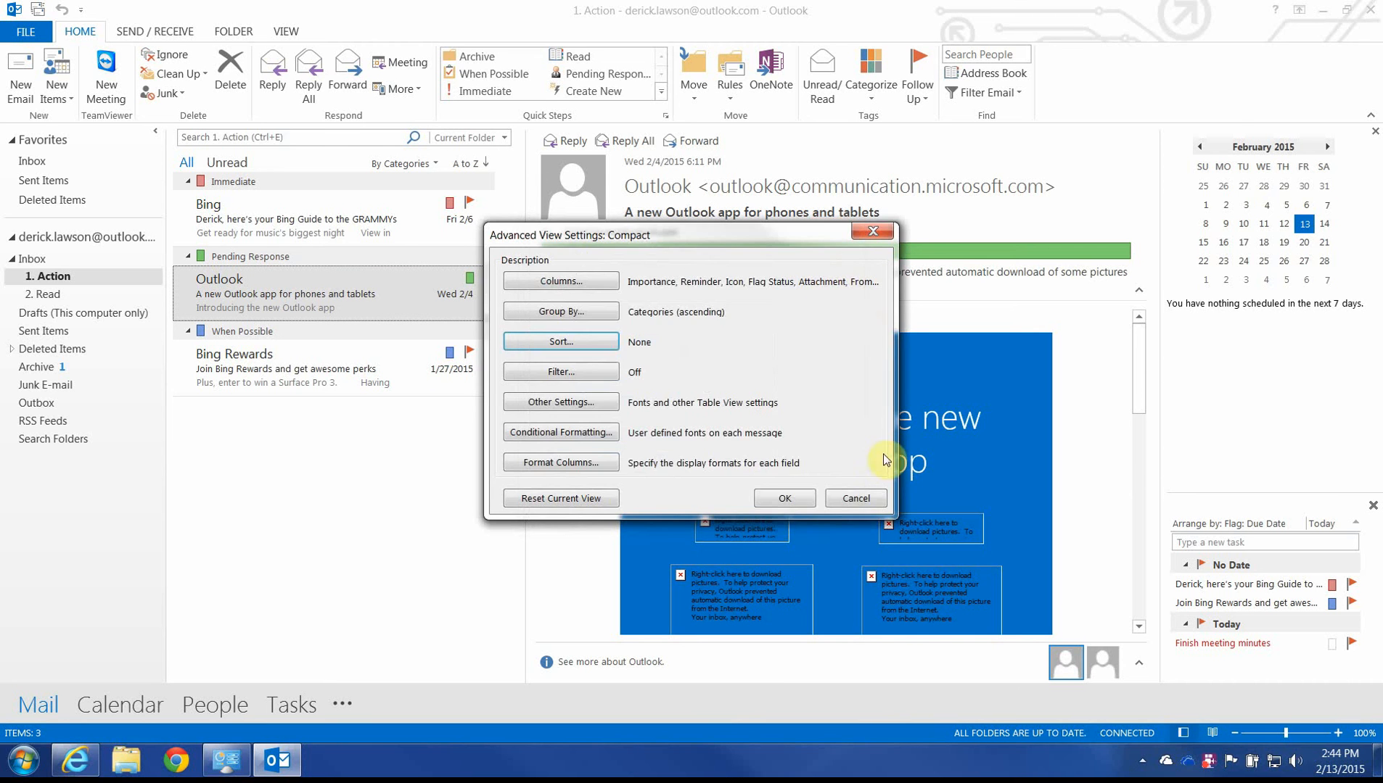
left_click(851, 498)
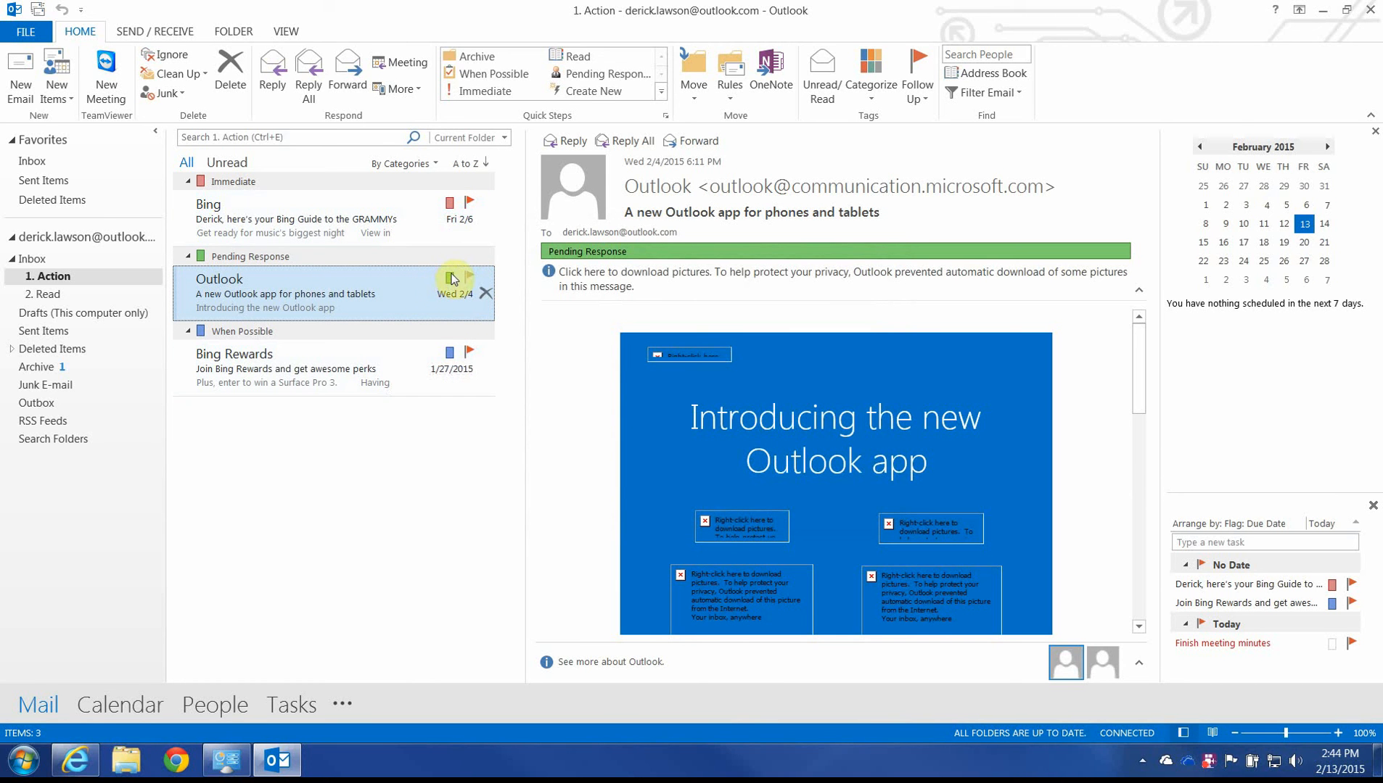
mouse_move(406, 263)
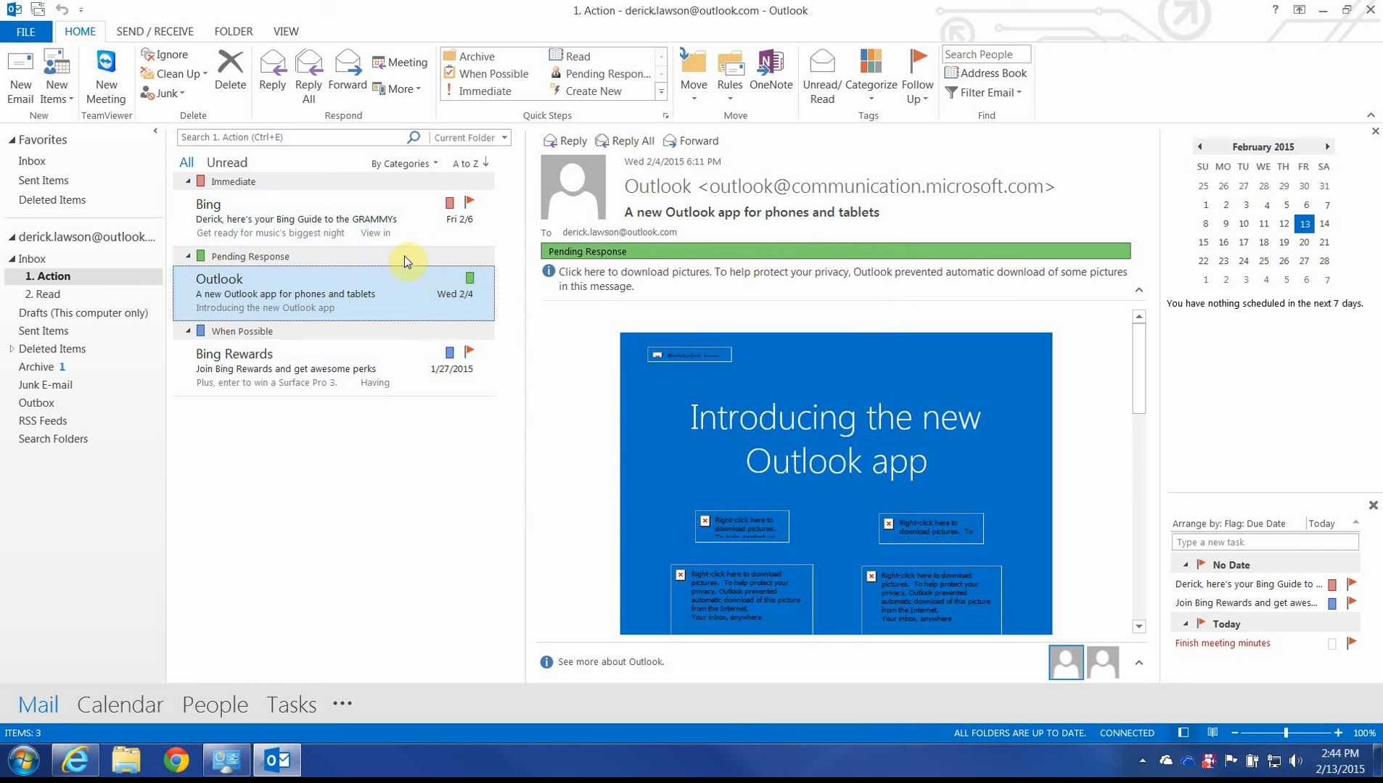
Review the Read and Archive folders, then return to the Action folder.
left_click(48, 293)
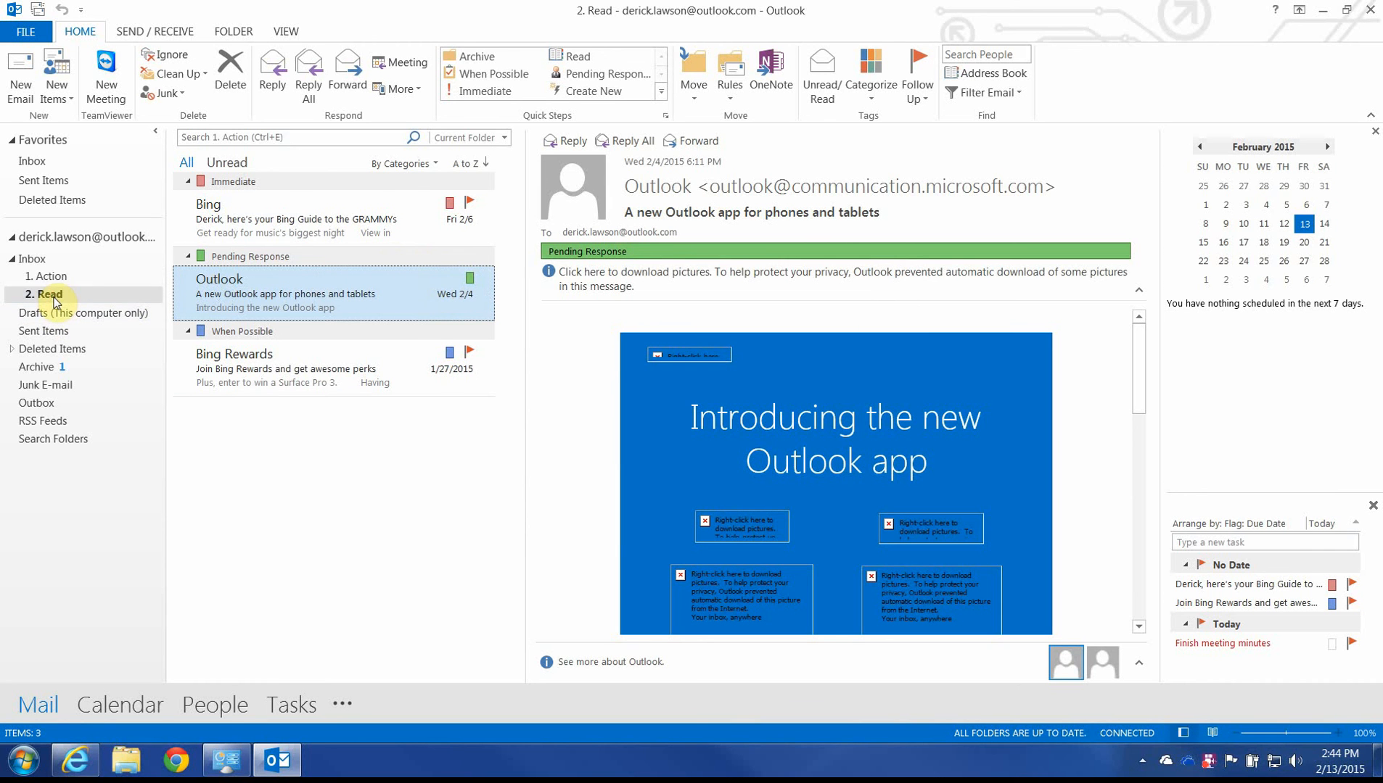
left_click(44, 293)
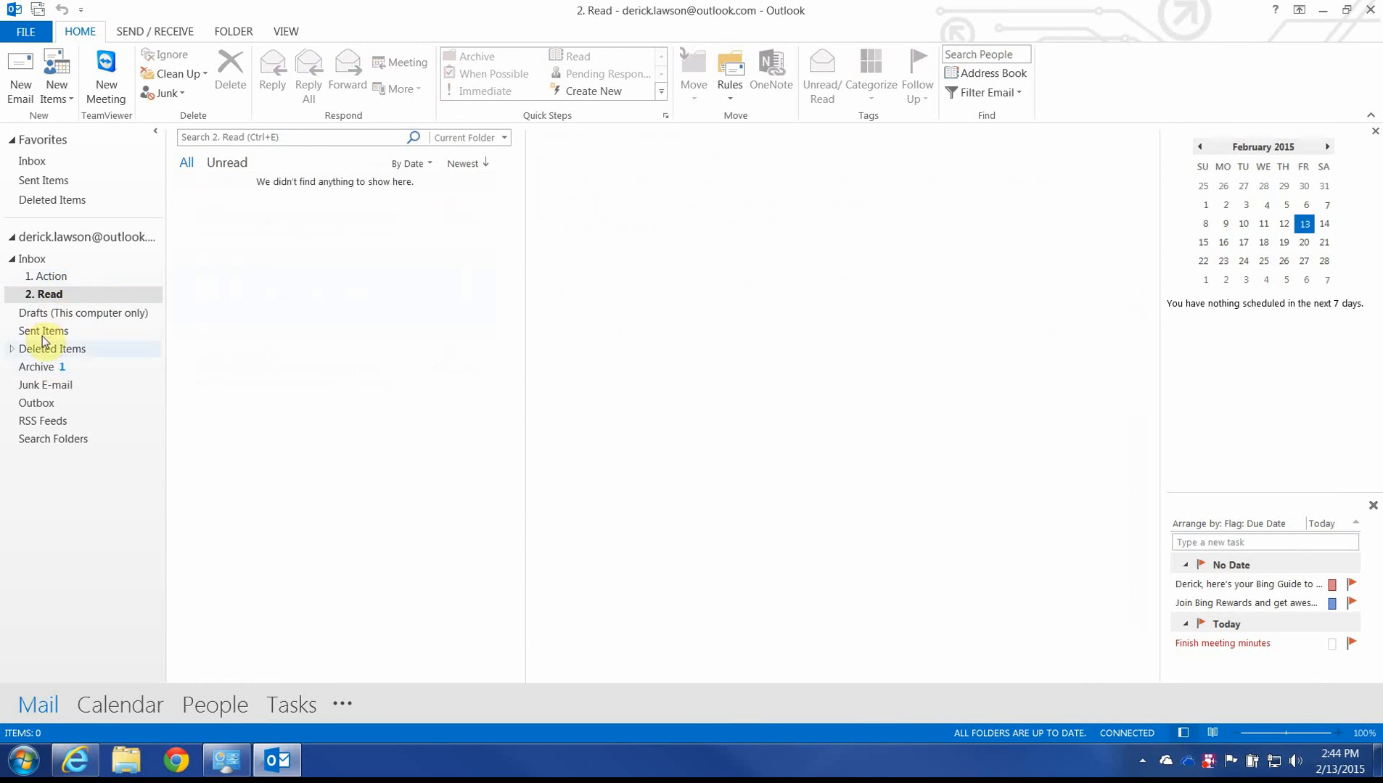
left_click(41, 367)
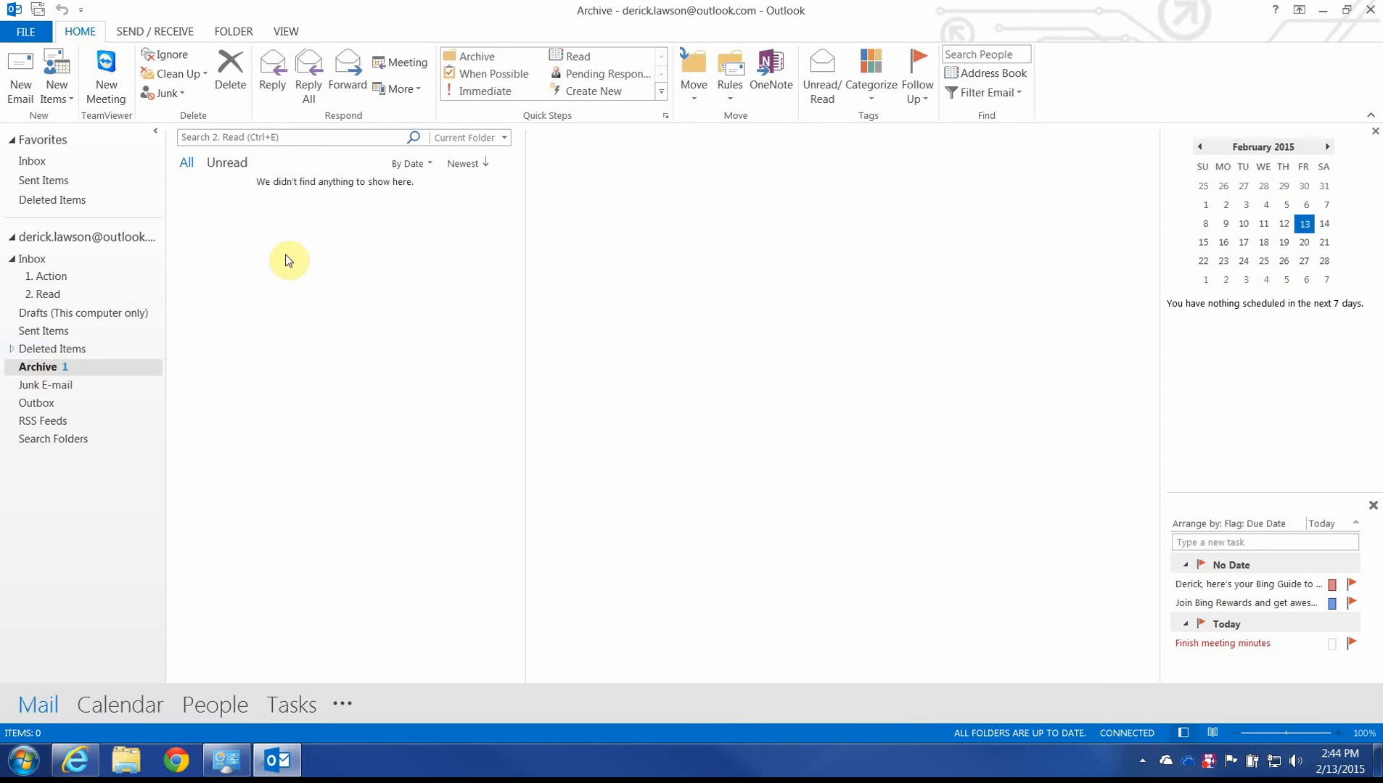
left_click(48, 275)
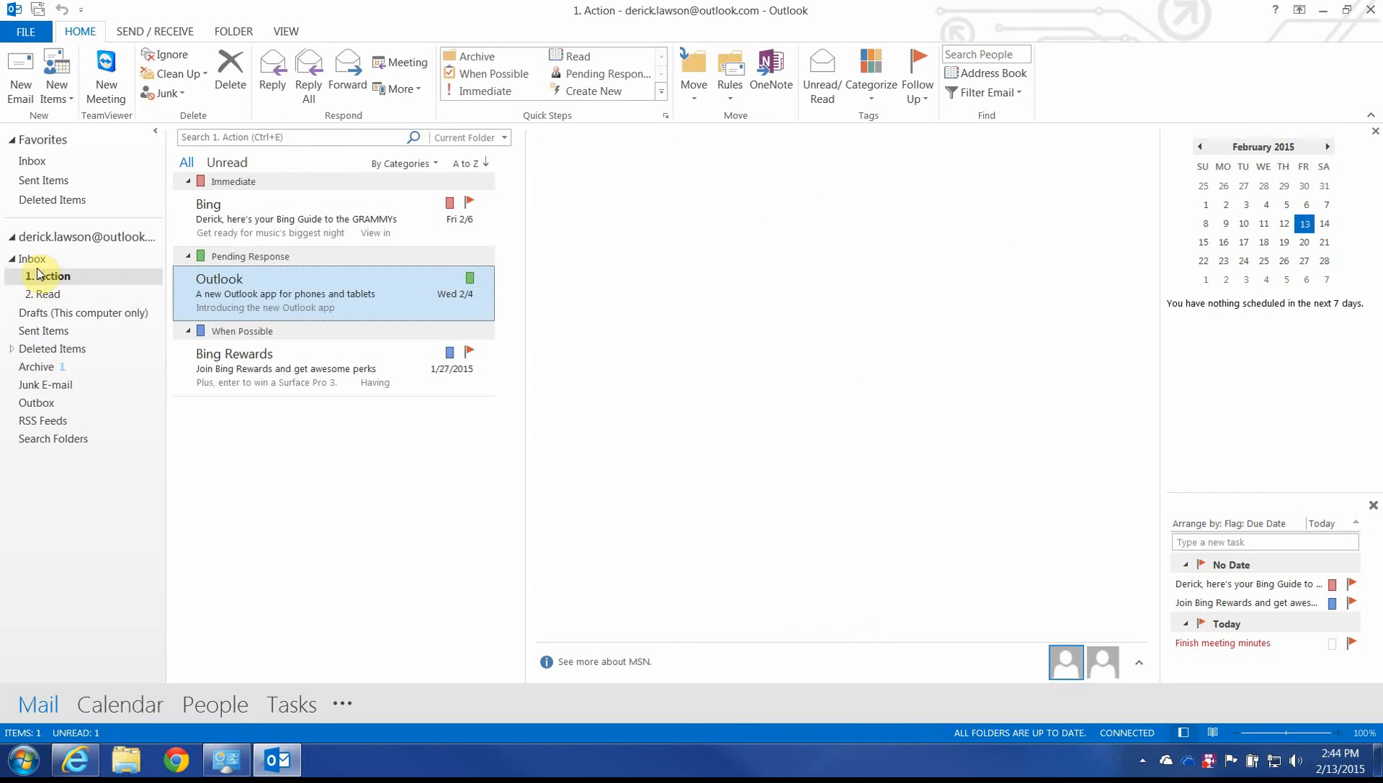
Archive the Bing guide message with the Archive Quick Step, confirm it in Archive, and show the empty Inbox.
left_click(298, 219)
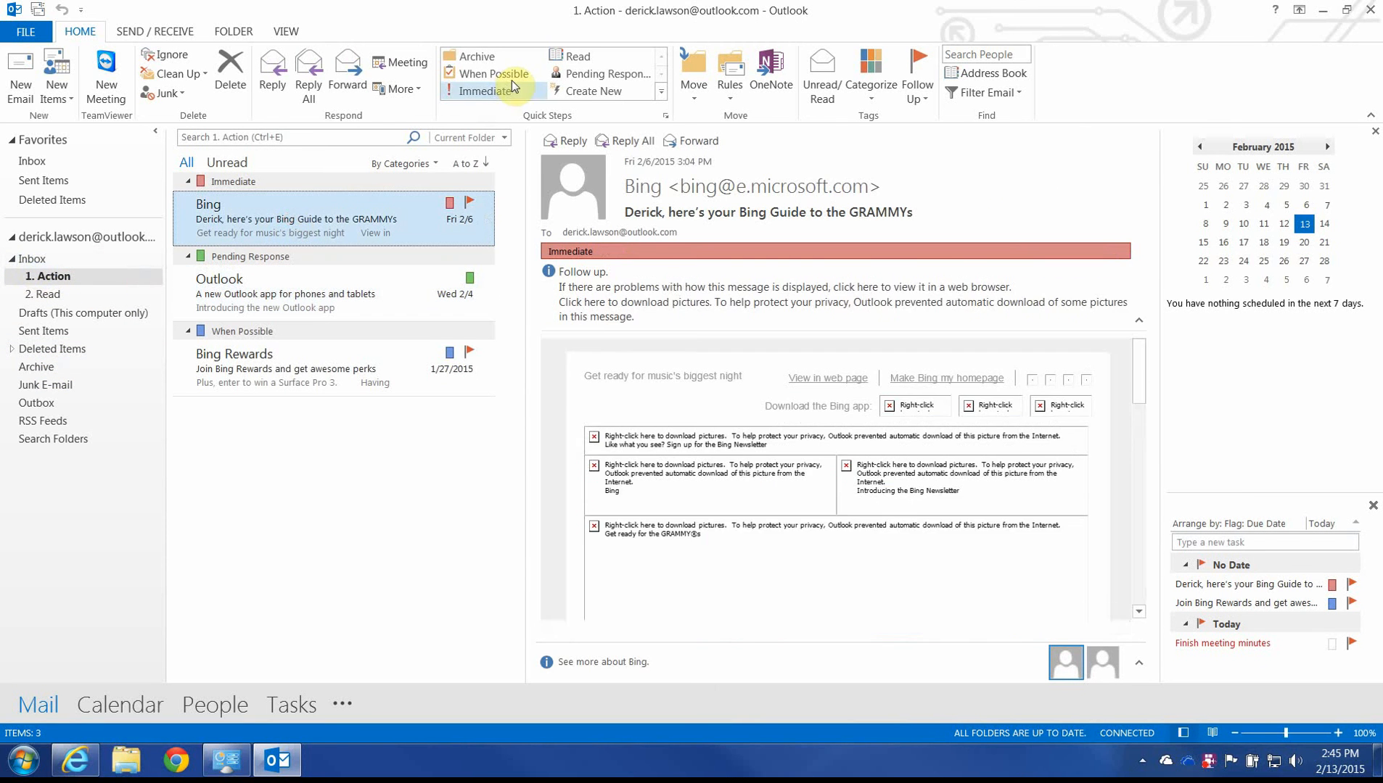
left_click(483, 91)
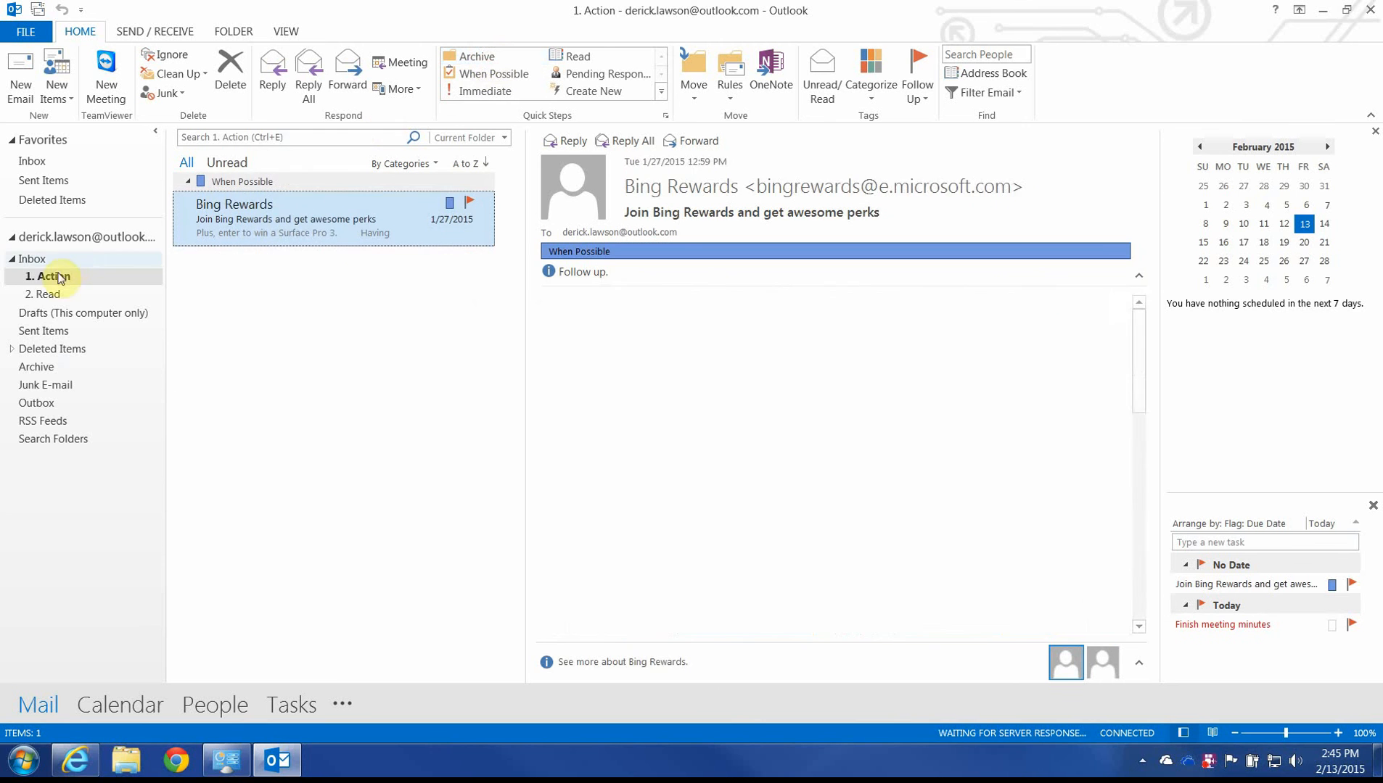
left_click(38, 367)
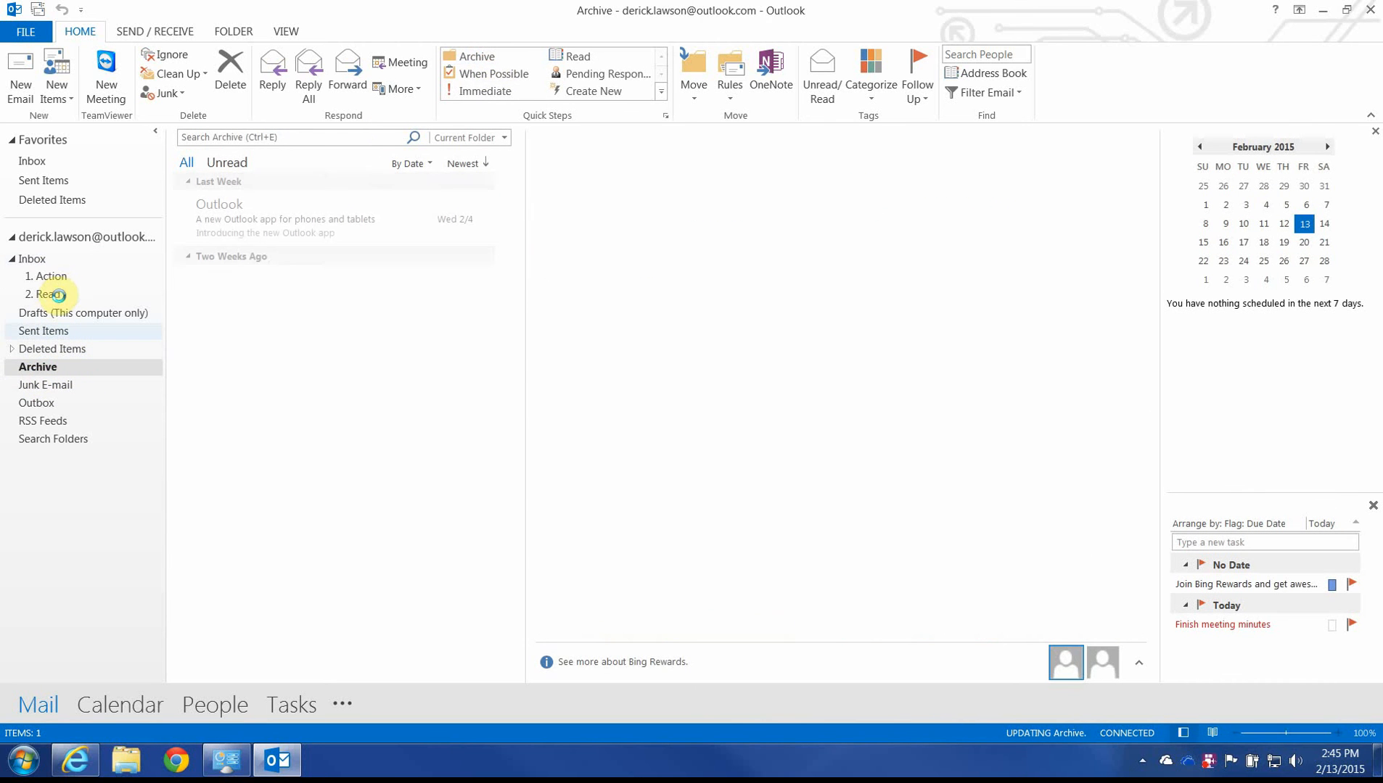
left_click(48, 276)
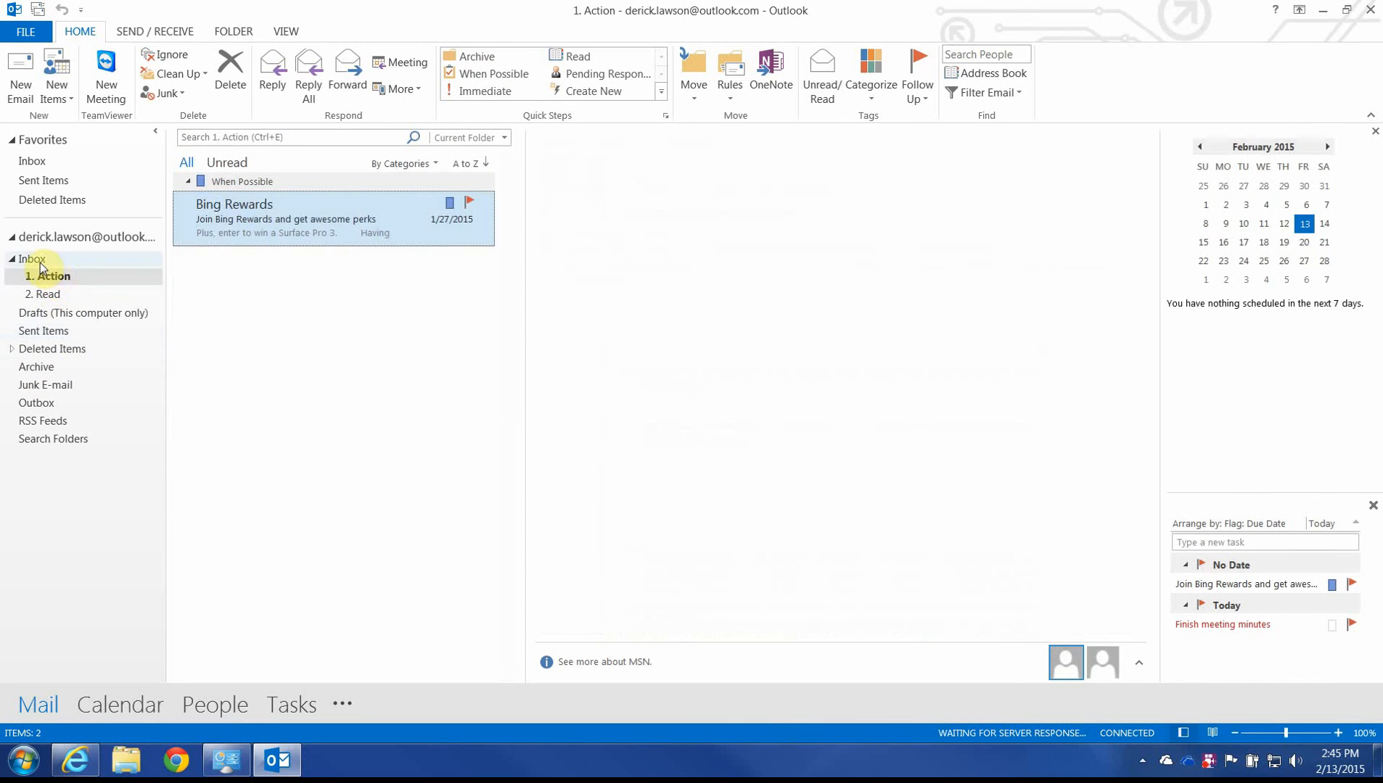
left_click(32, 259)
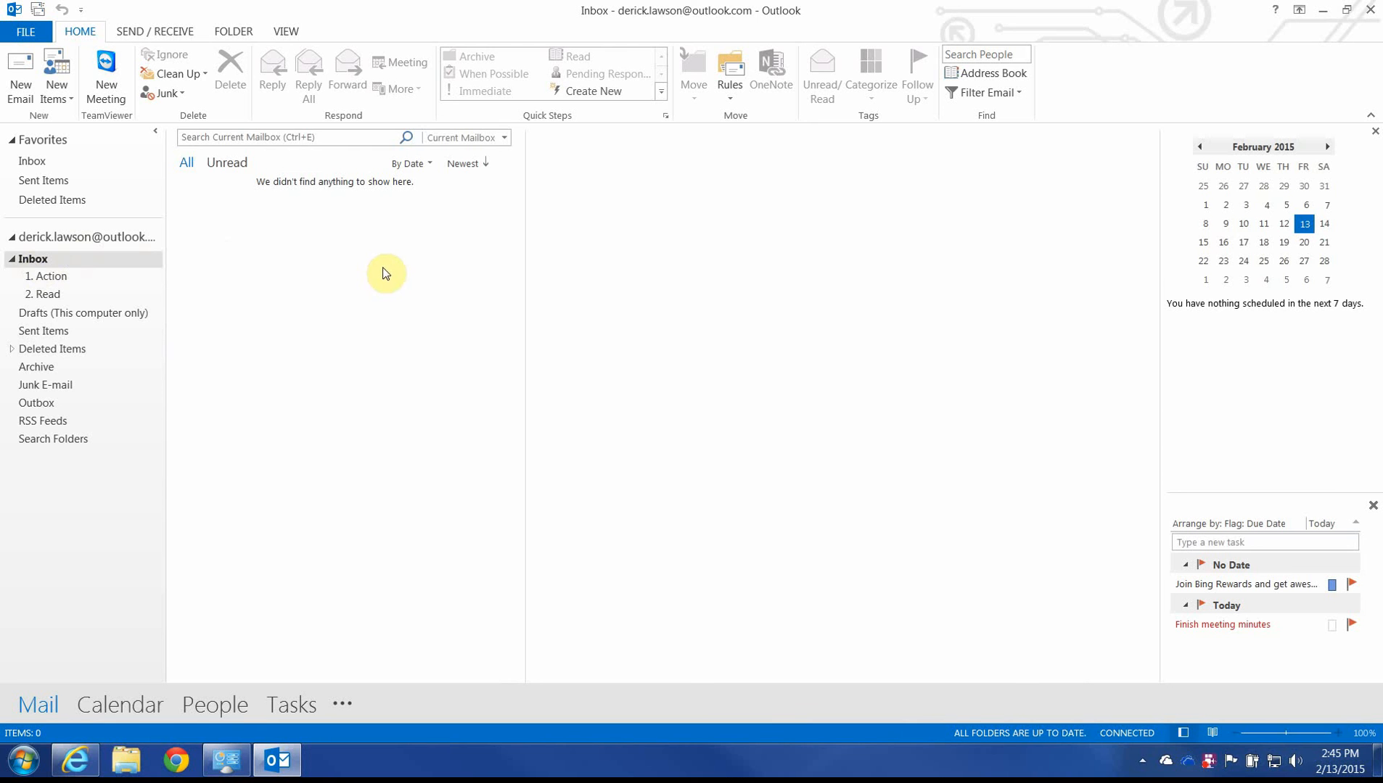
mouse_move(379, 274)
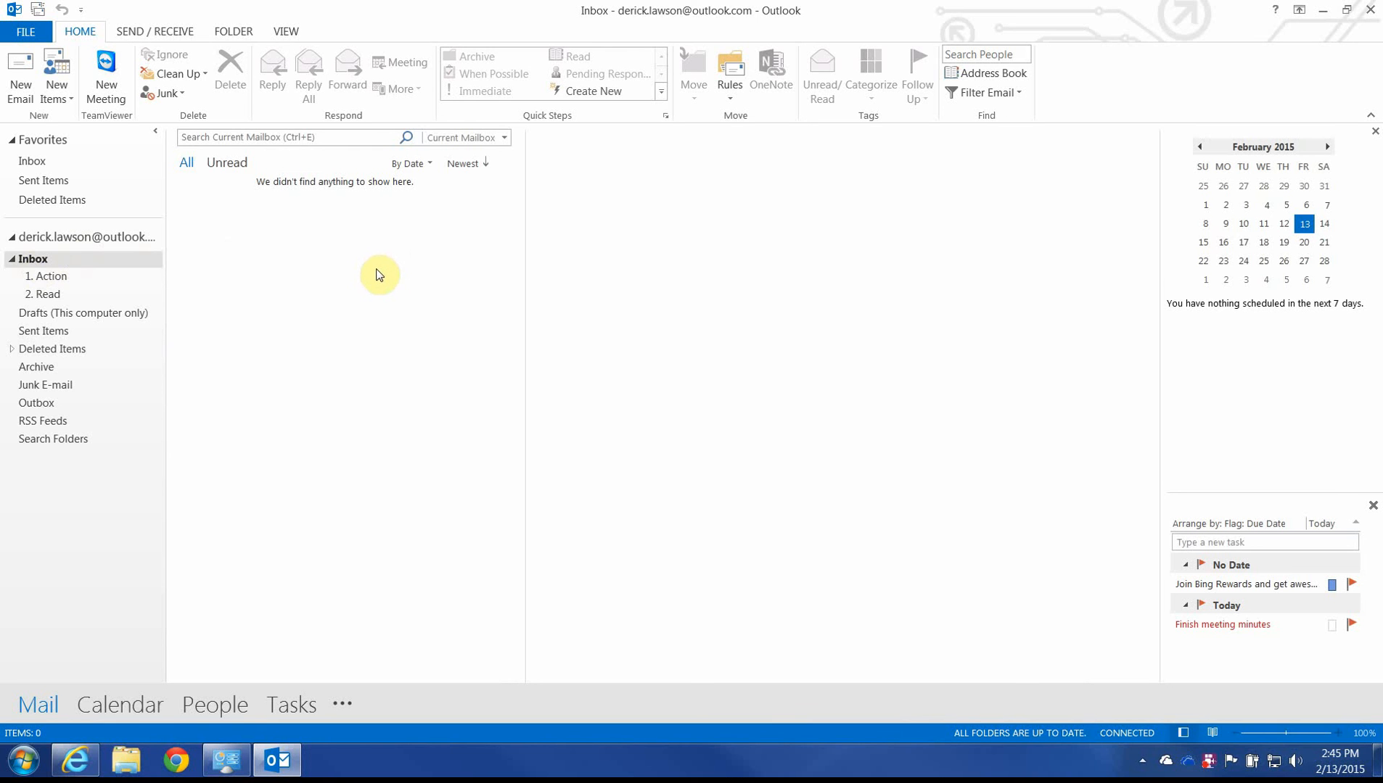
mouse_move(361, 278)
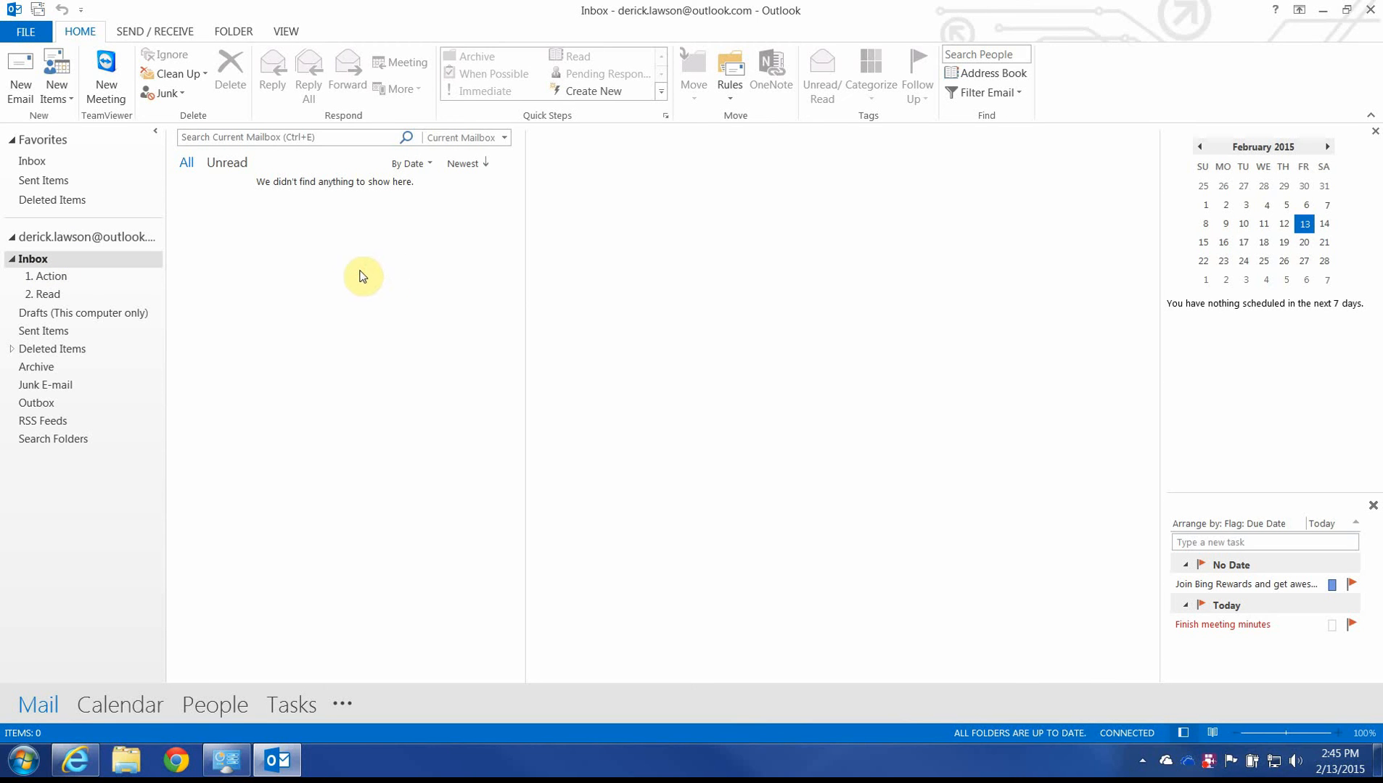
Return to the Action folder and display its single Bing Rewards message.
left_click(48, 275)
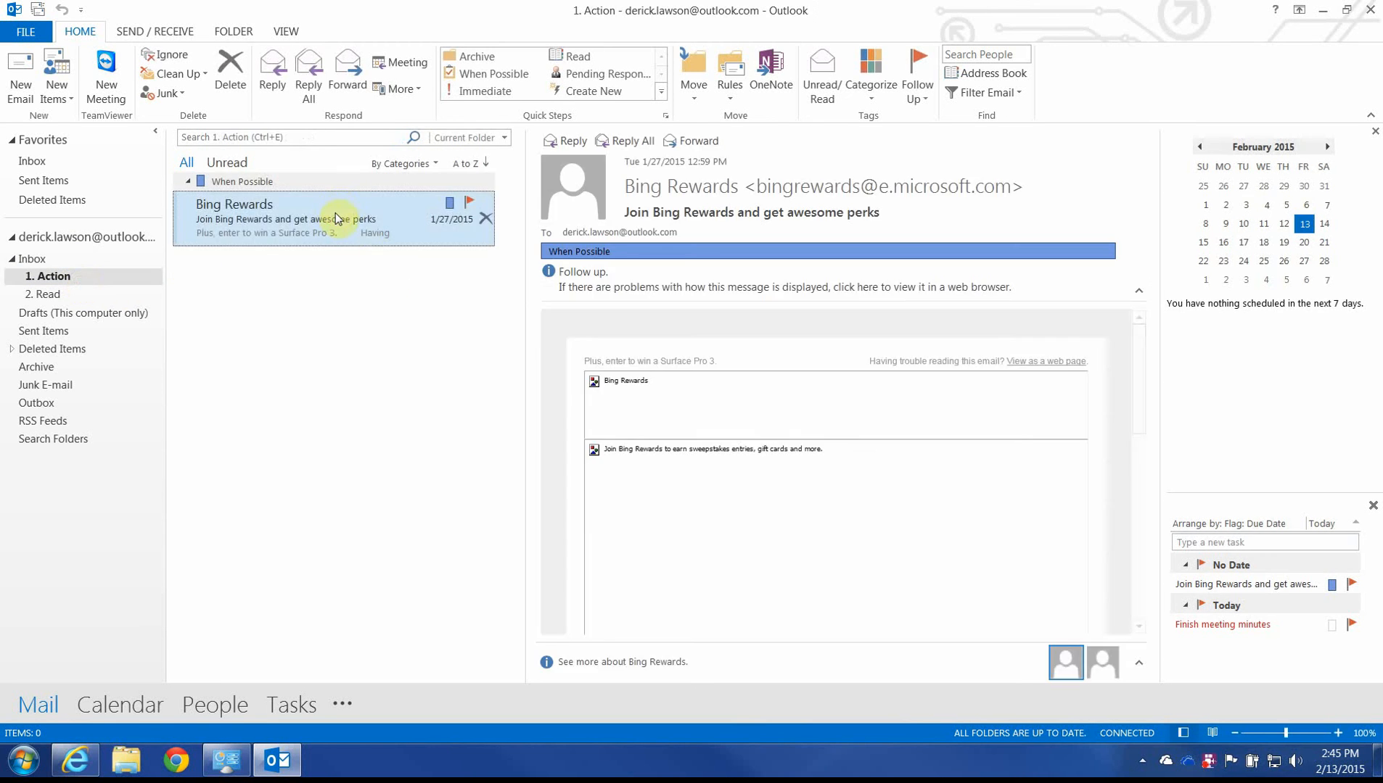